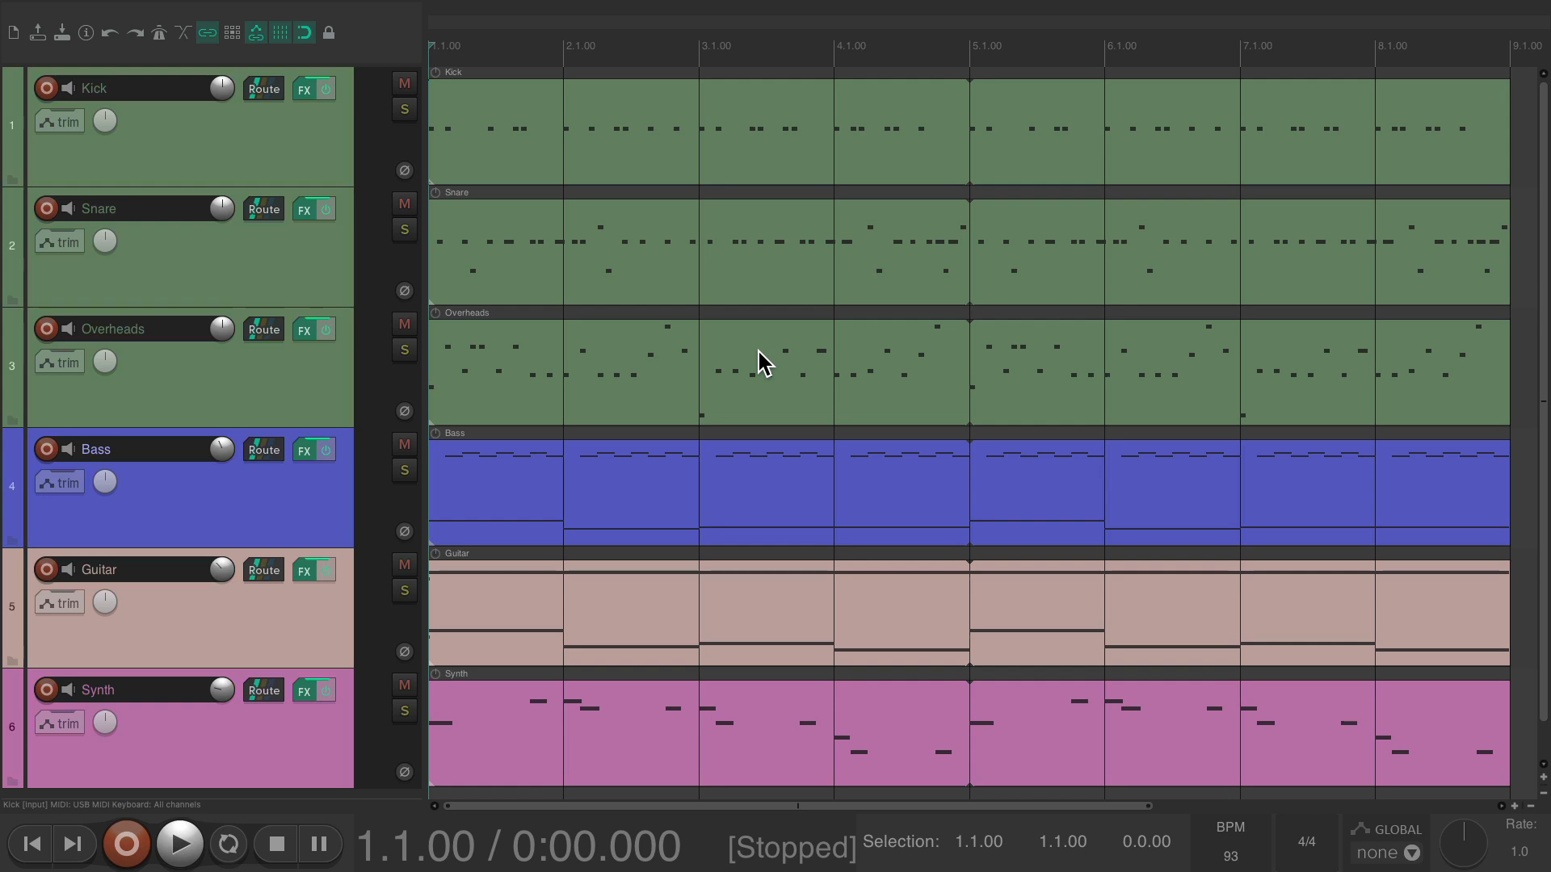
Audition the project at its current tempo and again at 80 BPM.
click(180, 844)
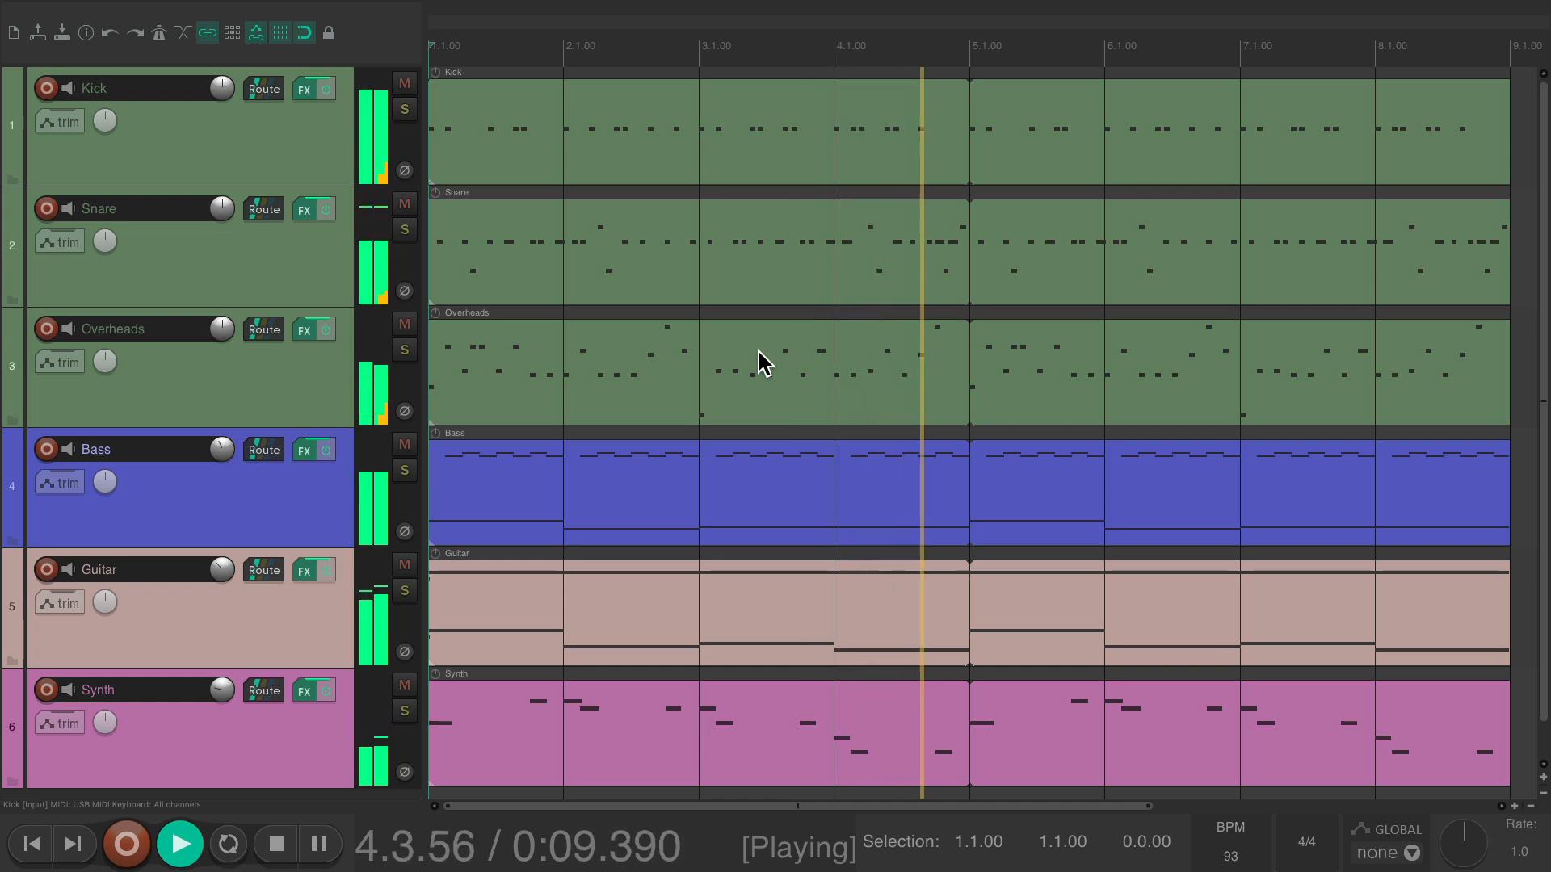
click(275, 843)
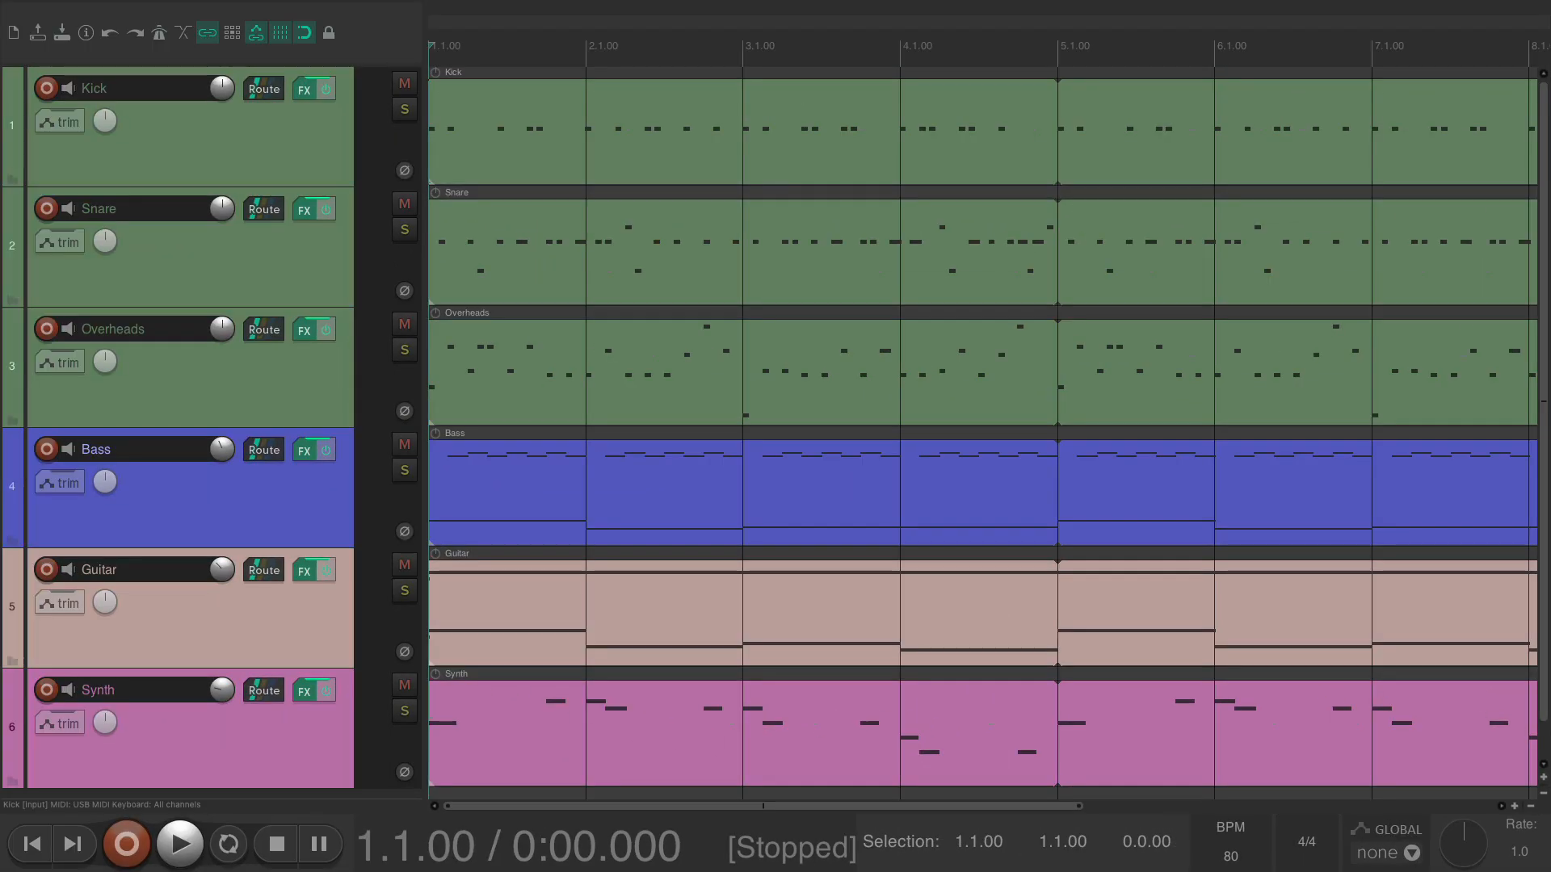
click(179, 844)
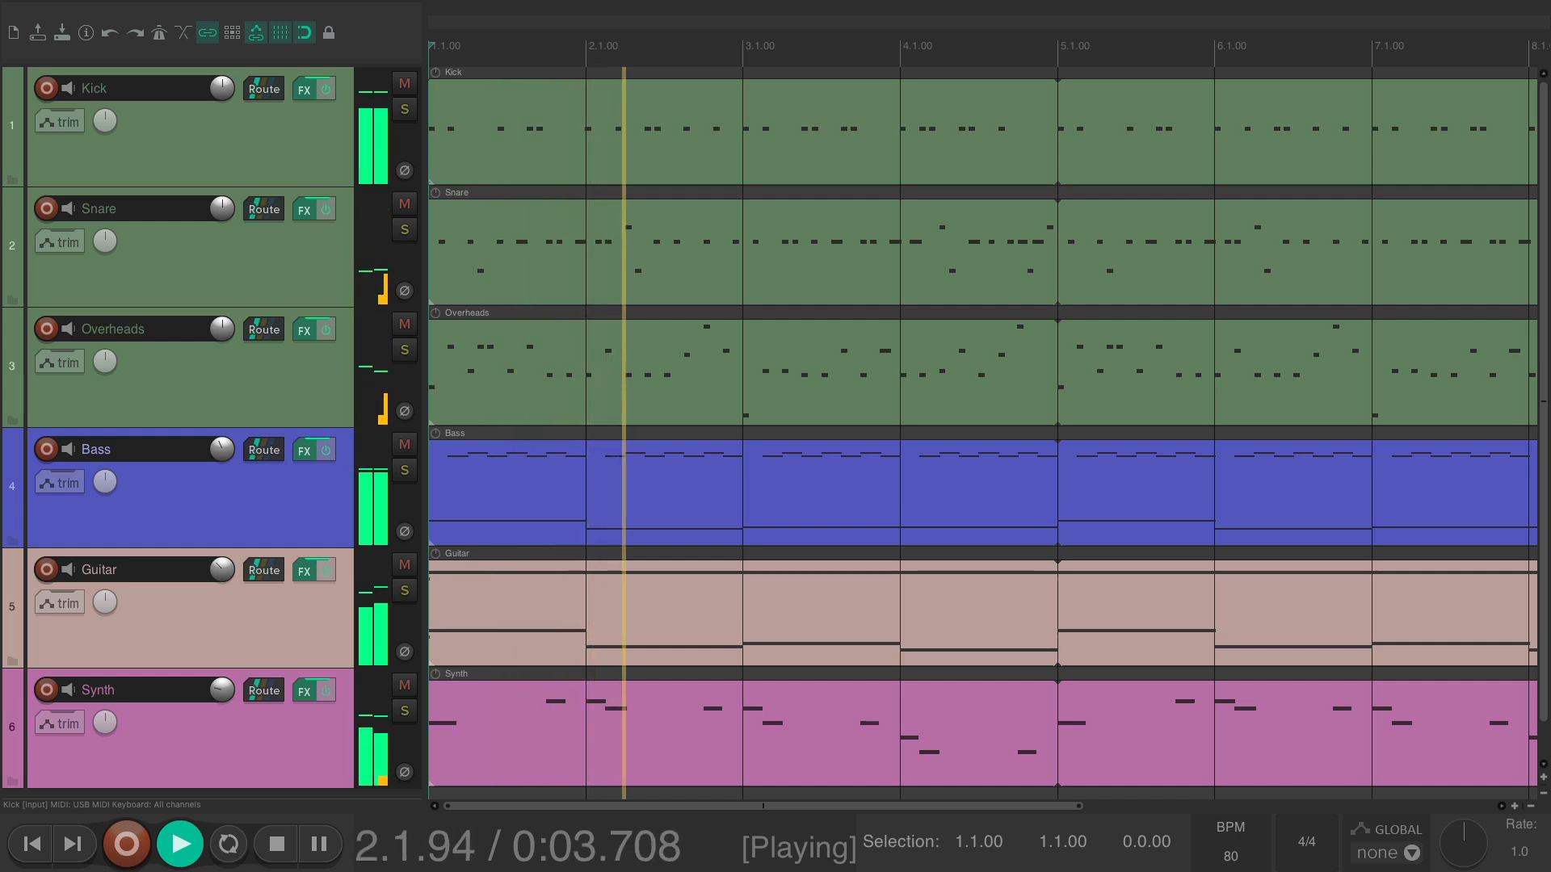
click(275, 843)
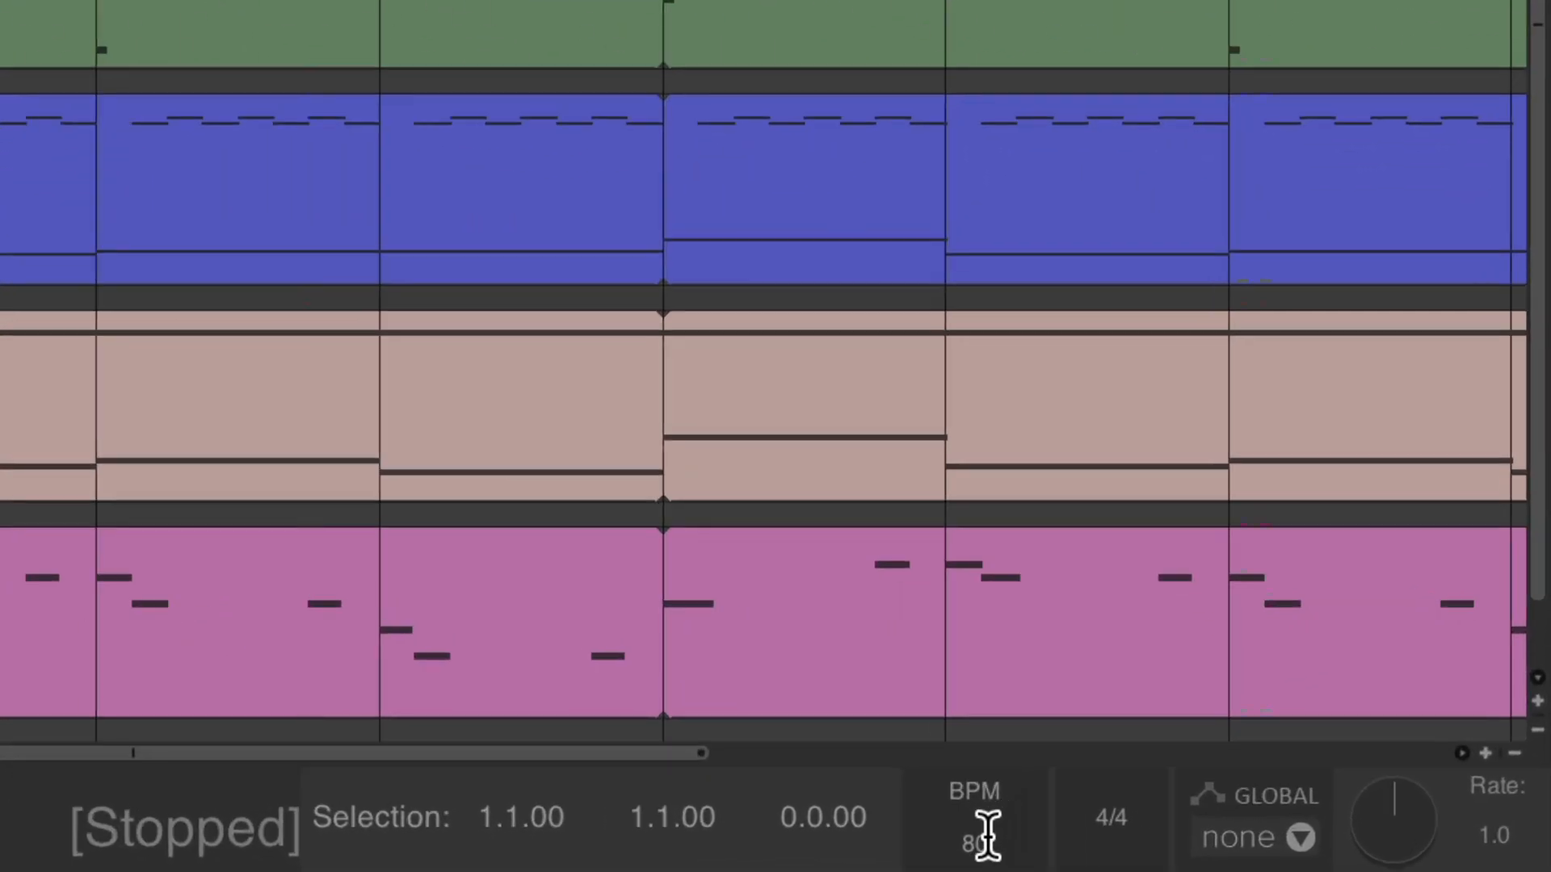
Set the project tempo to 110 BPM in the transport and audition it.
double_click(973, 839)
text(110)
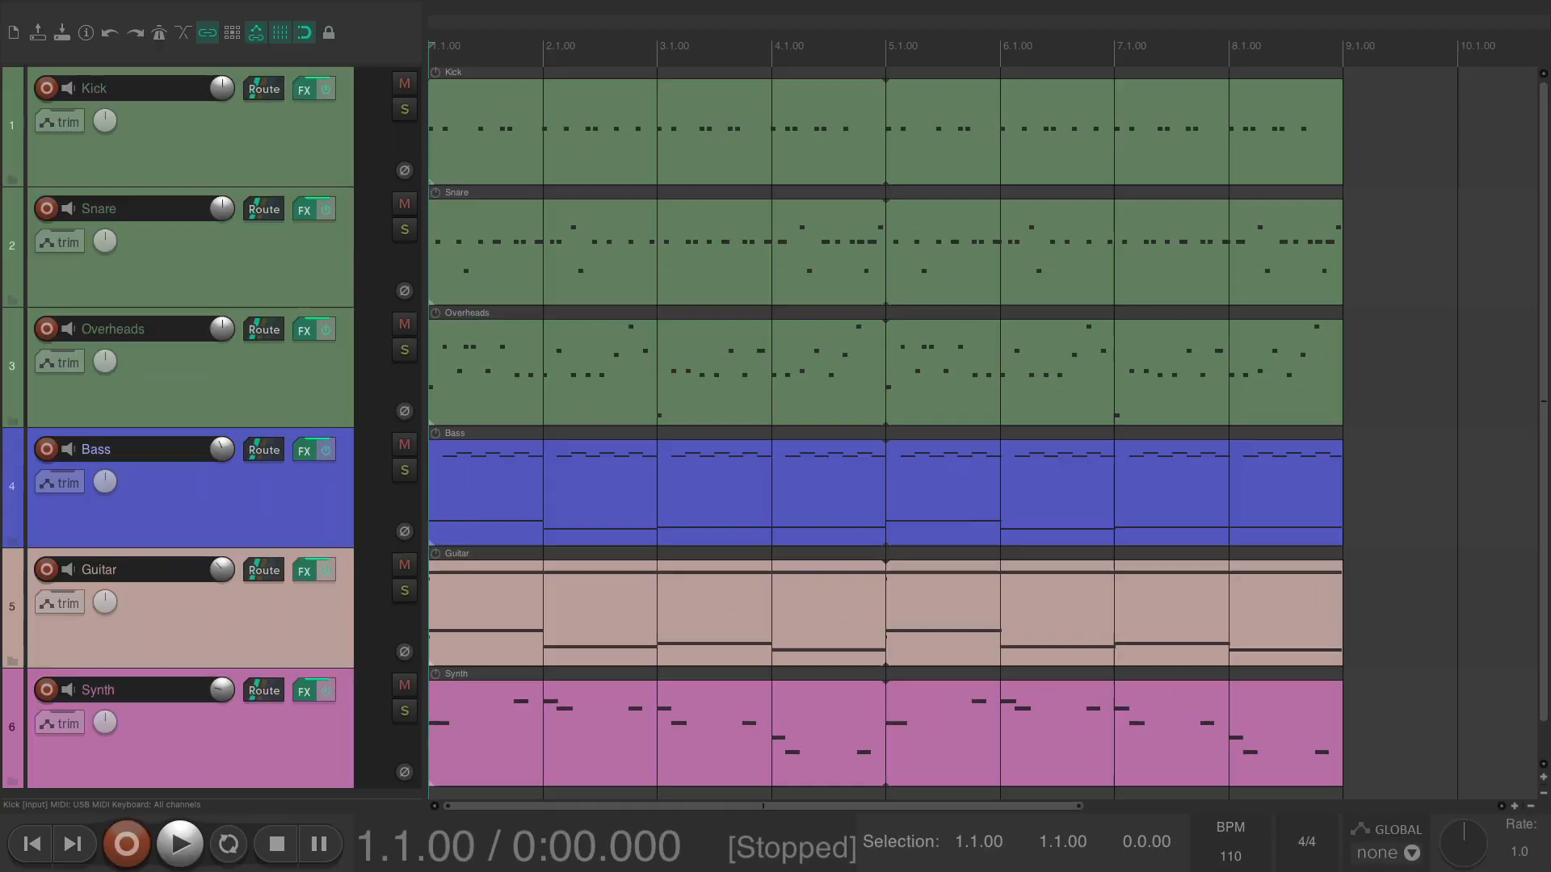
click(179, 844)
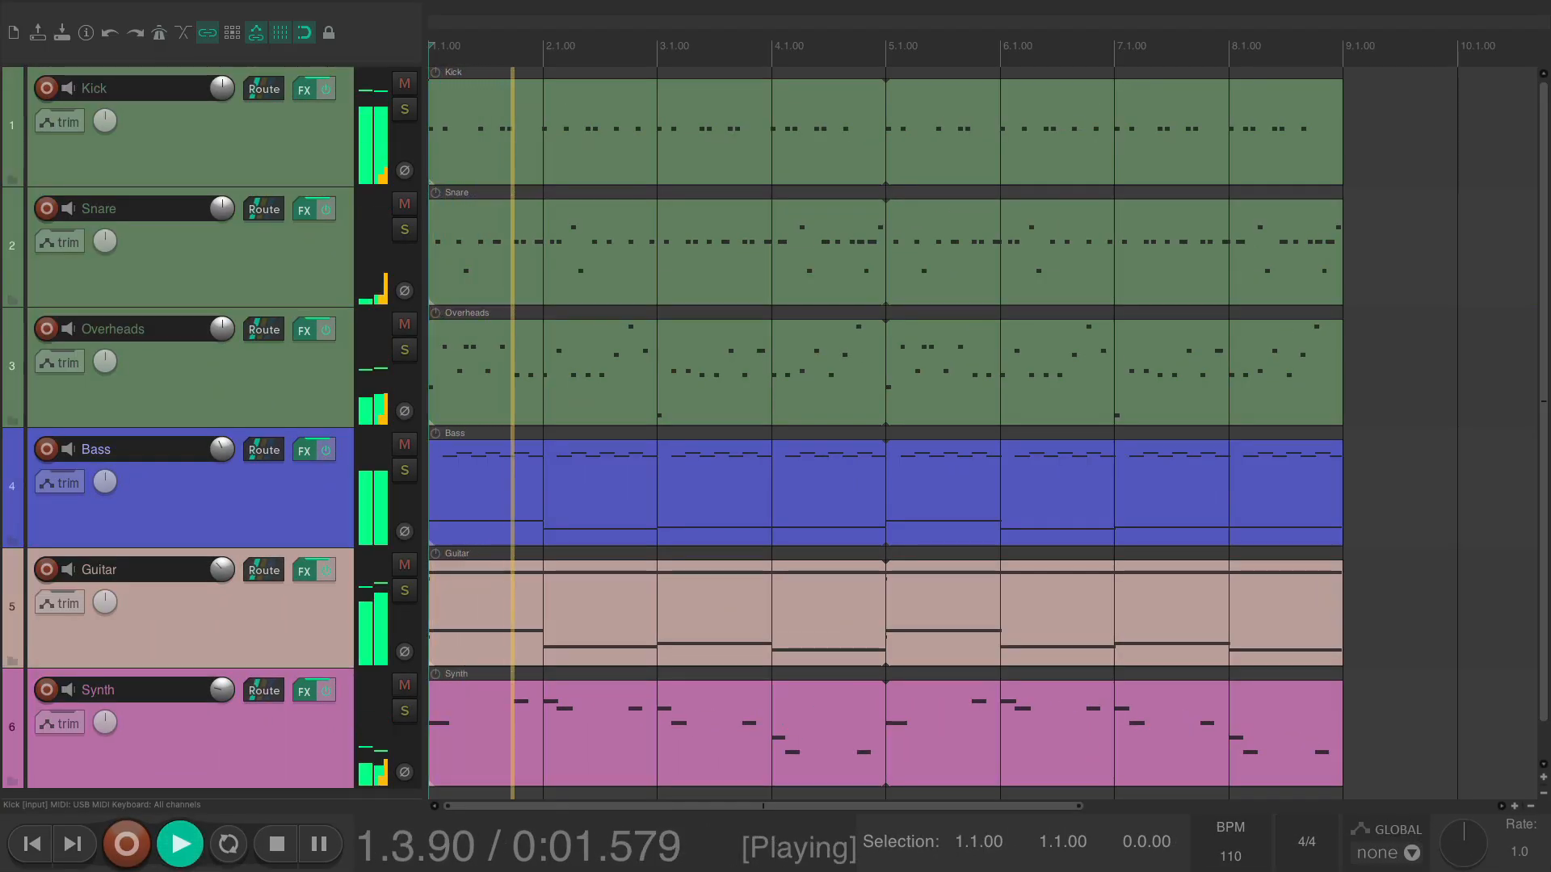
click(276, 844)
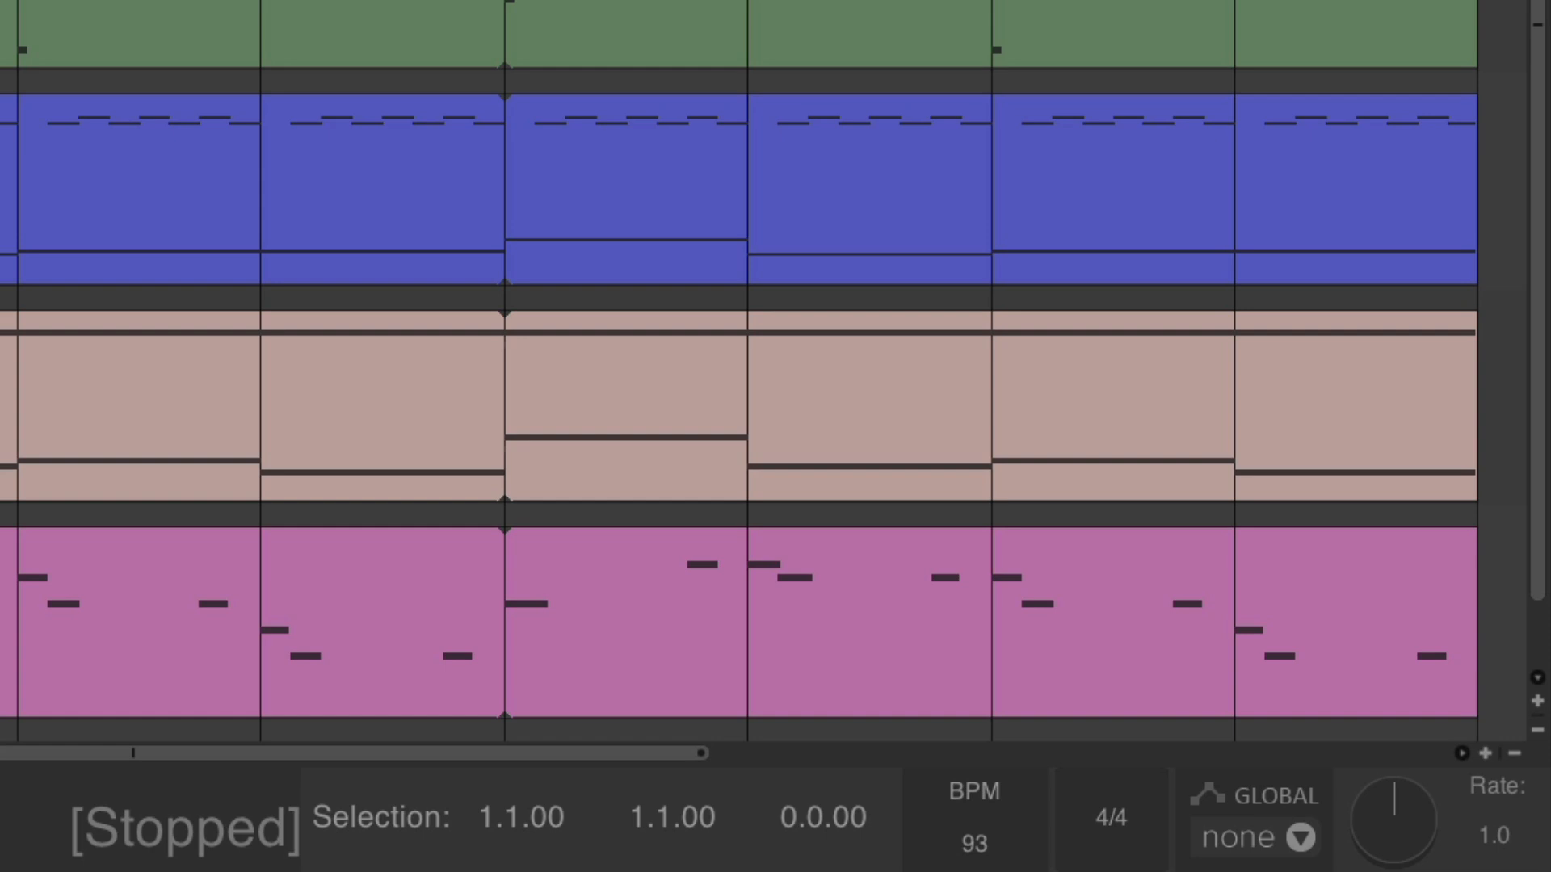
mouse_move(1368, 845)
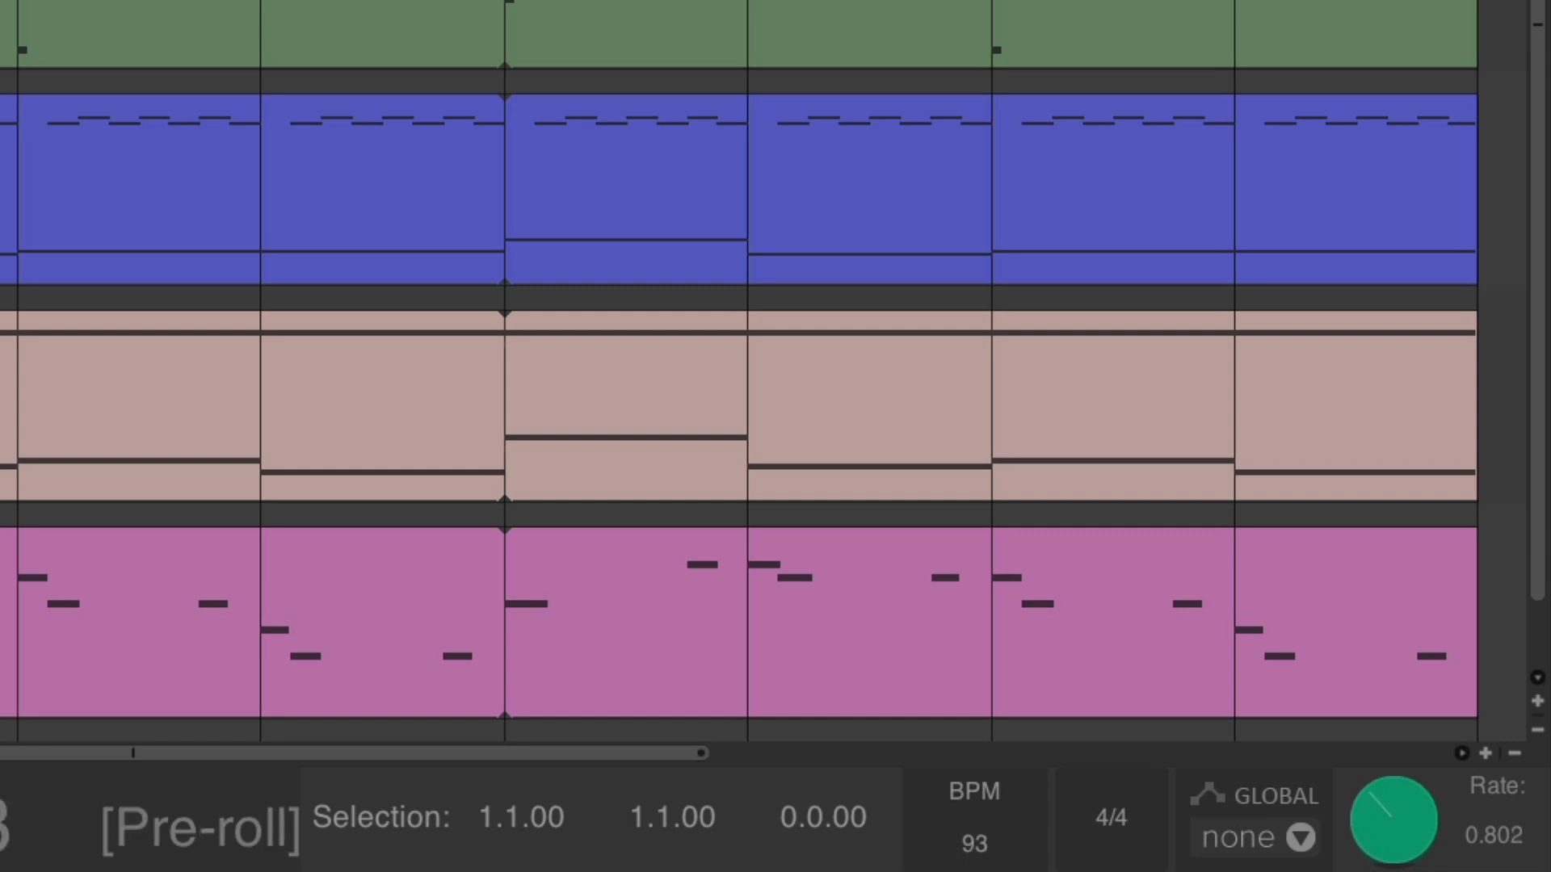
Audition the project at a faster playback rate of 1.36 via the transport Rate knob.
click(1391, 821)
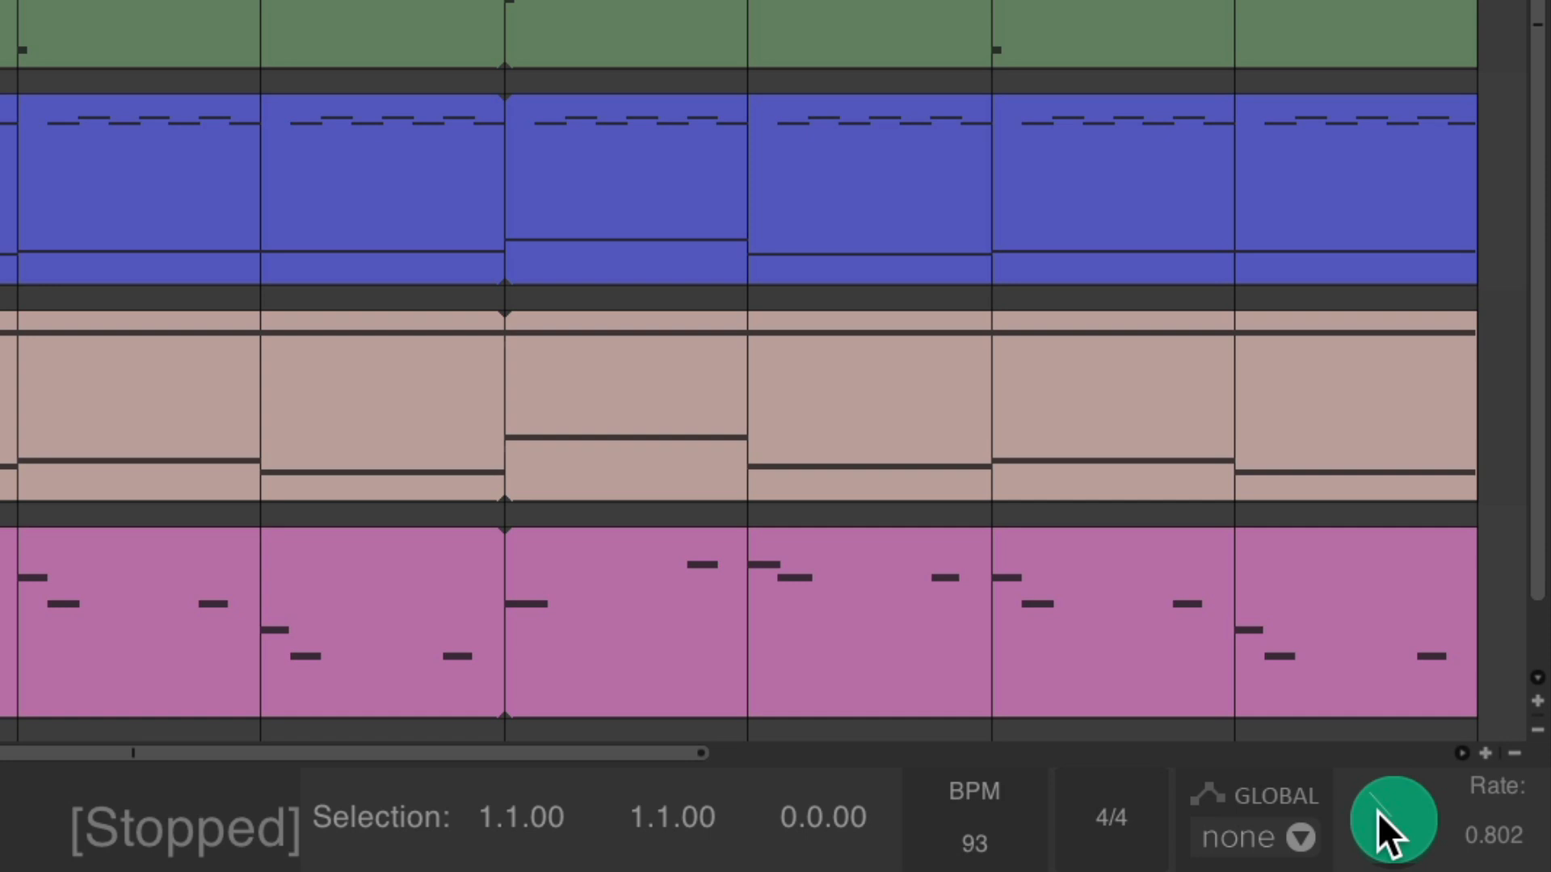
click(1391, 821)
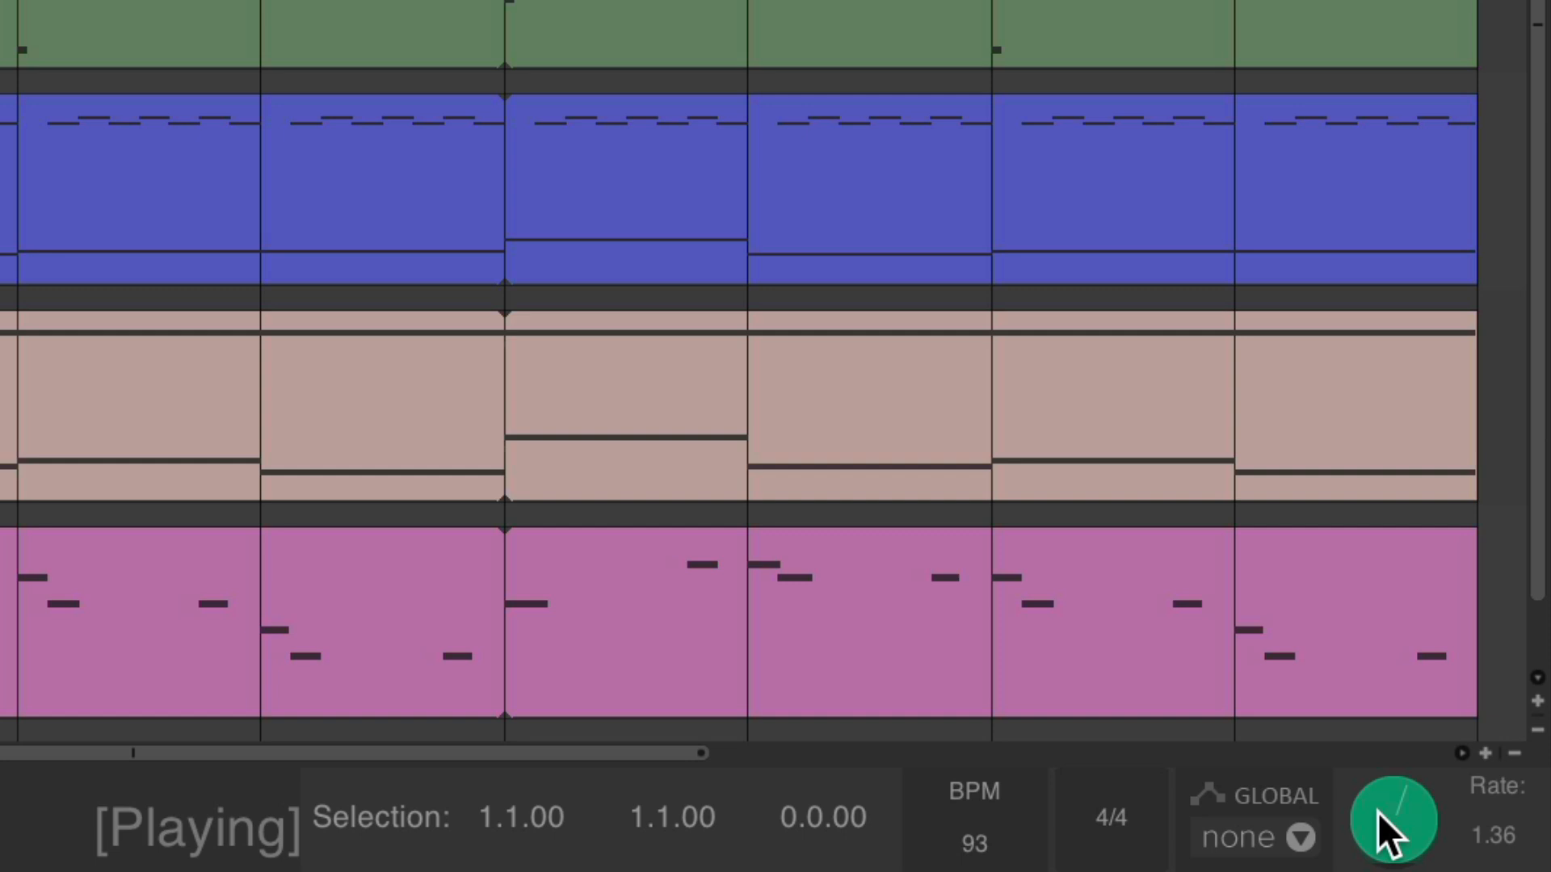
key(space)
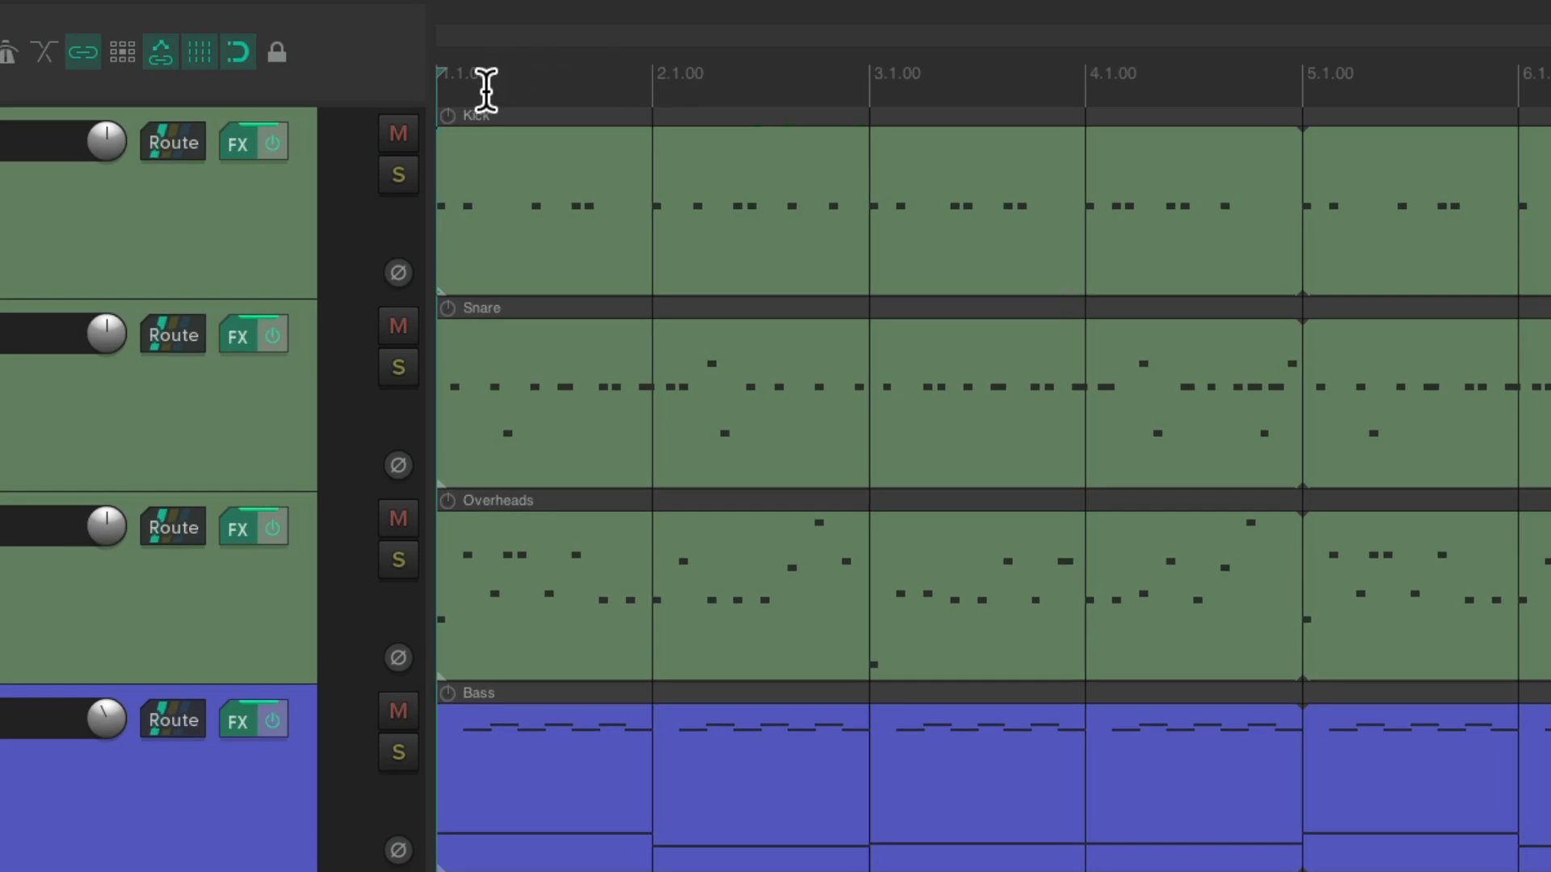
Insert a 93 BPM tempo marker at bar 1 with gradual transition to the next marker enabled.
key(shift+c)
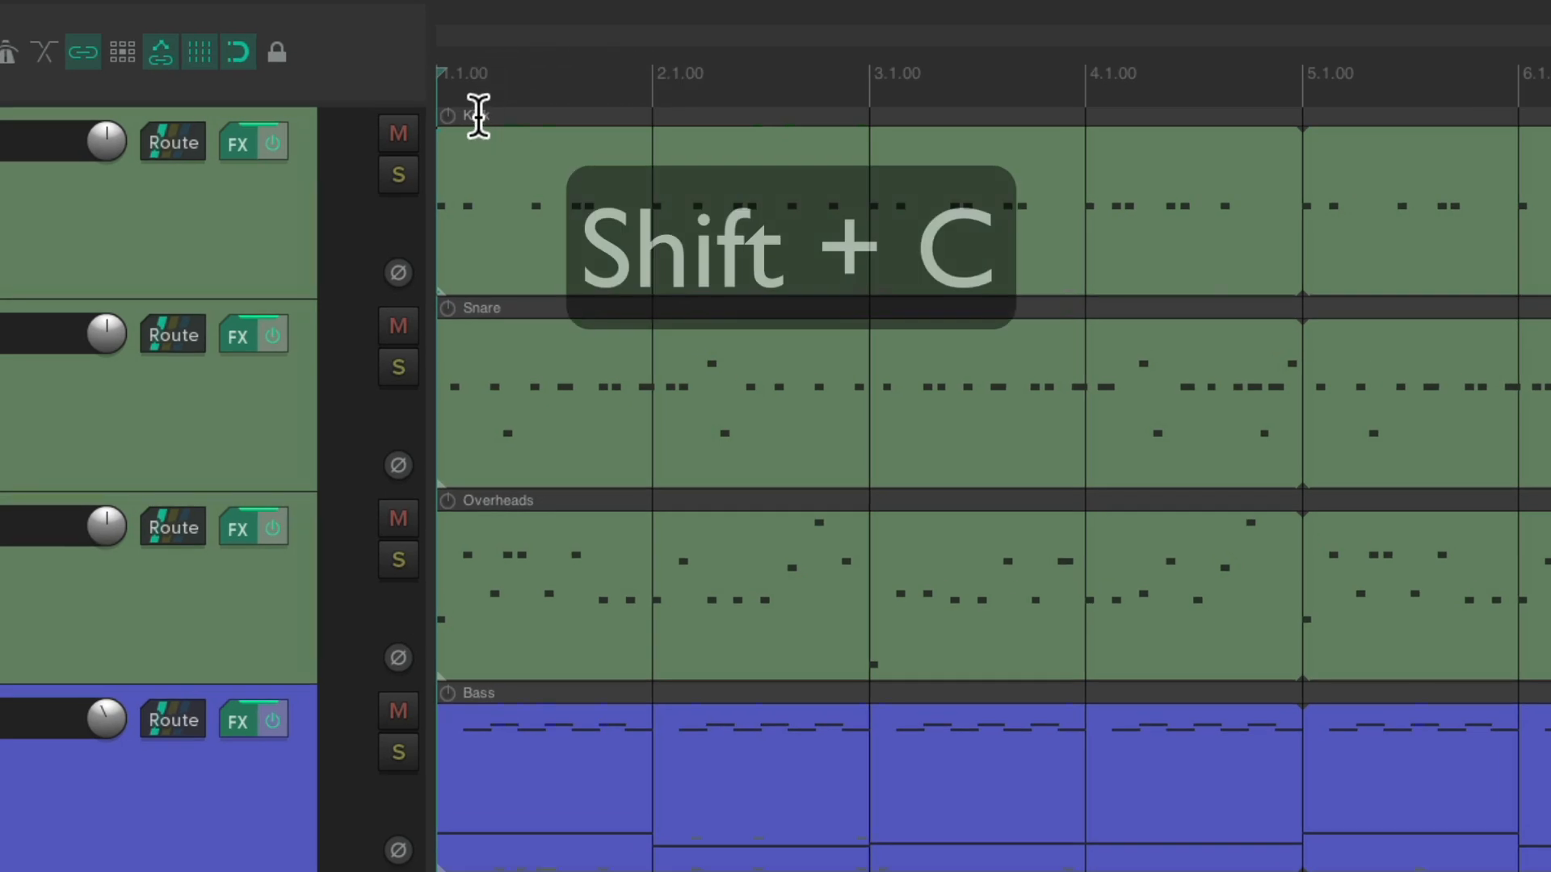
key(shift+c)
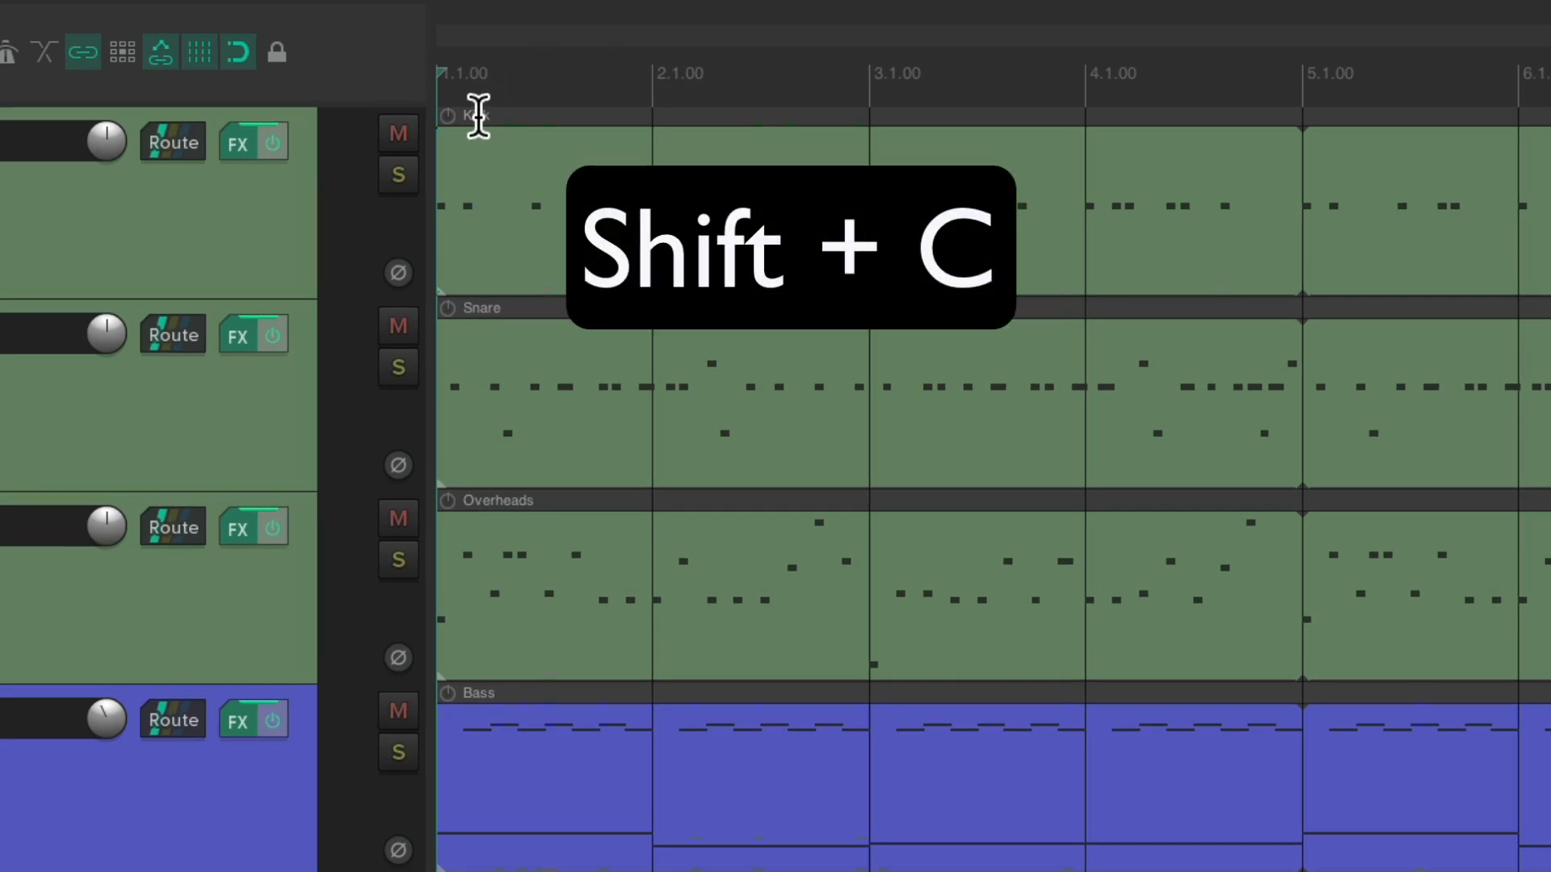
key(shift+c)
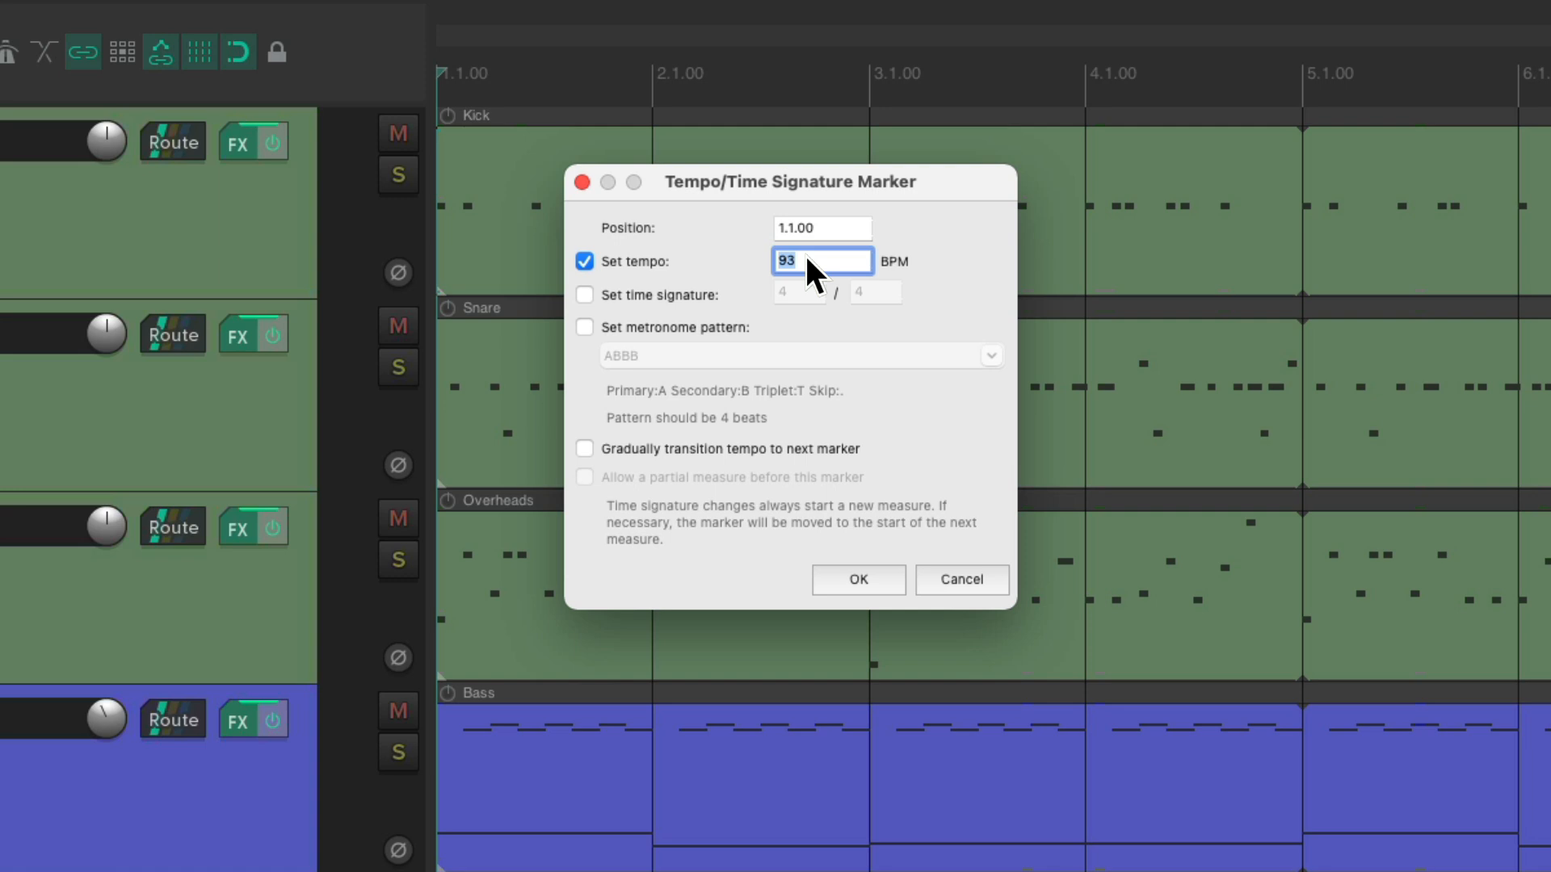
mouse_move(591, 461)
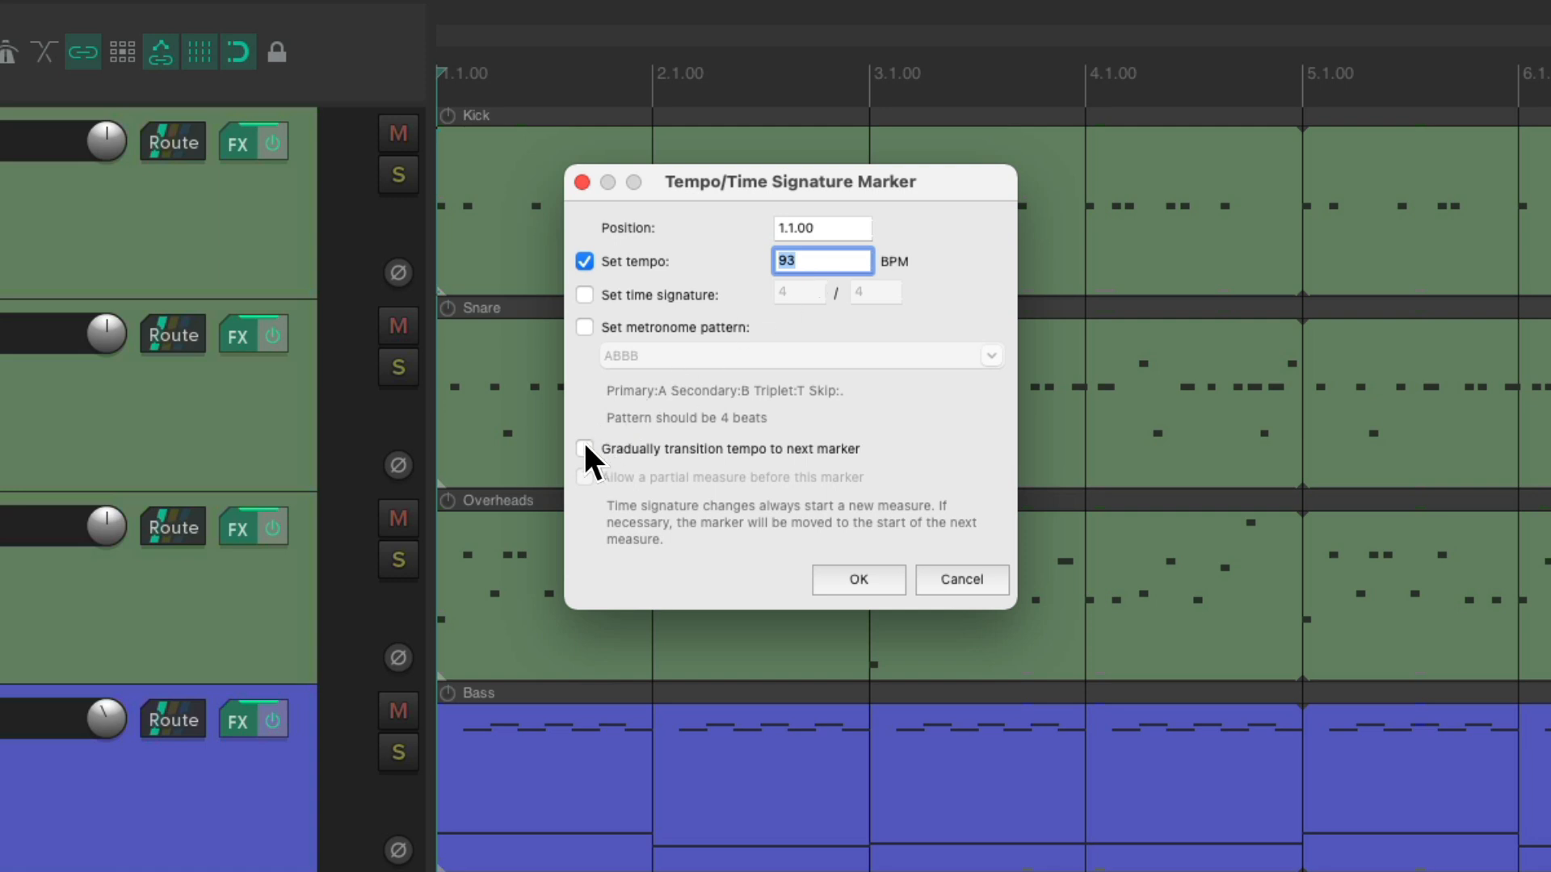
click(584, 448)
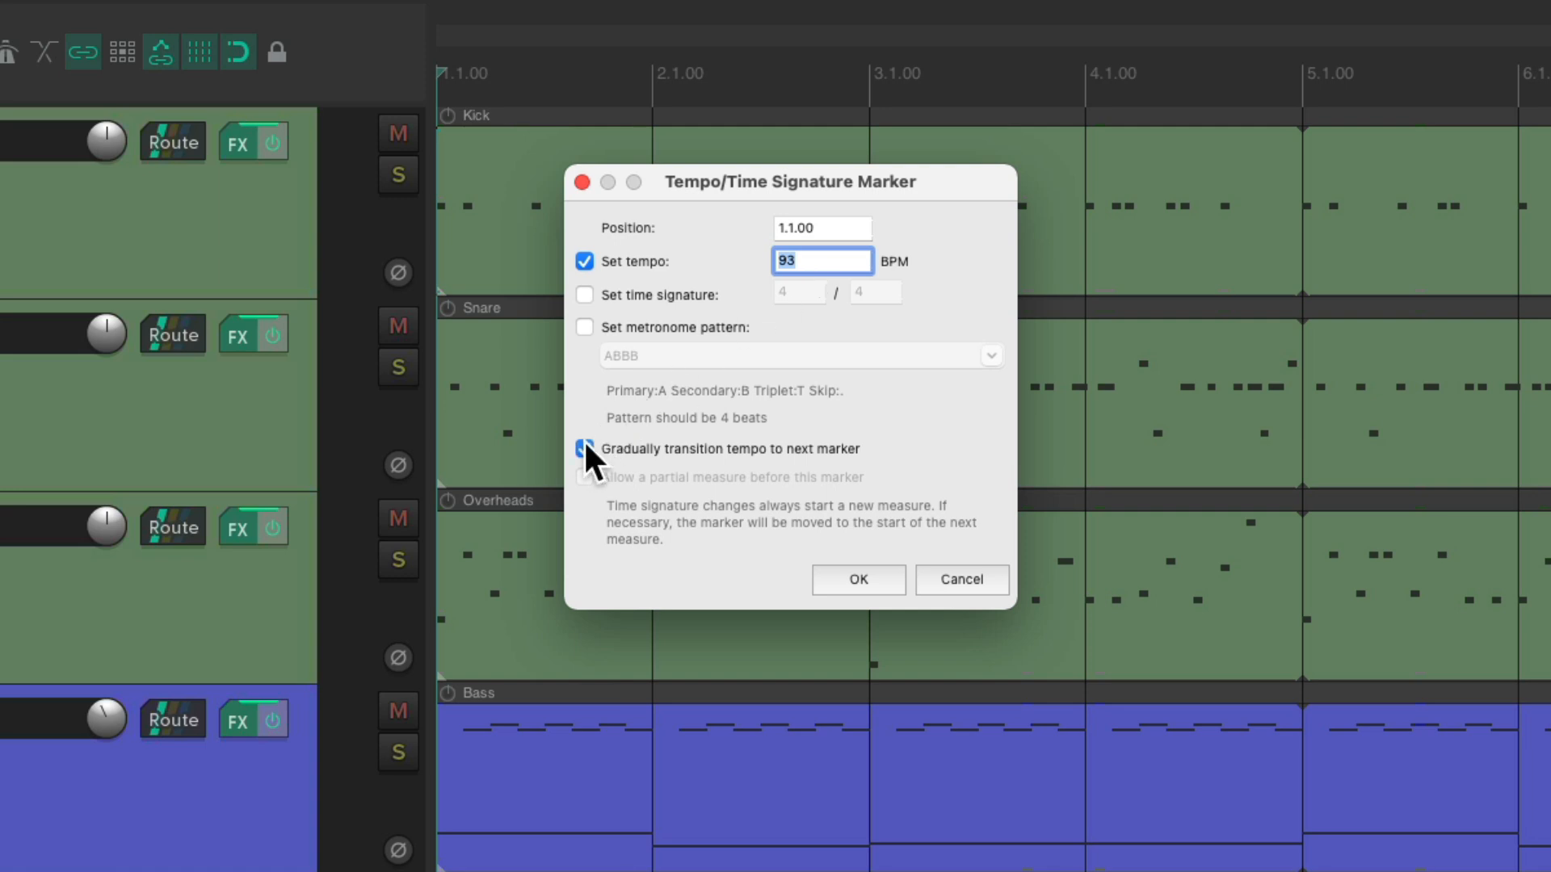
click(585, 448)
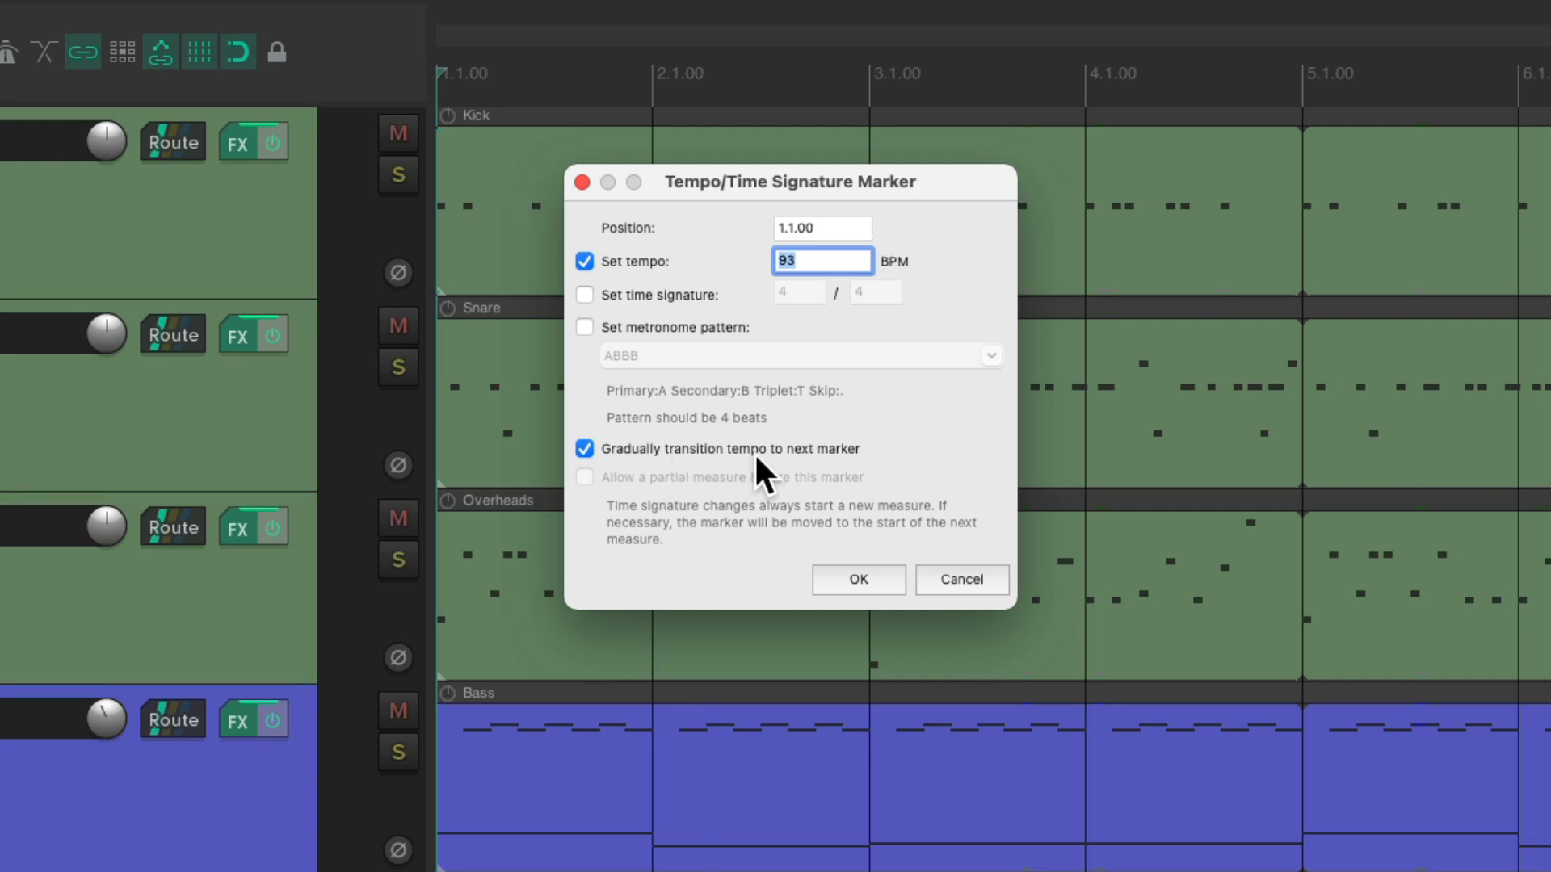
mouse_move(841, 479)
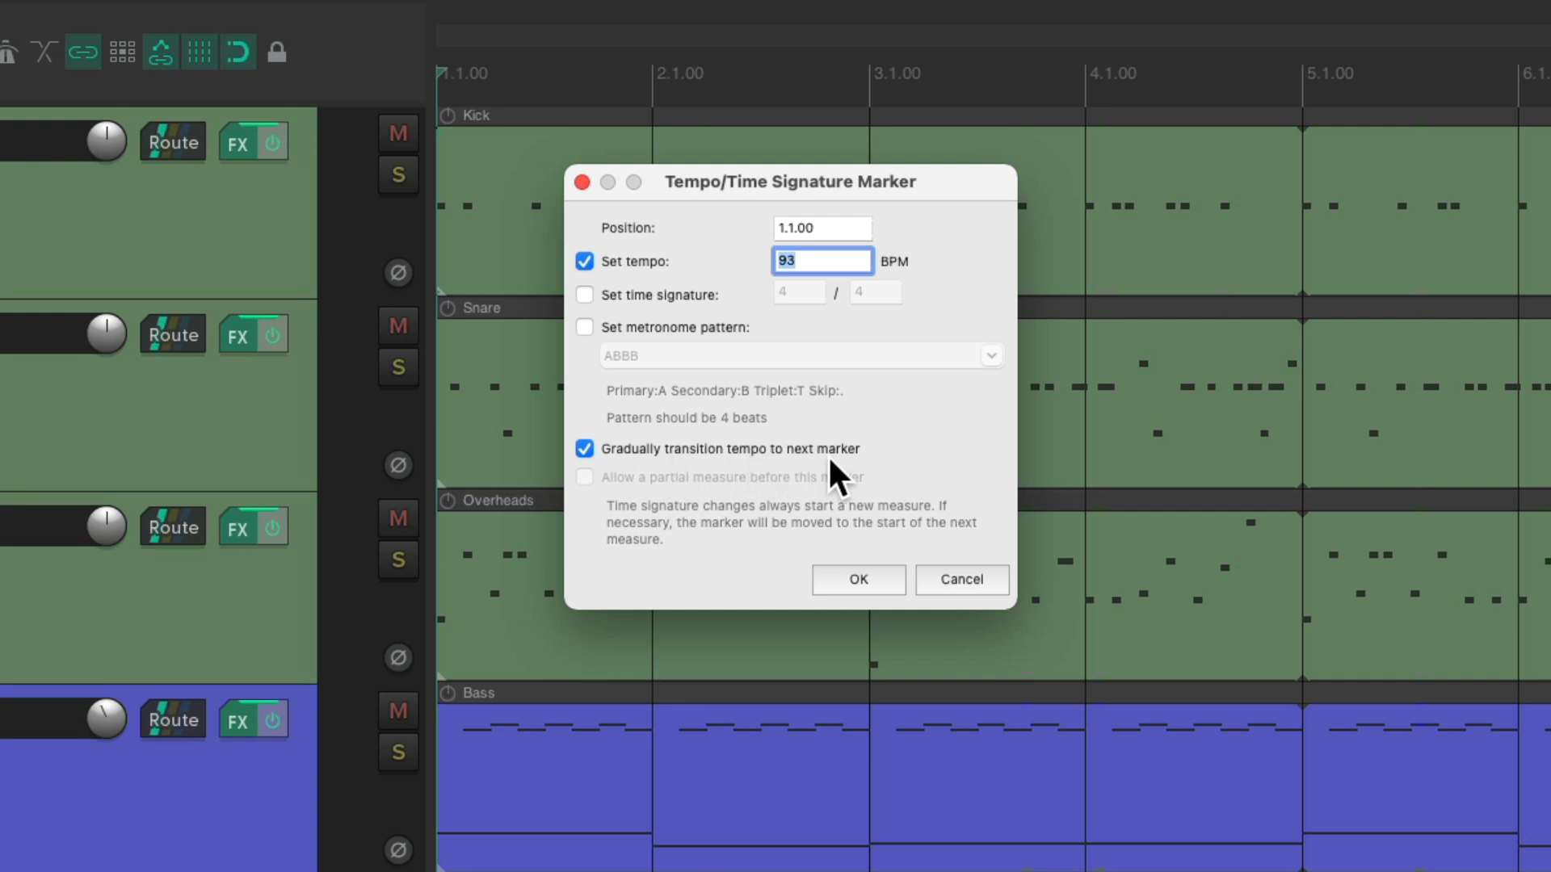
click(856, 580)
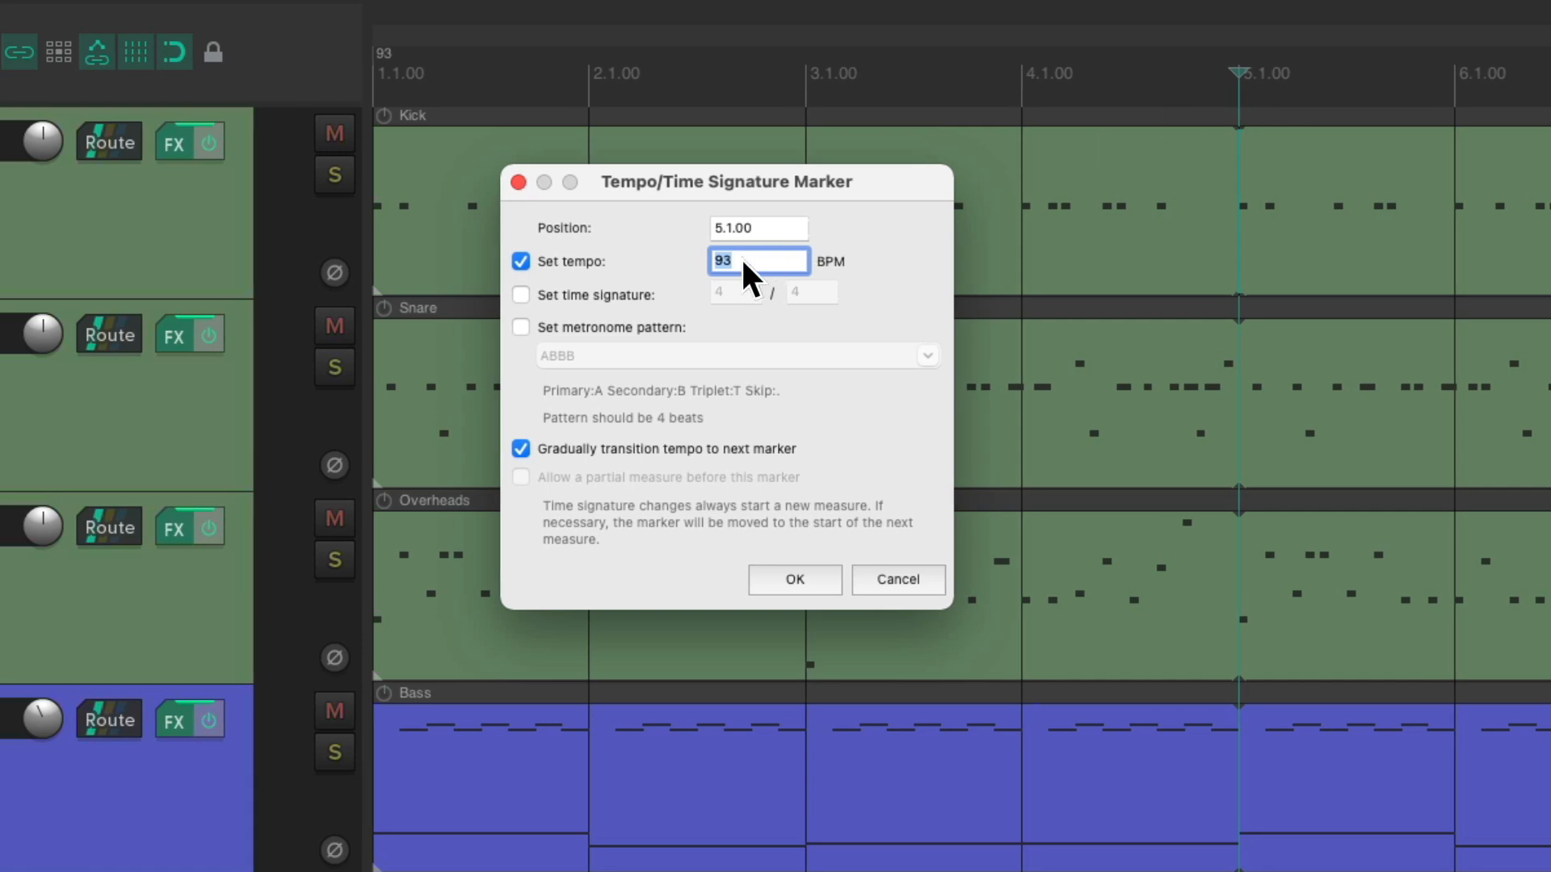
Confirm a 120 BPM tempo marker at bar 5.
text(120)
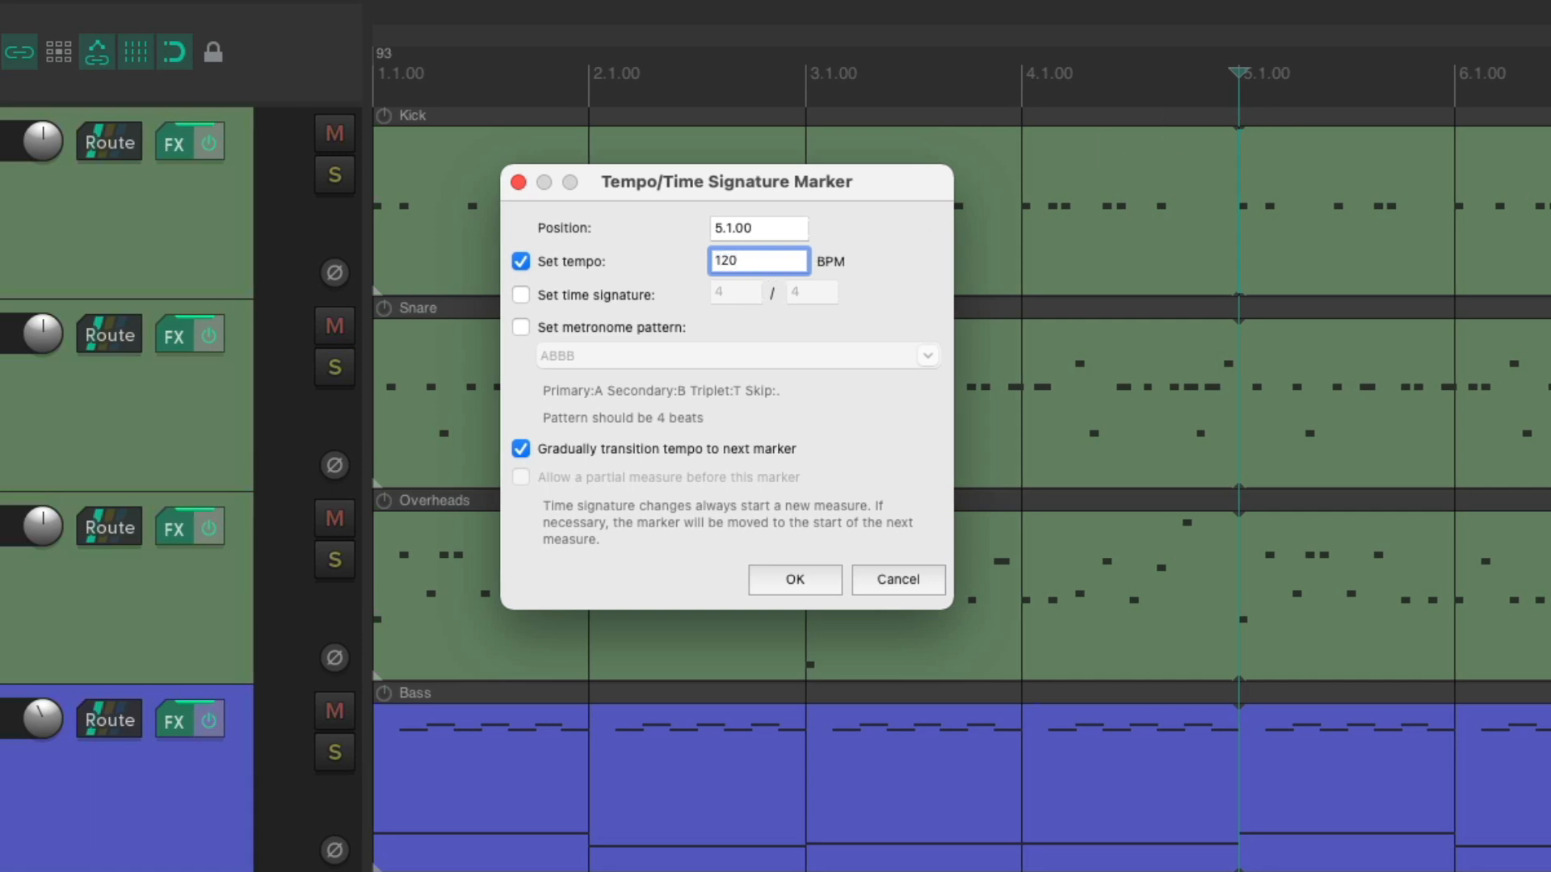
click(793, 580)
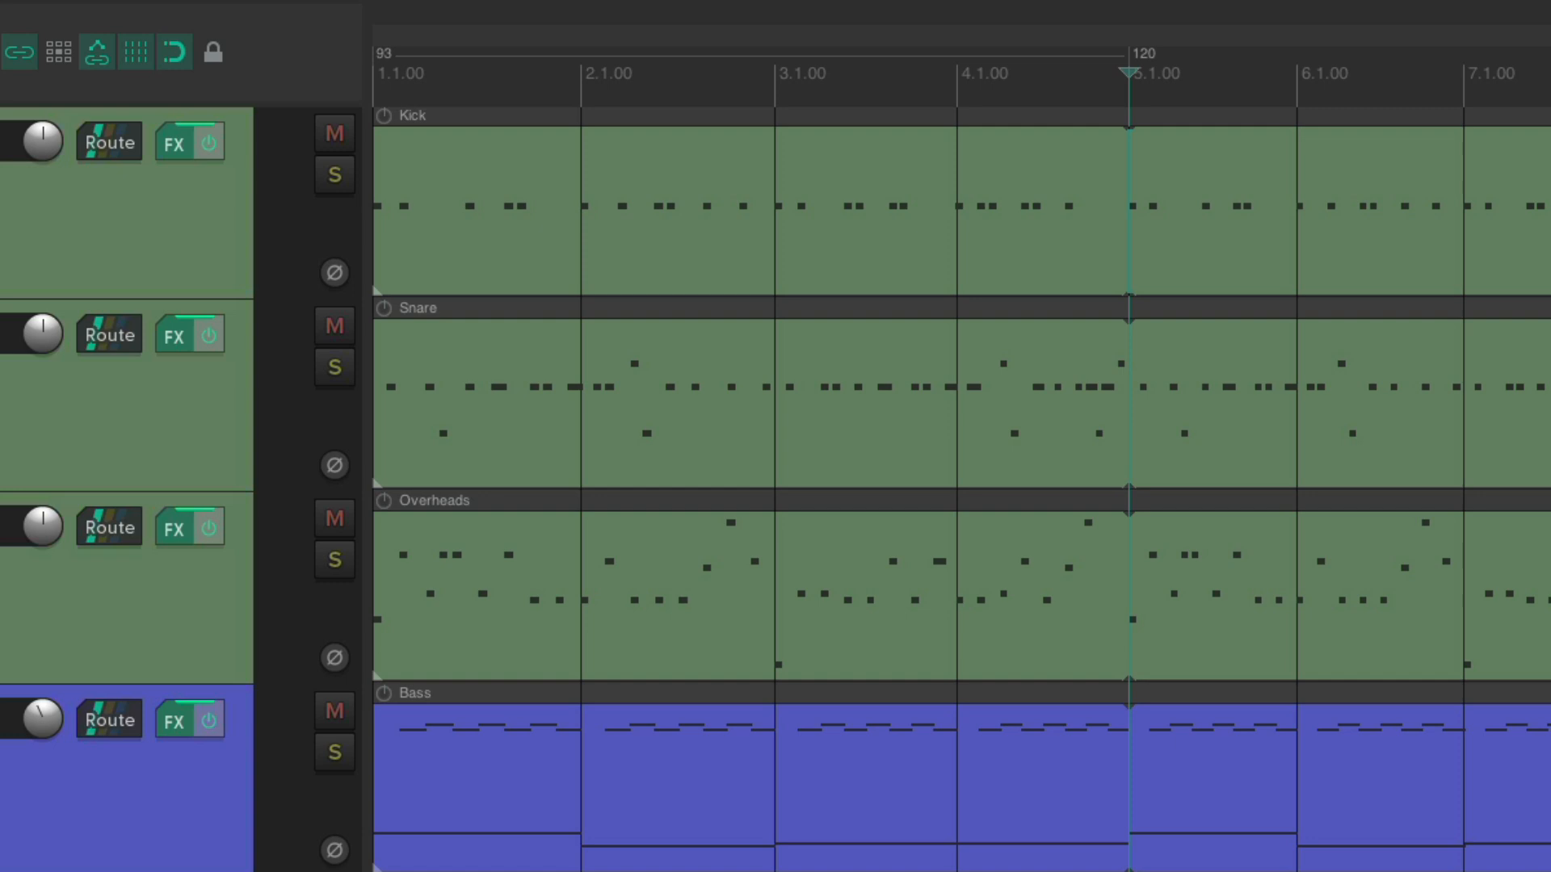
mouse_move(1173, 89)
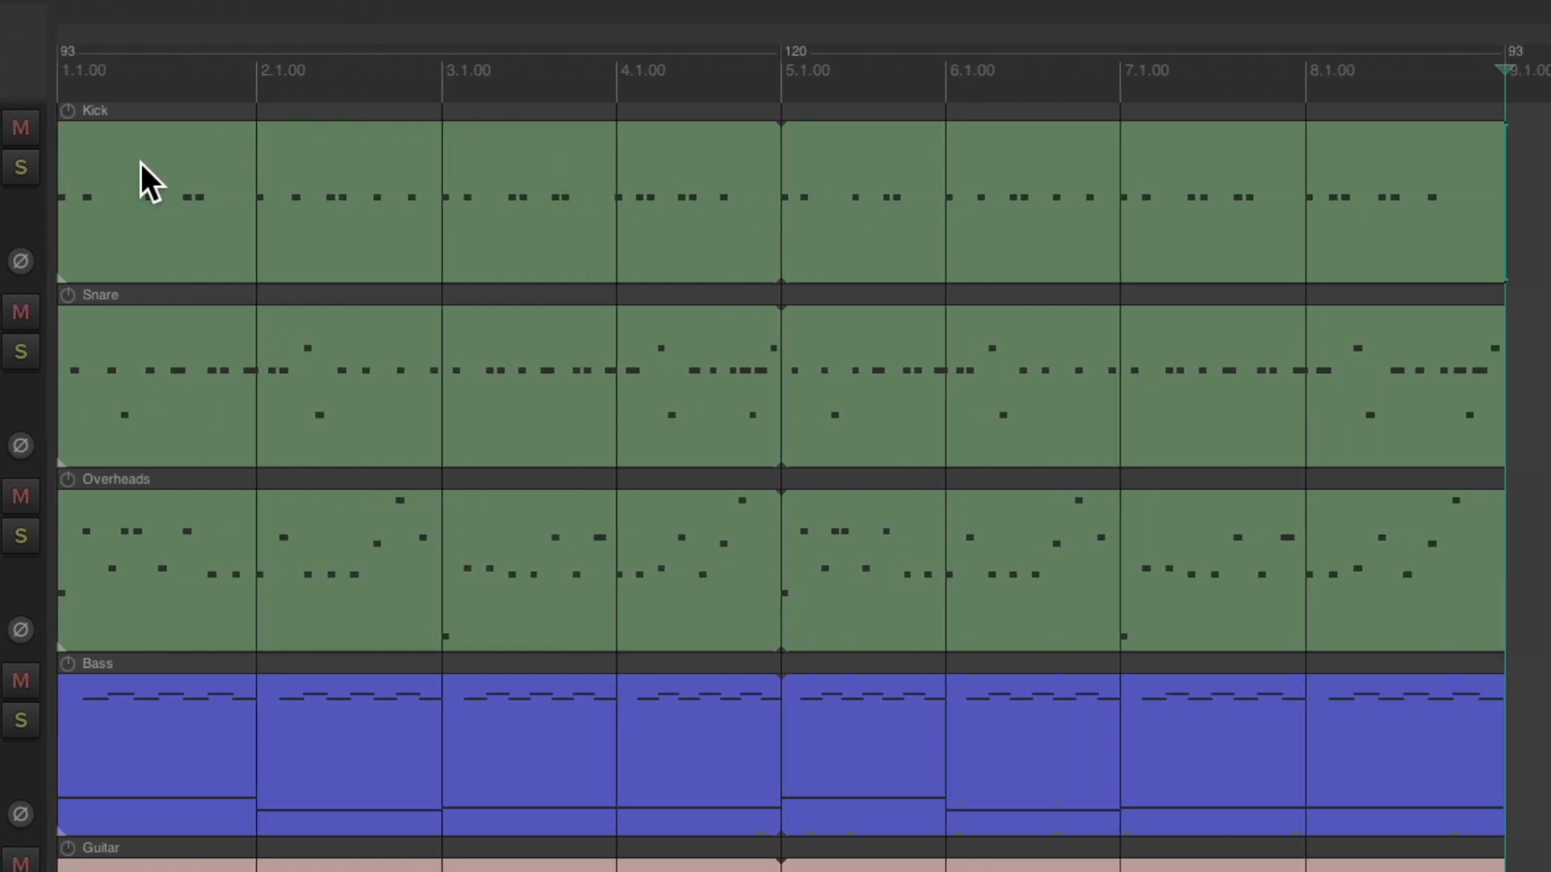
mouse_move(811, 183)
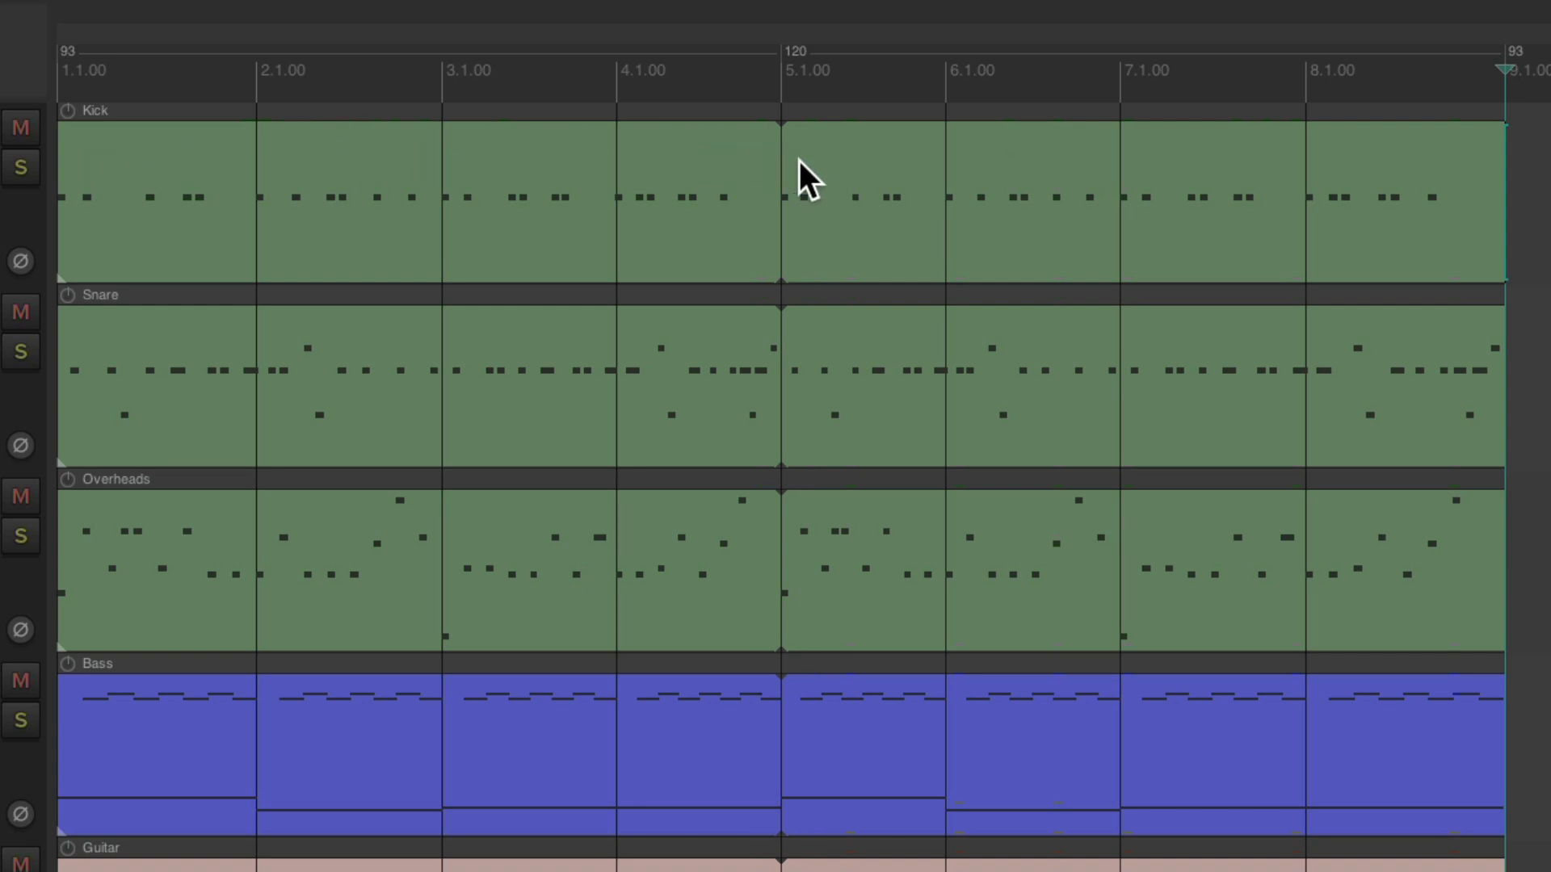
mouse_move(1493, 215)
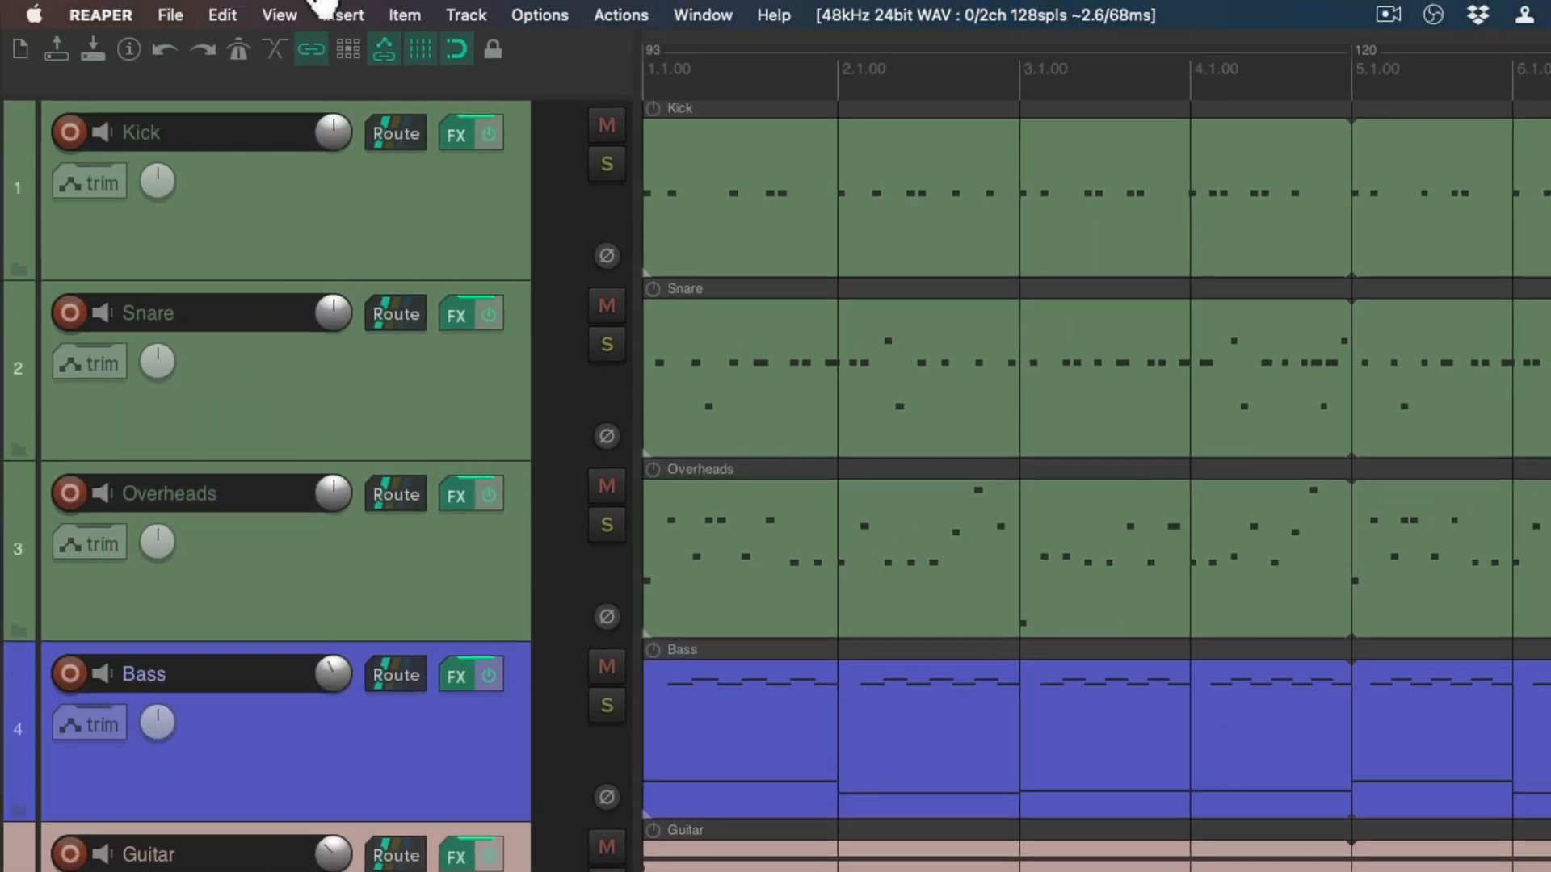
Show the master tempo envelope lane via View > Tempo Envelope.
click(280, 15)
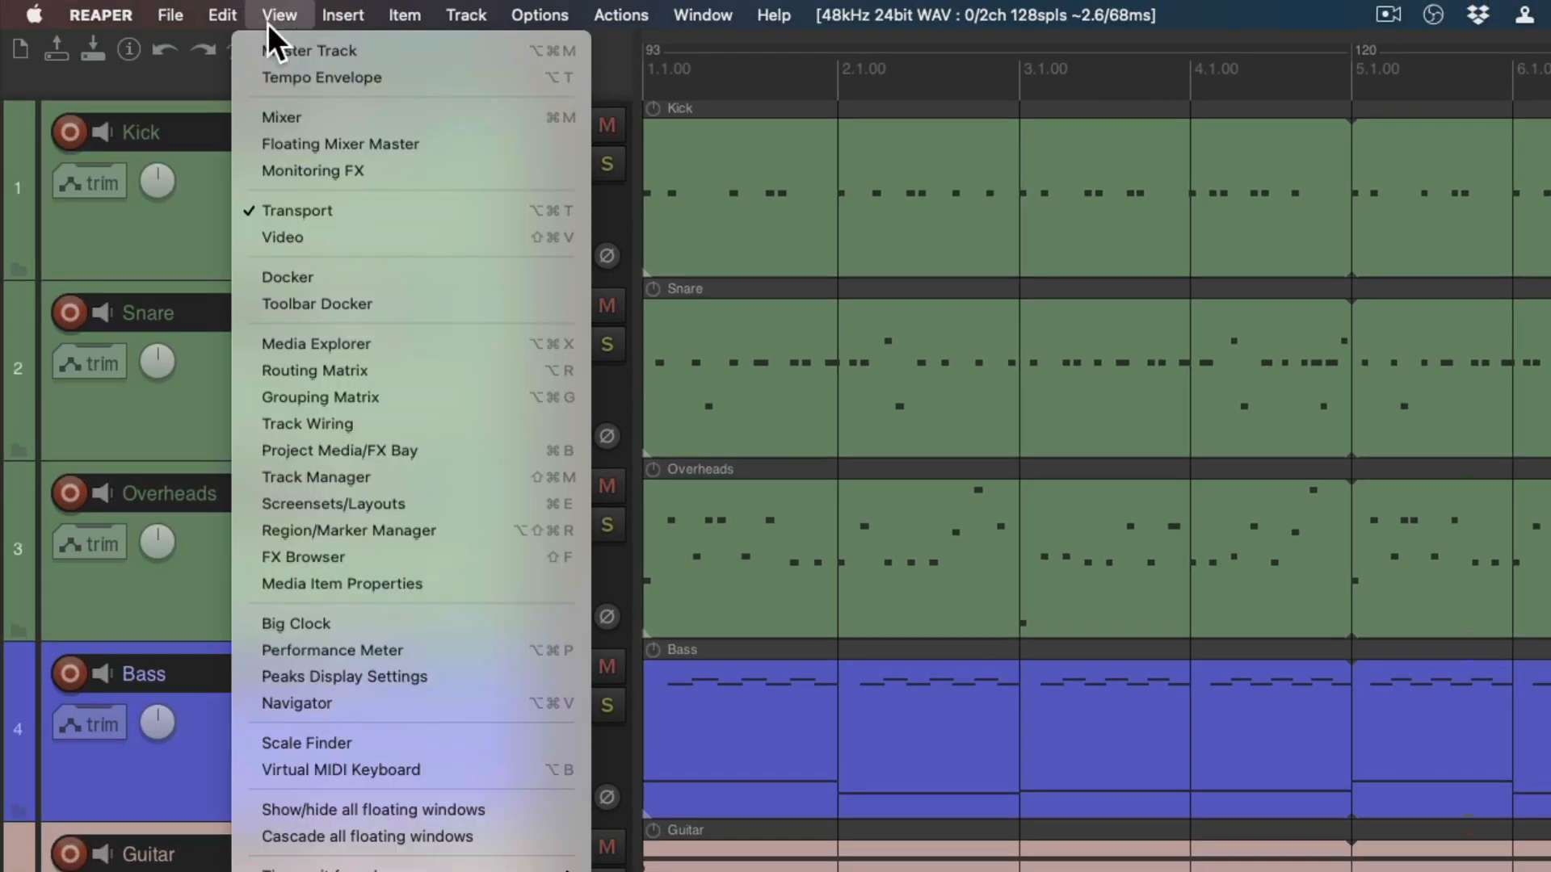
mouse_move(323, 78)
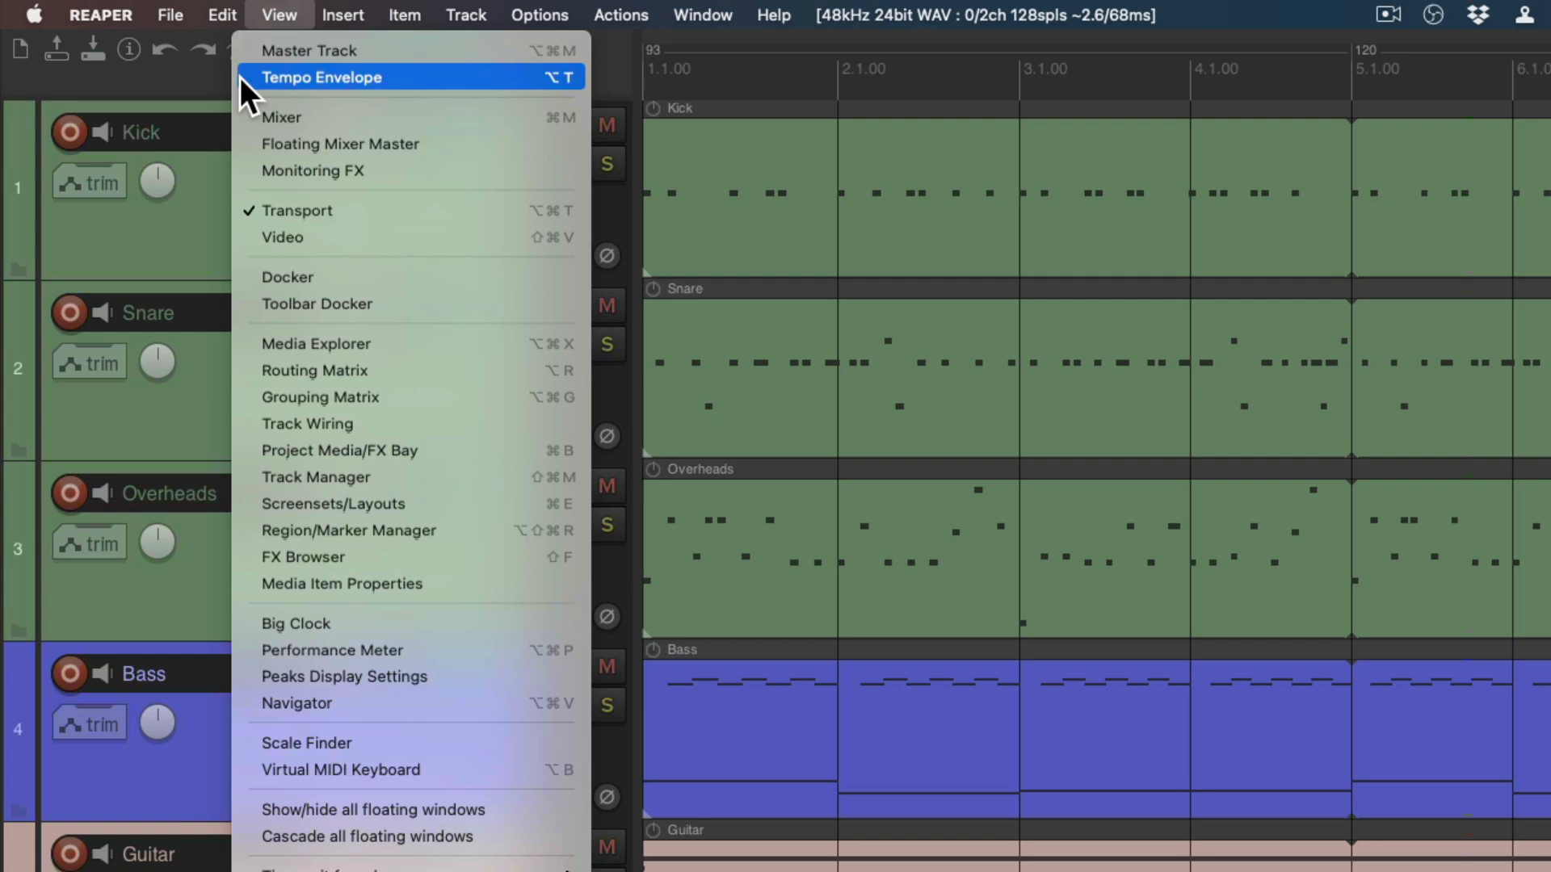
click(321, 78)
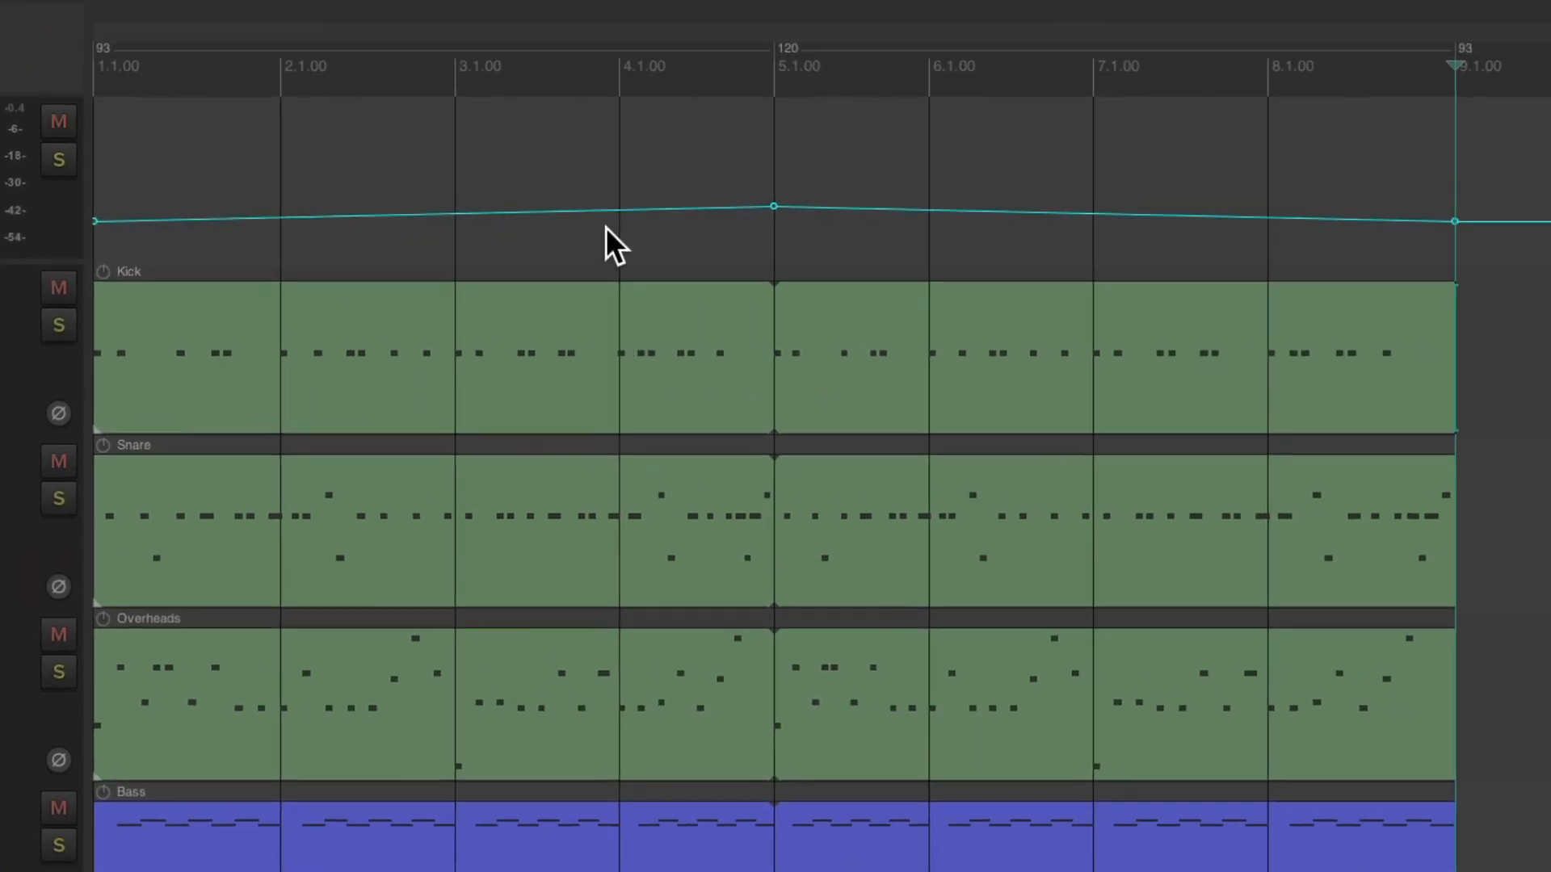
mouse_move(1139, 255)
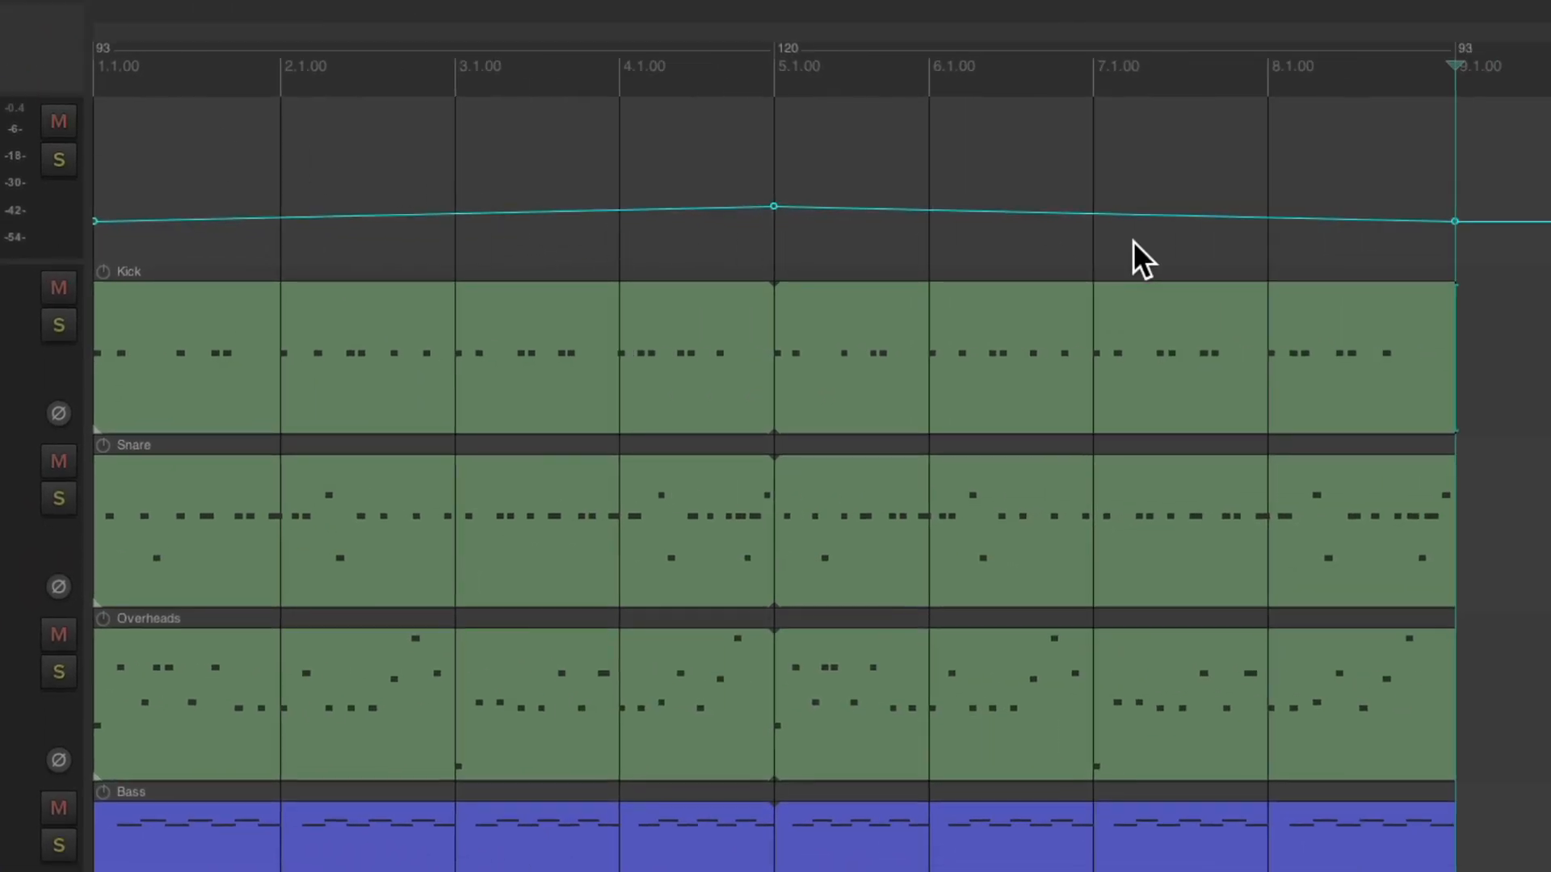
mouse_move(871, 248)
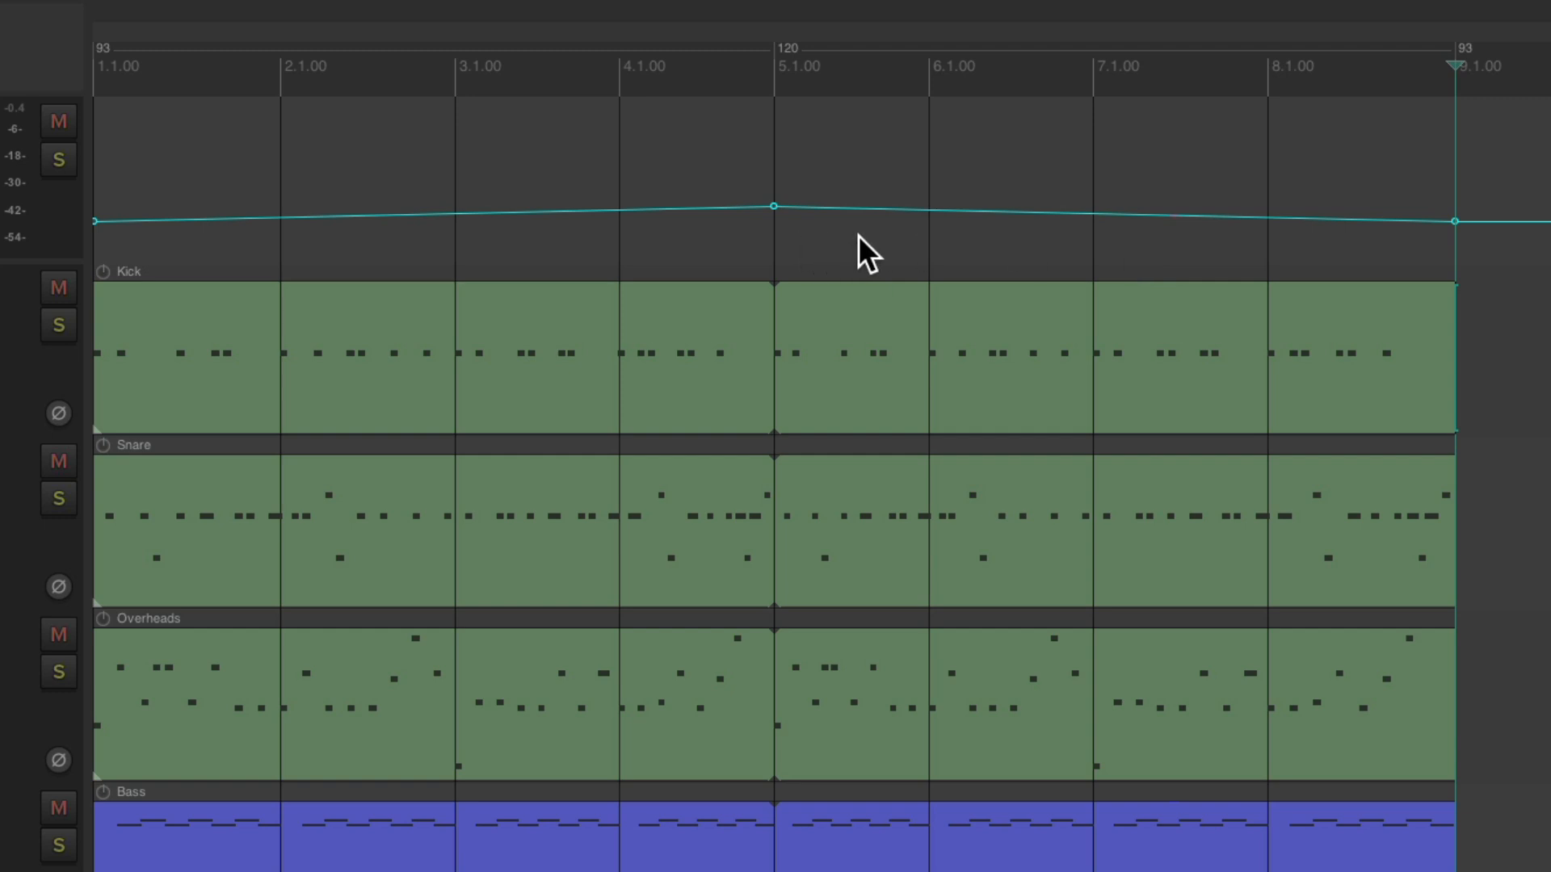
mouse_move(460, 212)
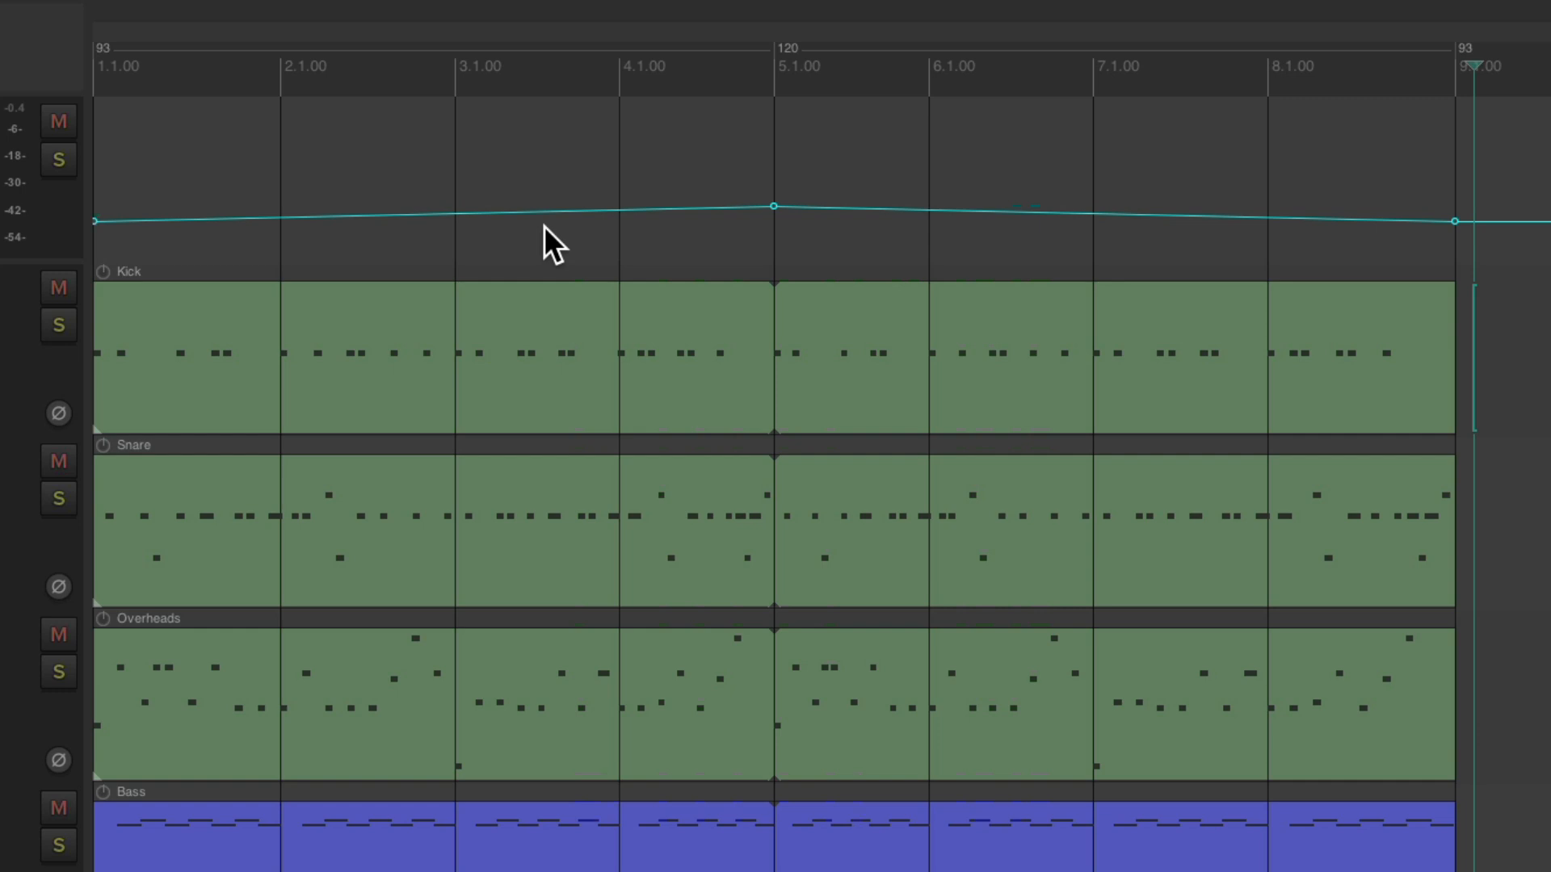
mouse_move(777, 265)
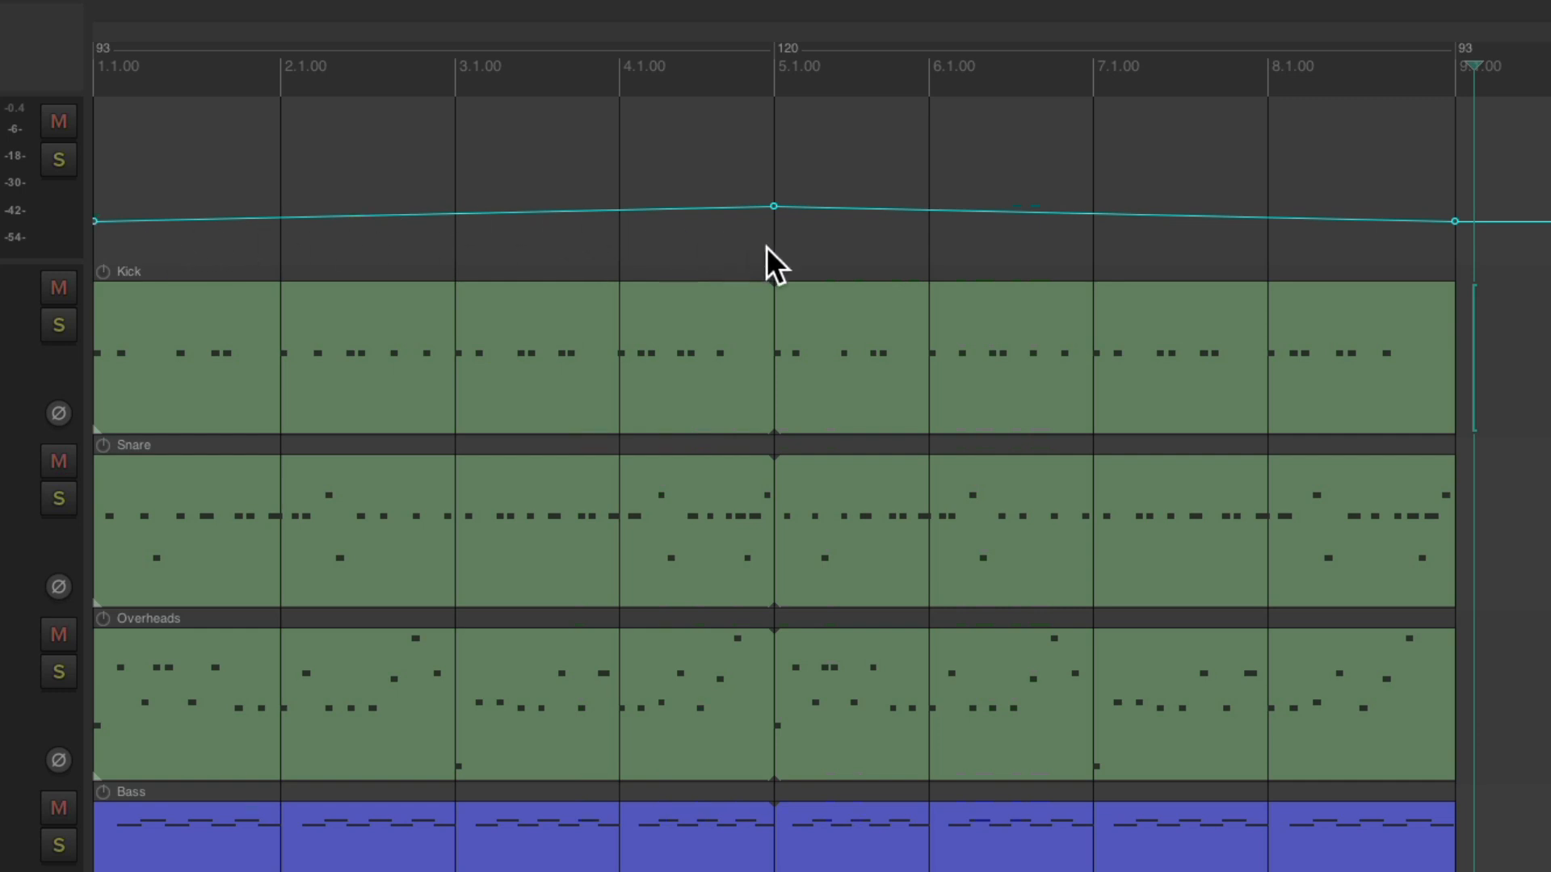
mouse_move(1459, 247)
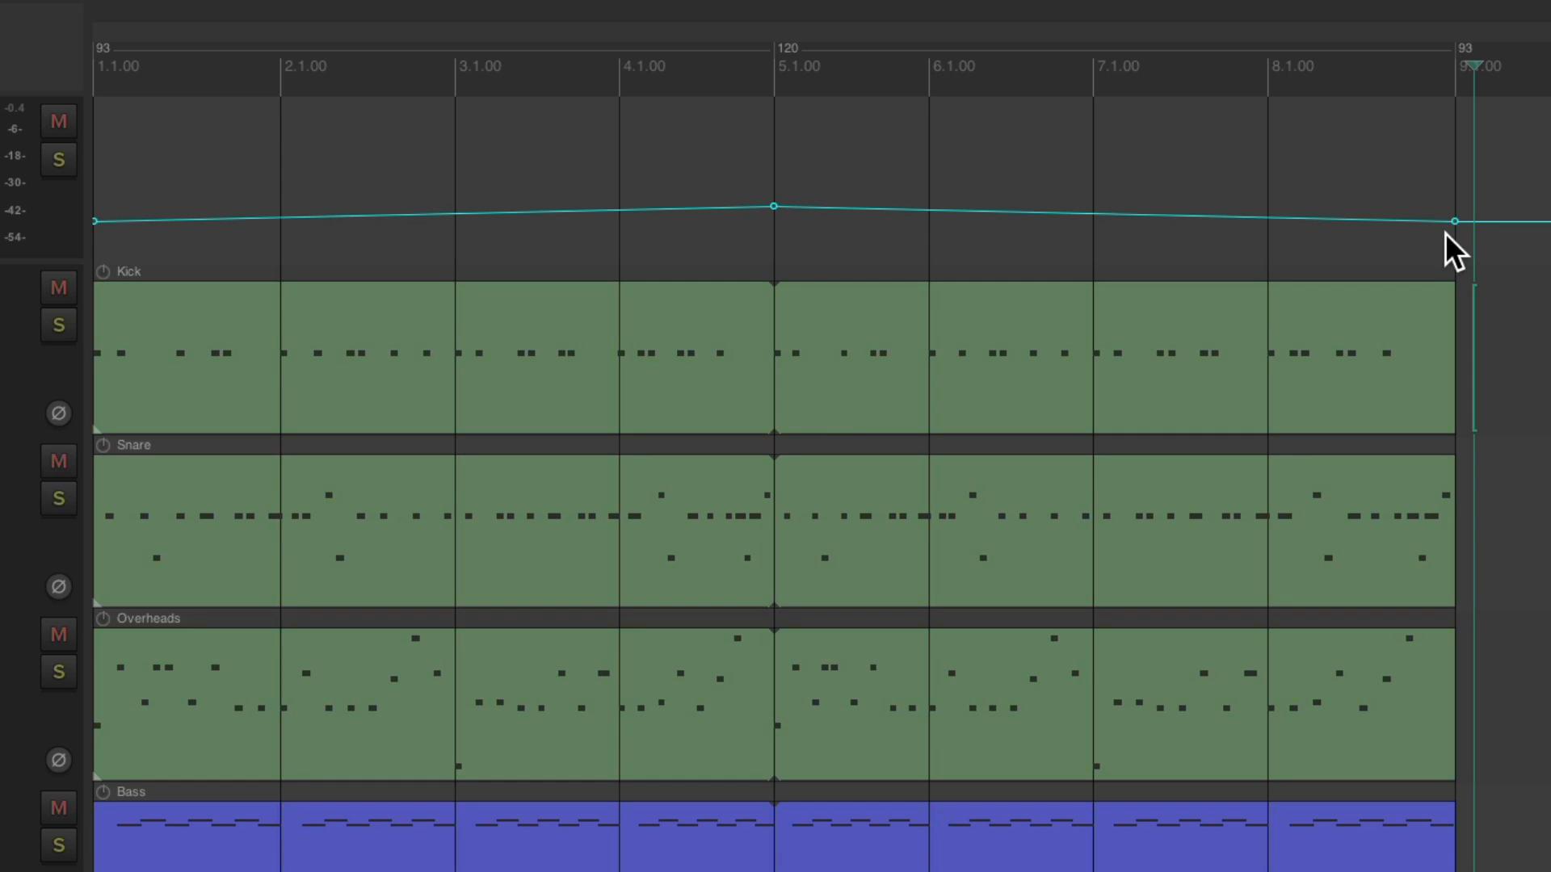
mouse_move(1034, 267)
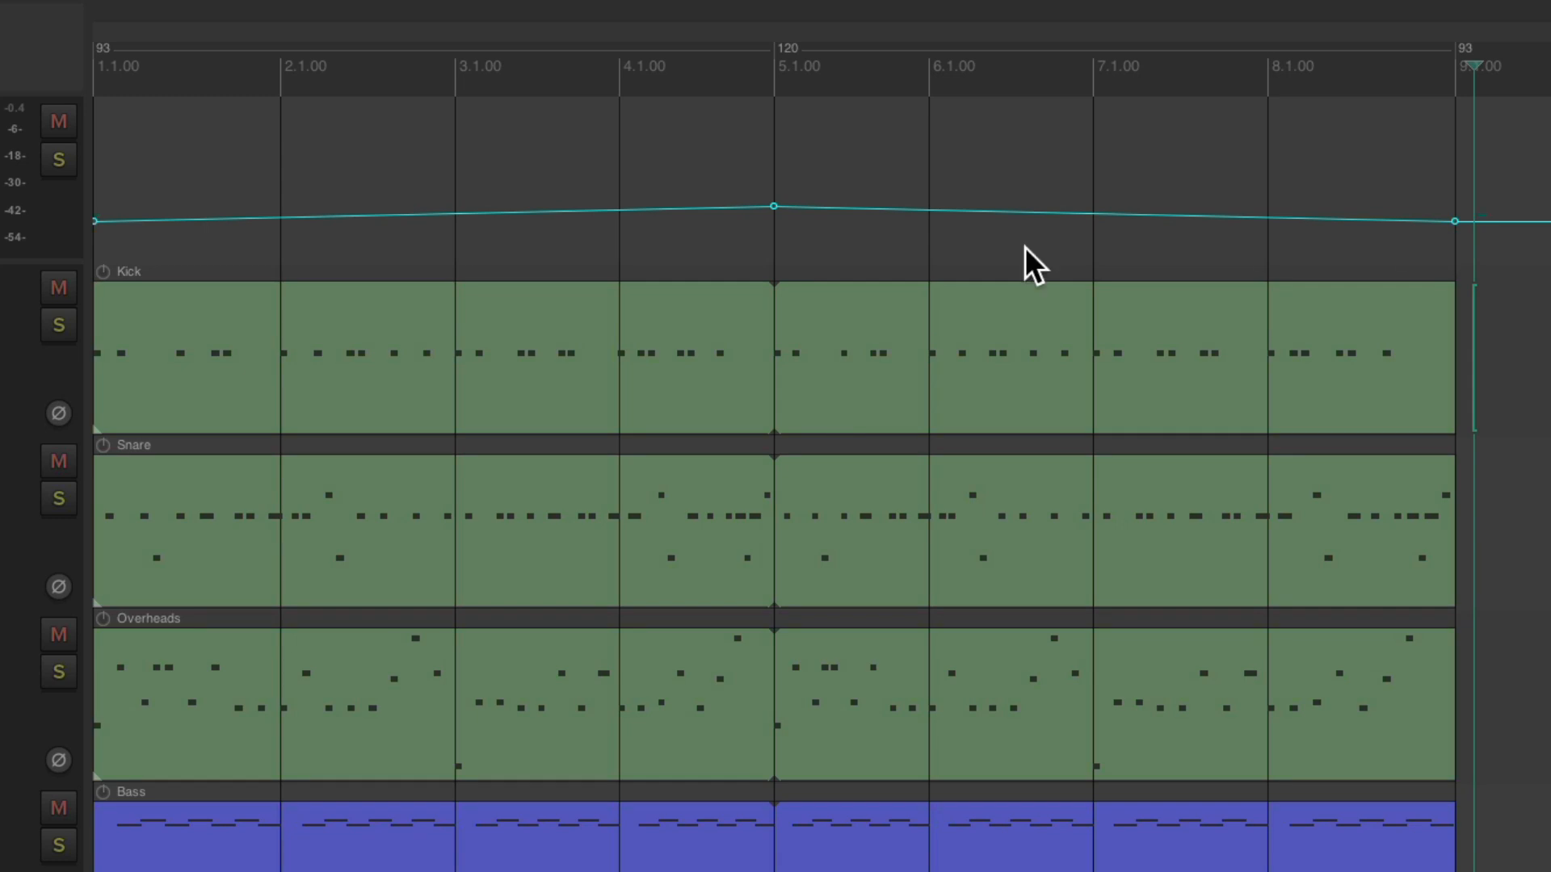
mouse_move(479, 381)
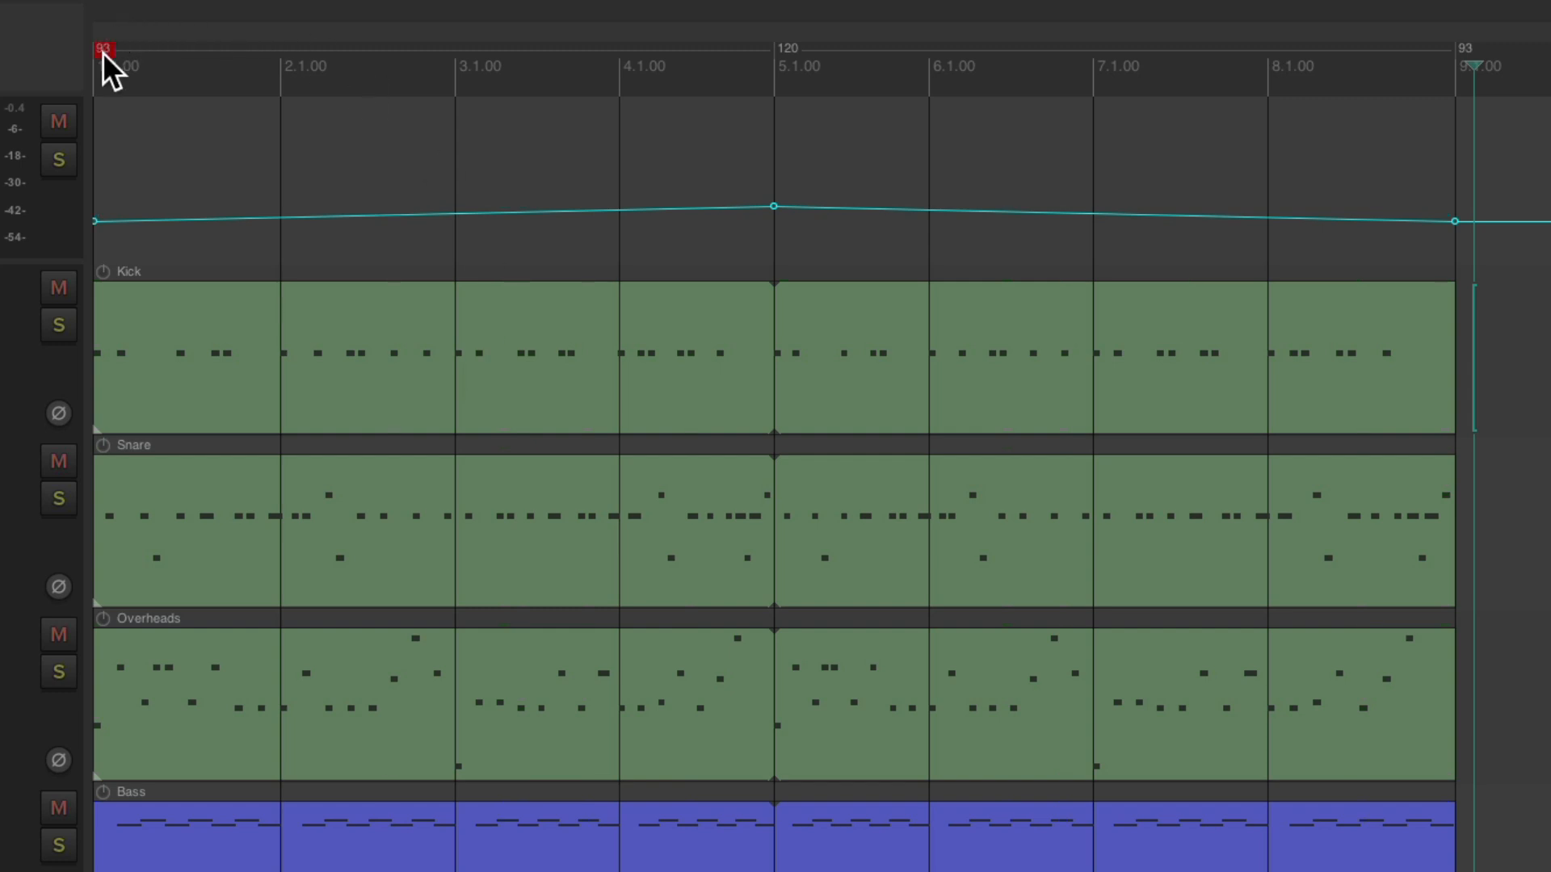
double_click(105, 55)
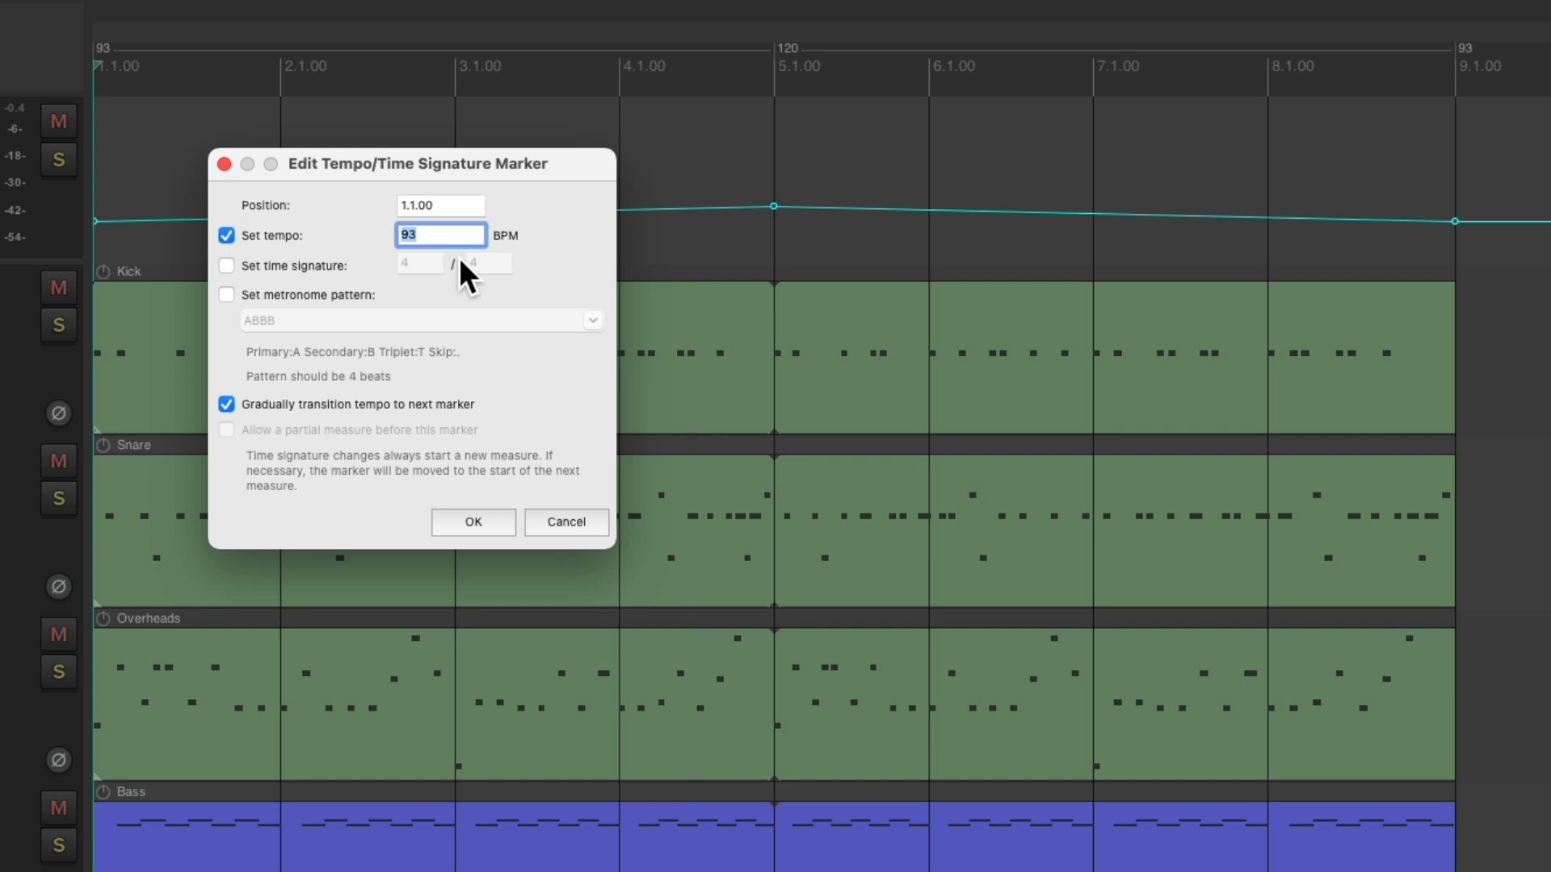
click(473, 521)
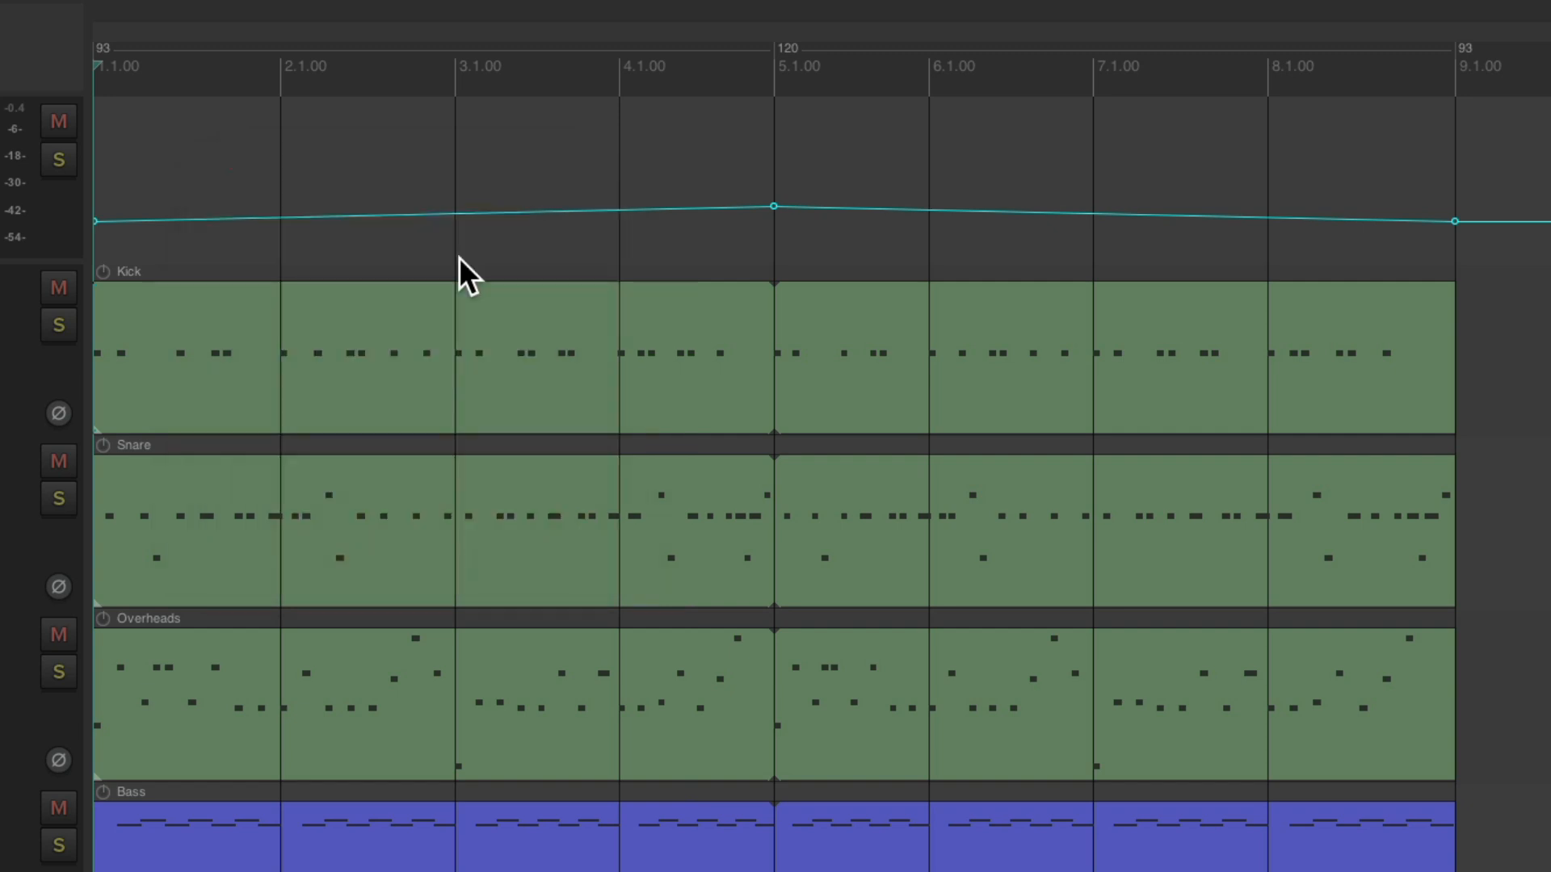
double_click(785, 50)
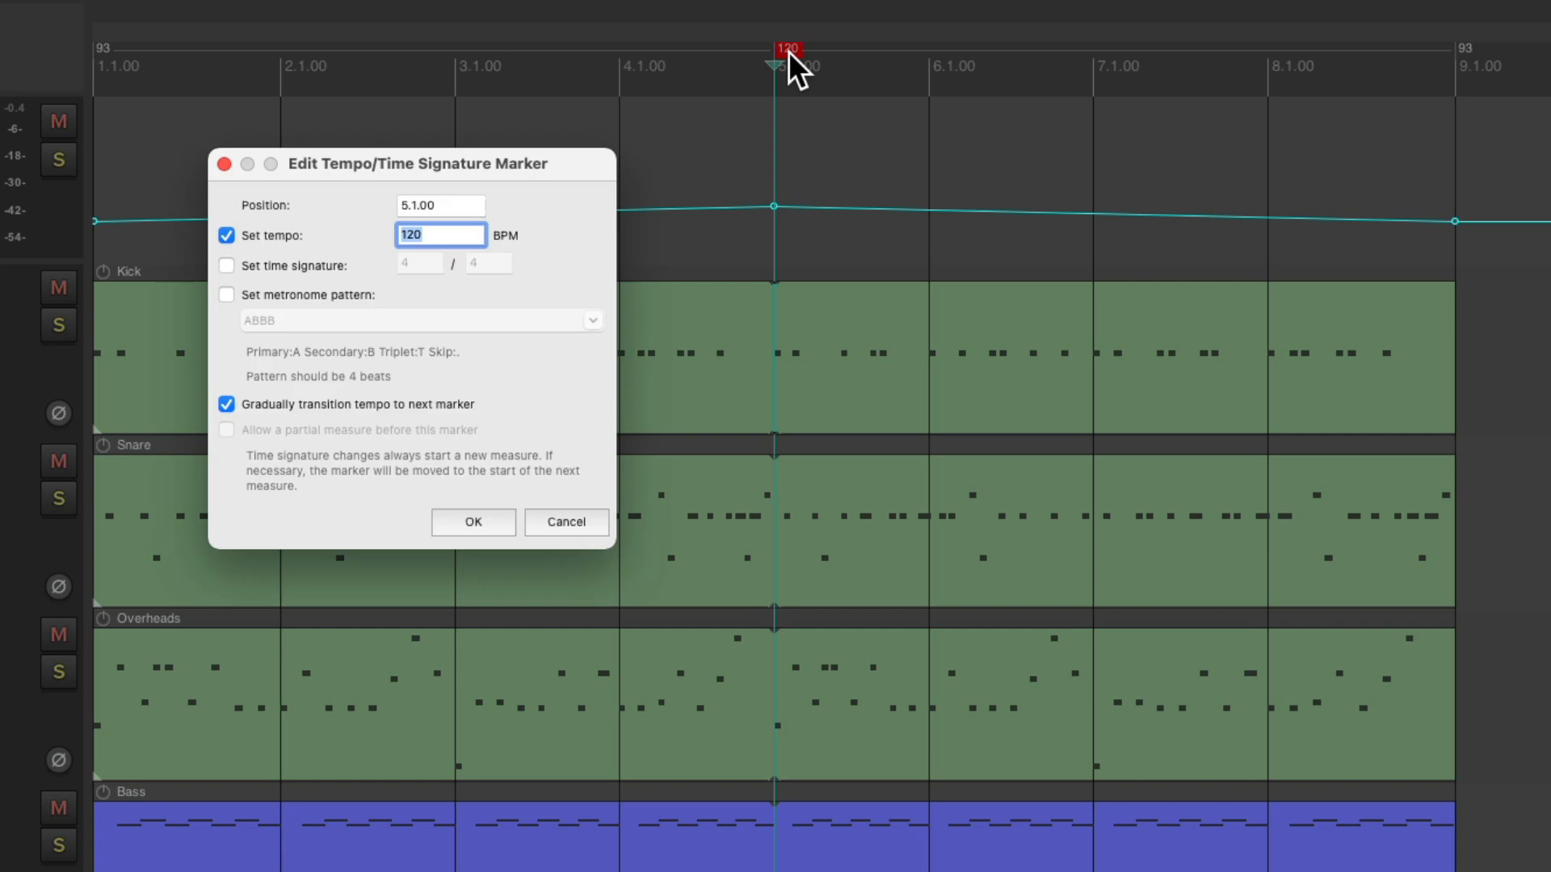
click(474, 521)
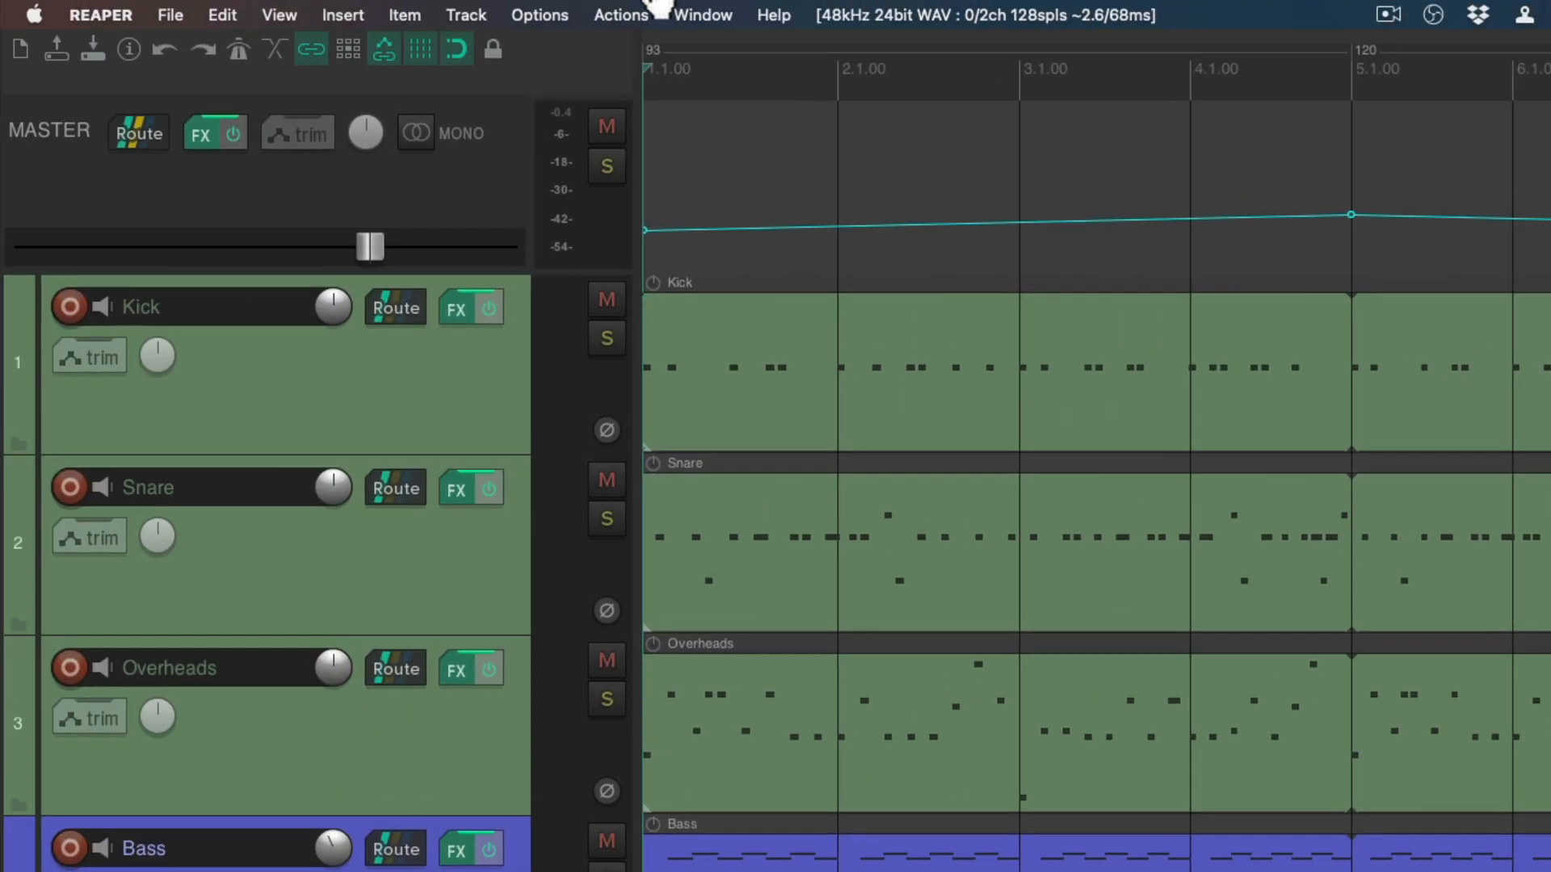
Filter the Actions list by 'tempo increase' and pick 'Increase all tempo markers 01 BPM'.
click(621, 14)
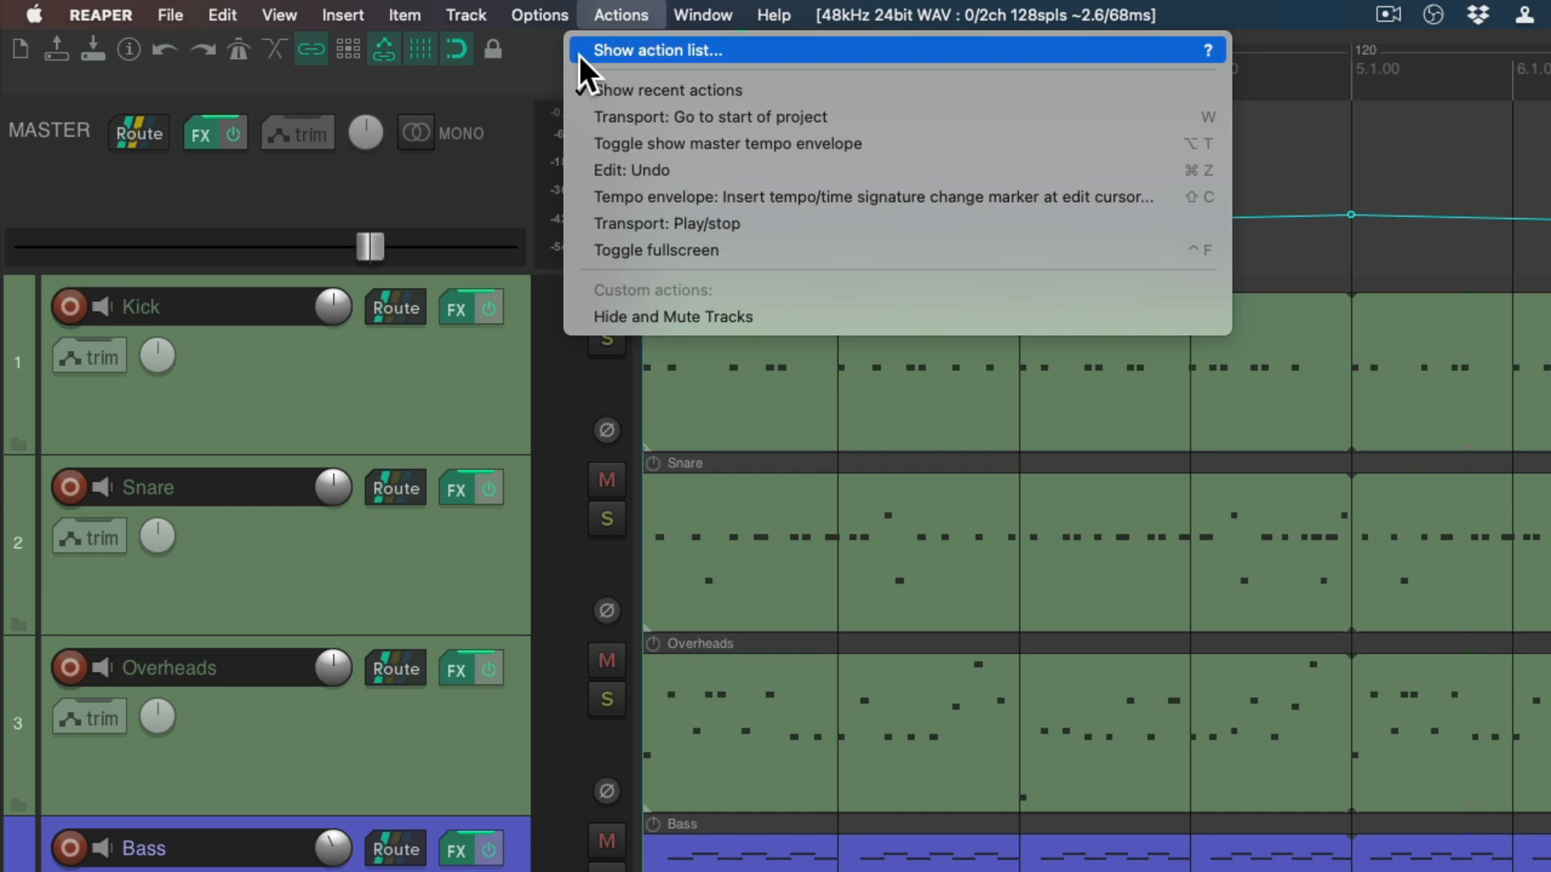
click(656, 50)
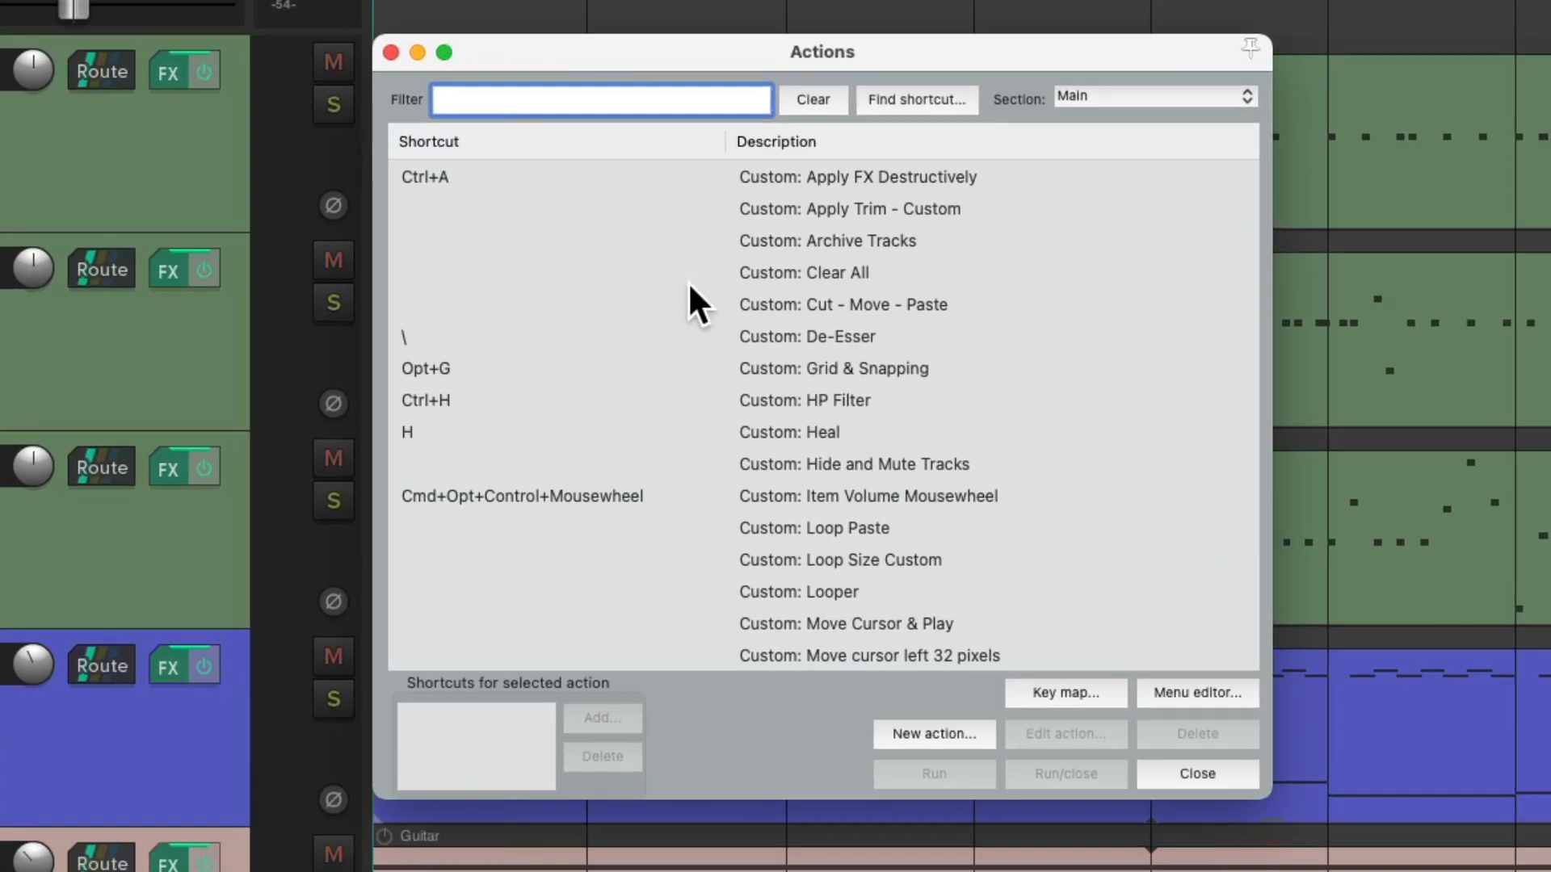
text(tempo increase)
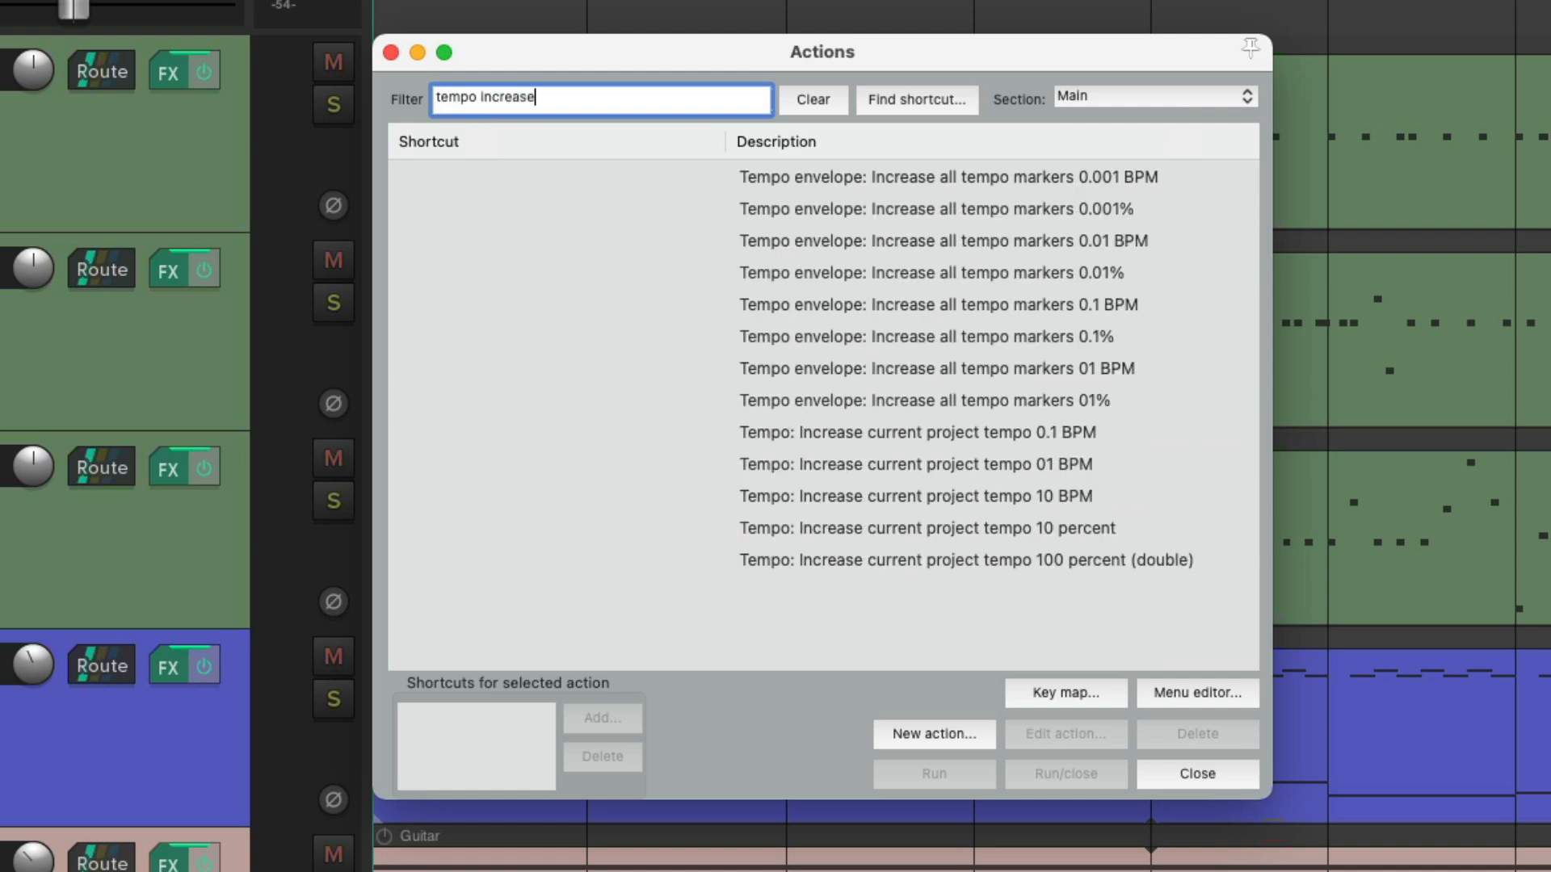
mouse_move(1029, 336)
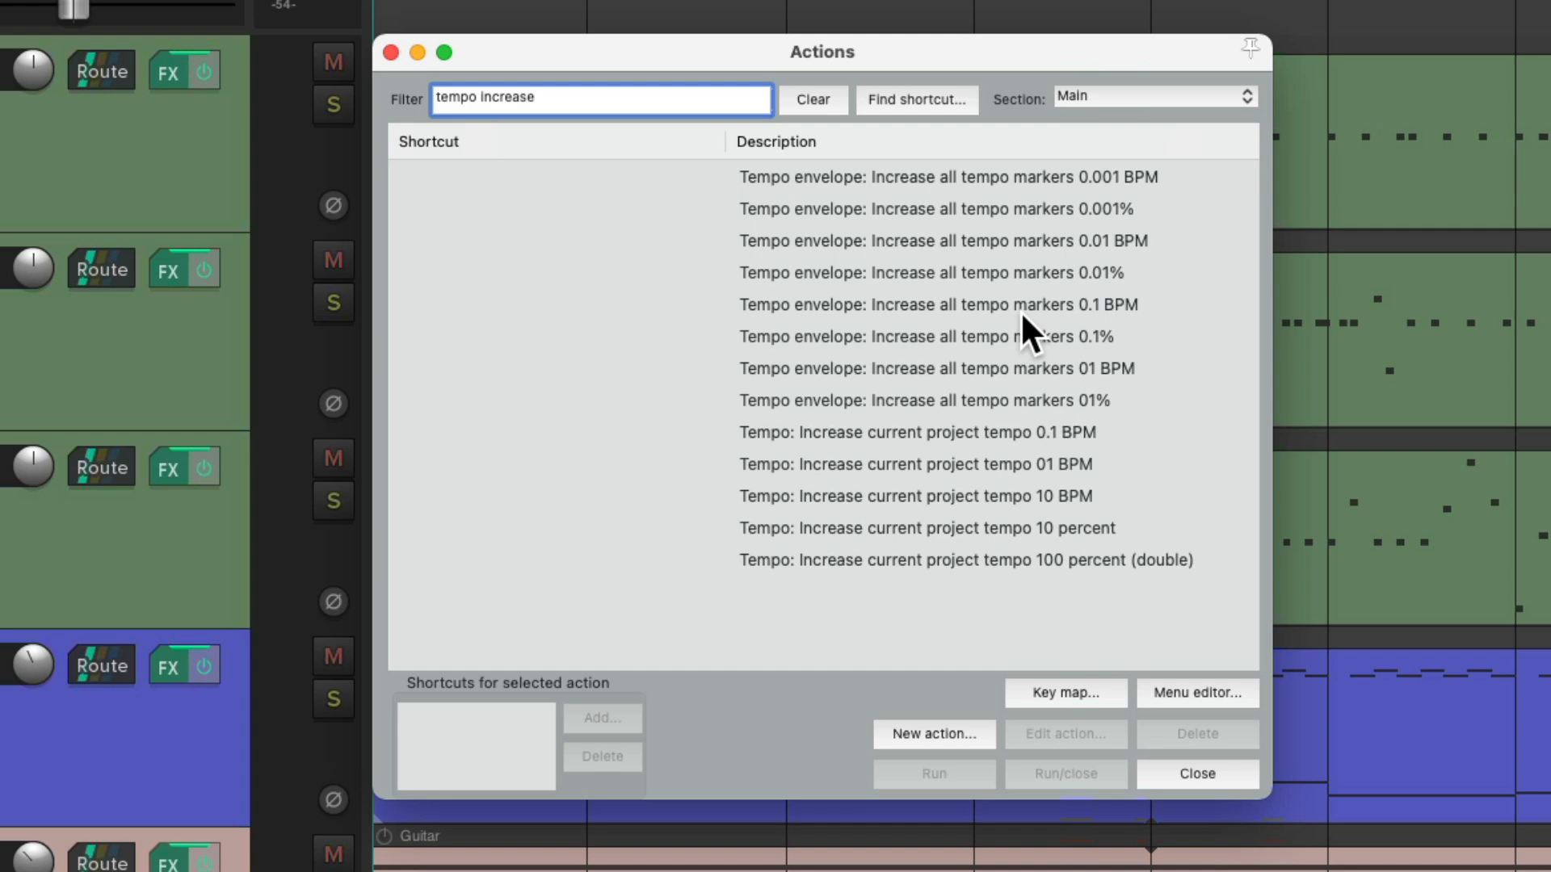
mouse_move(1173, 197)
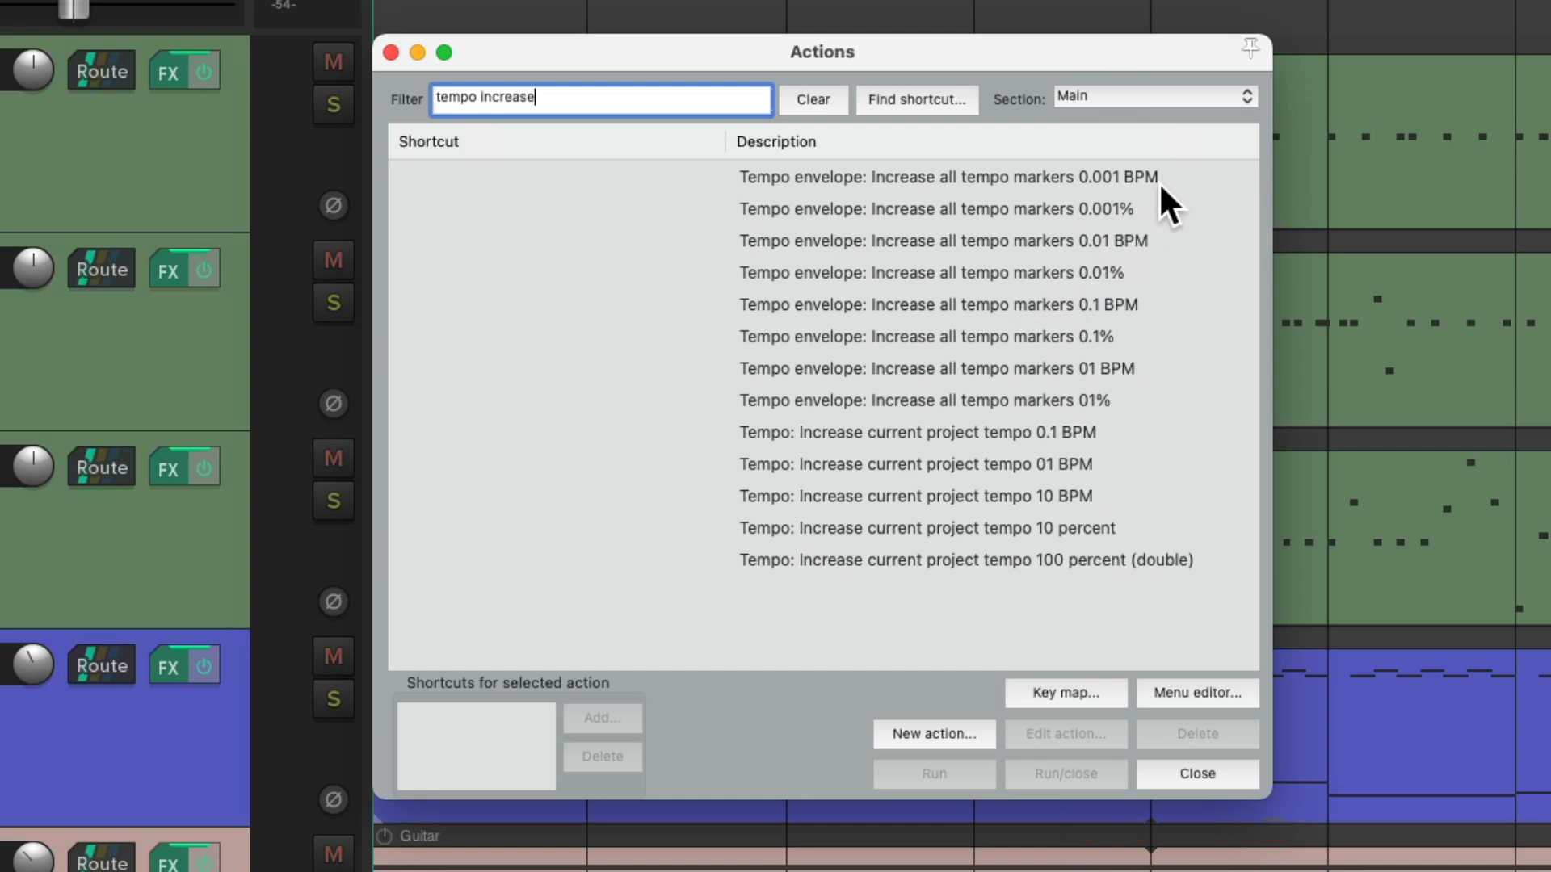
mouse_move(1174, 259)
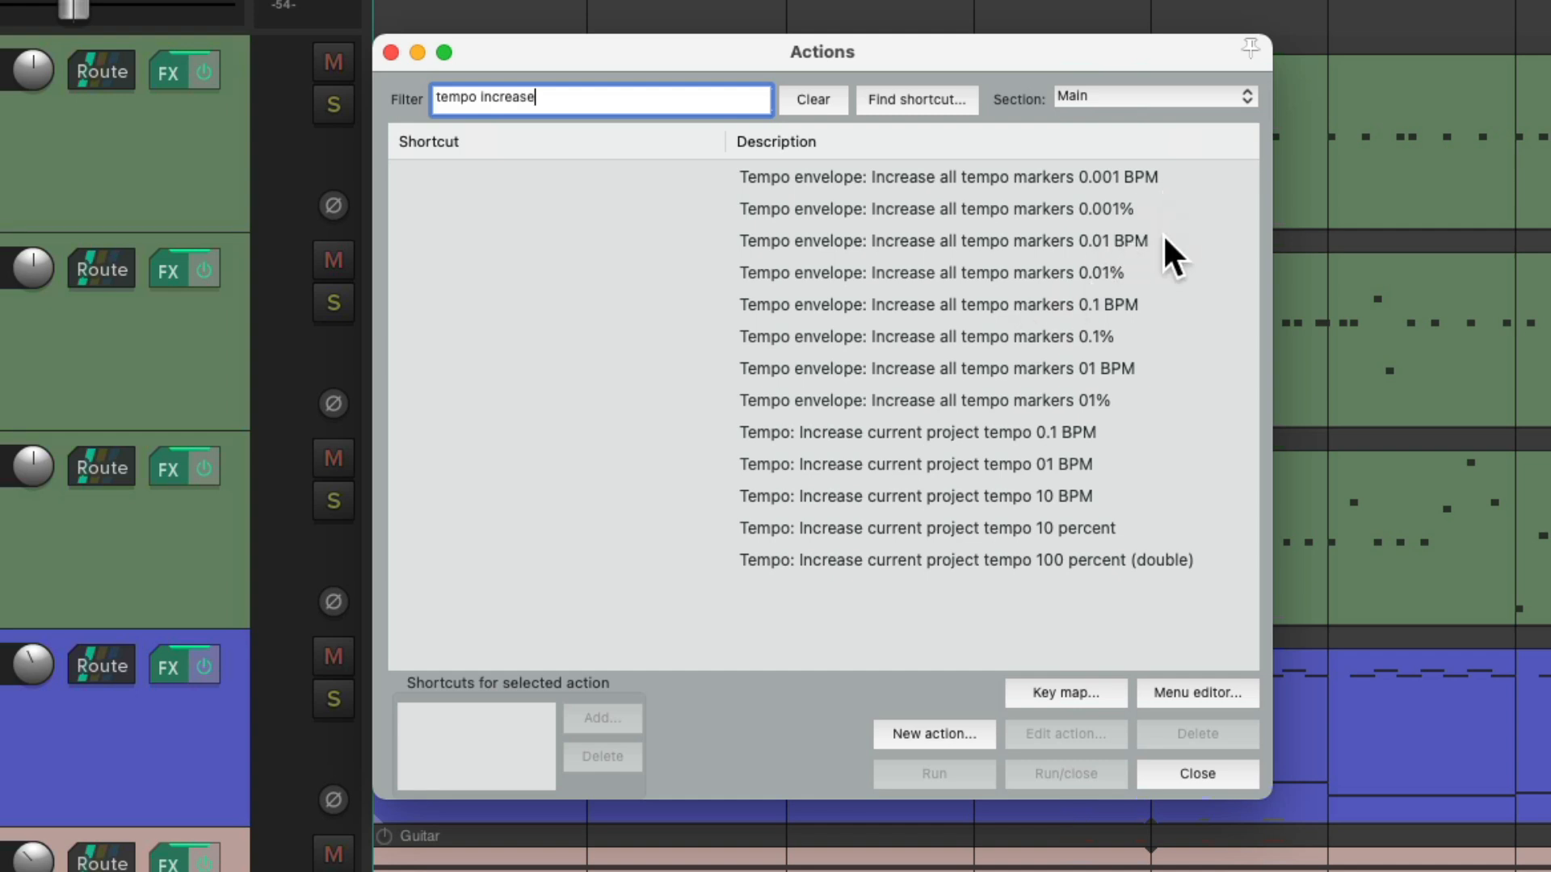
mouse_move(1157, 326)
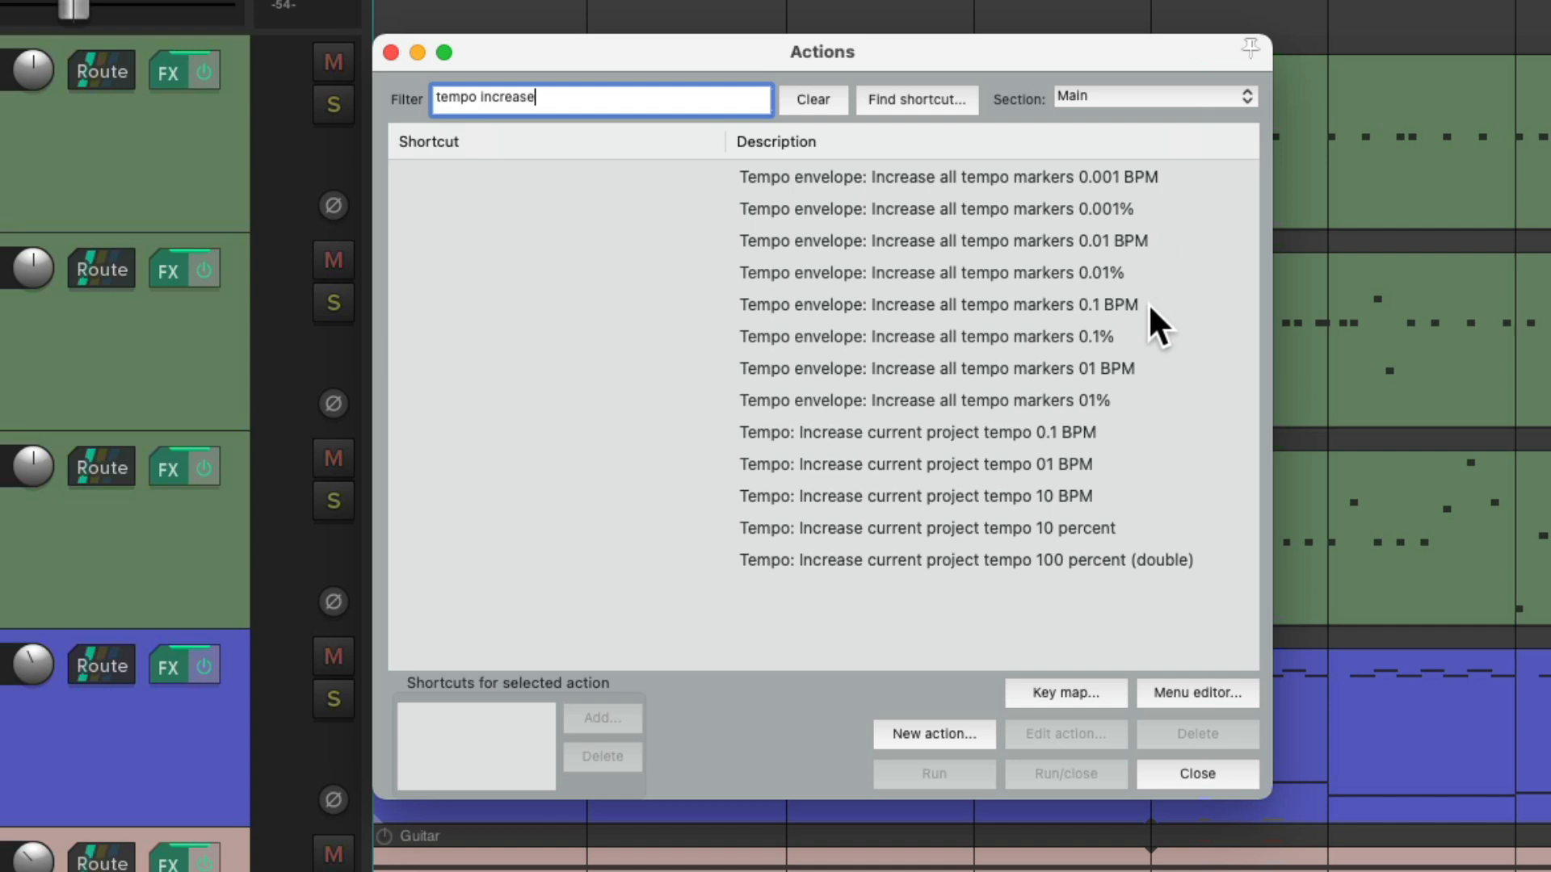
mouse_move(1167, 389)
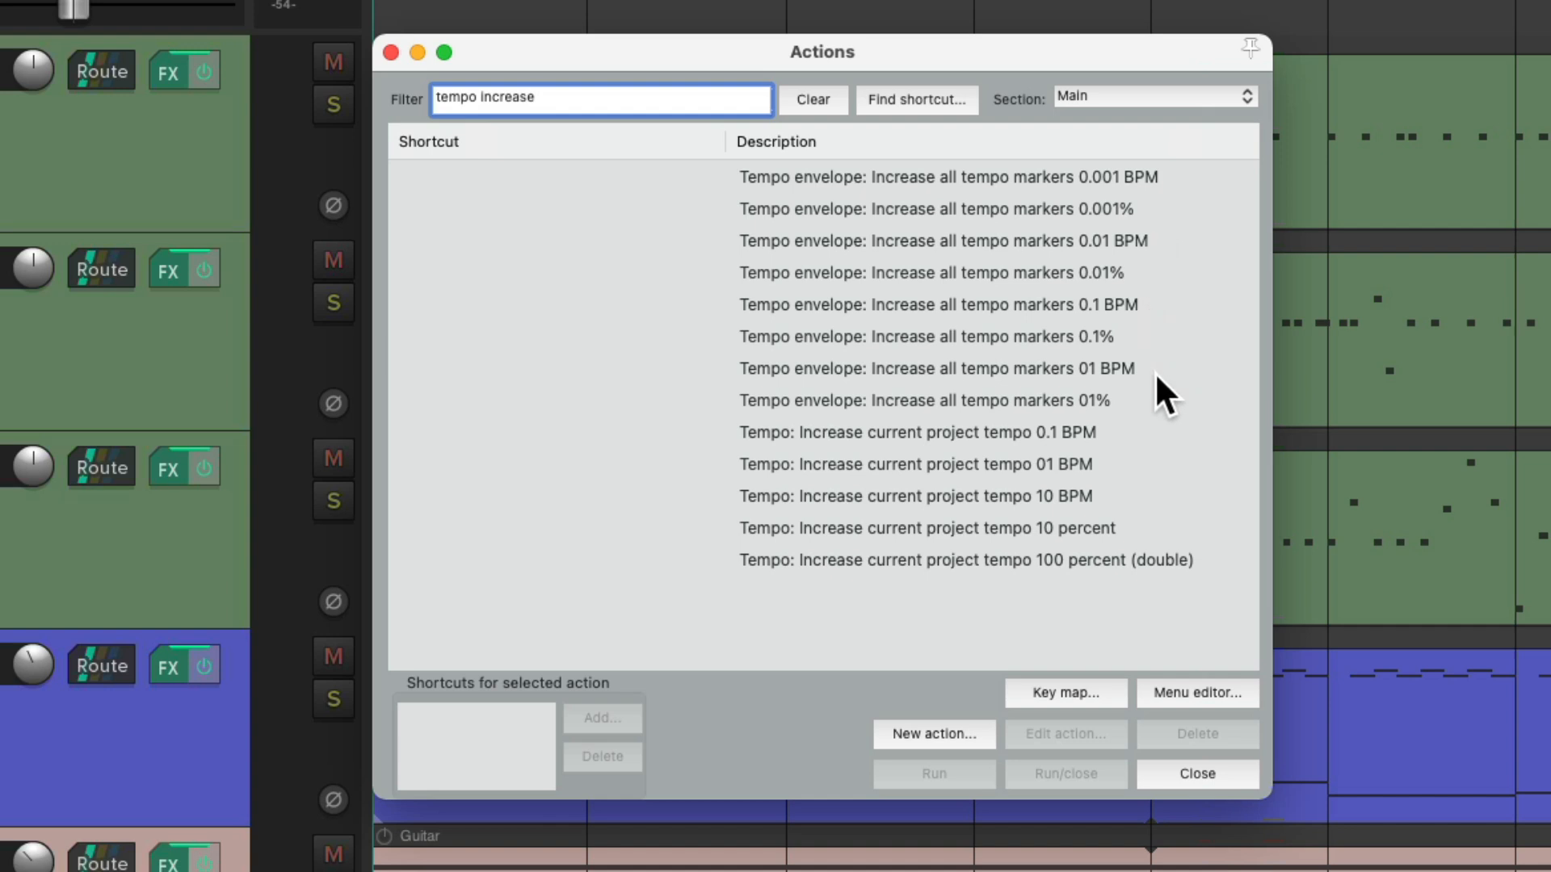
click(936, 369)
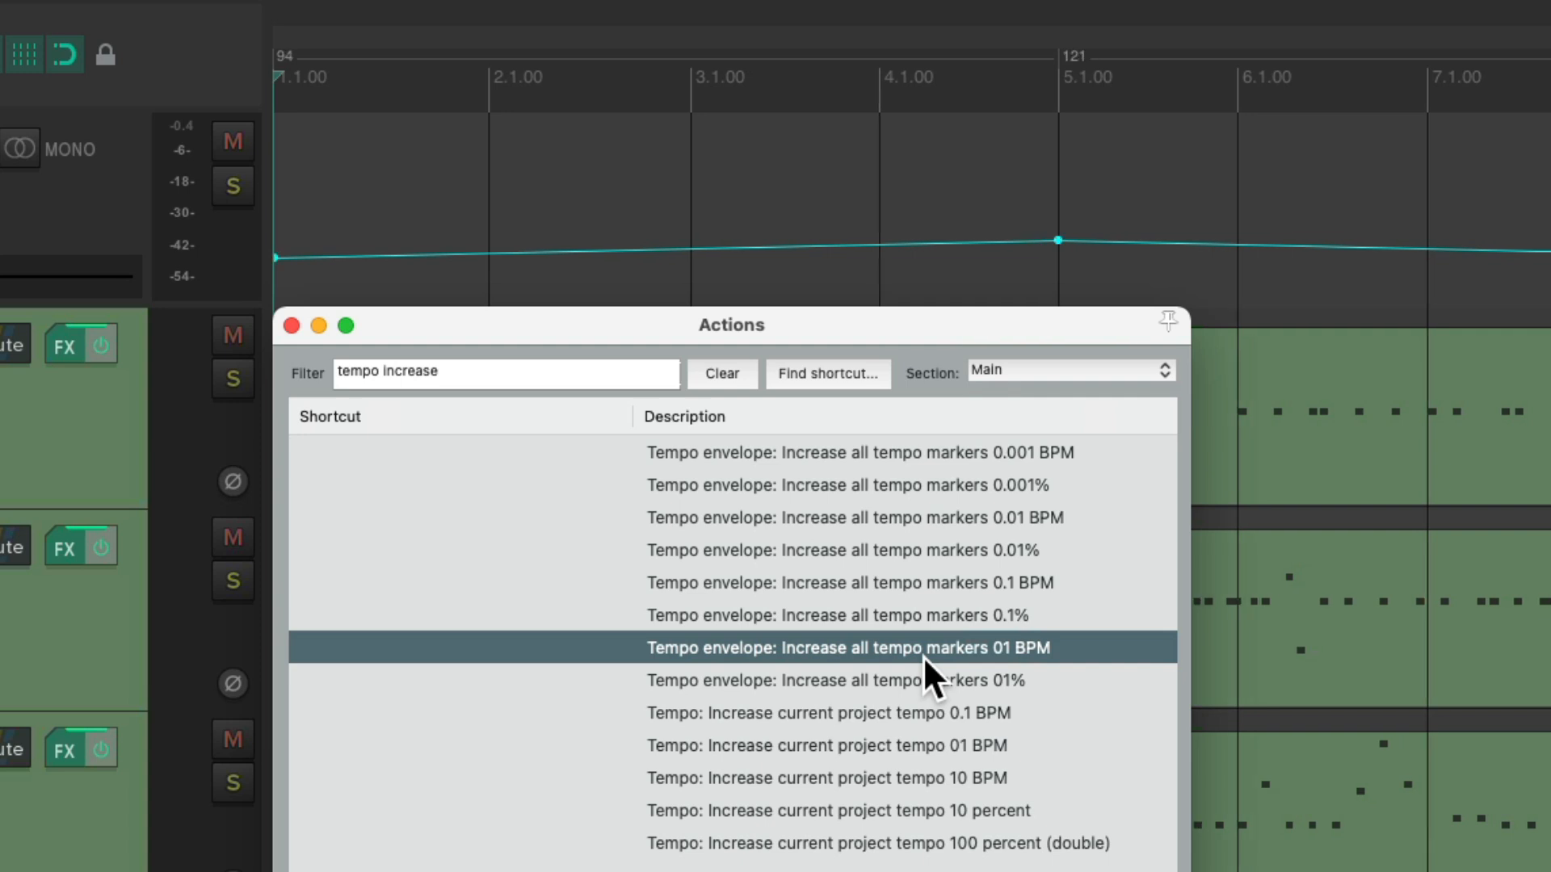
mouse_move(505, 52)
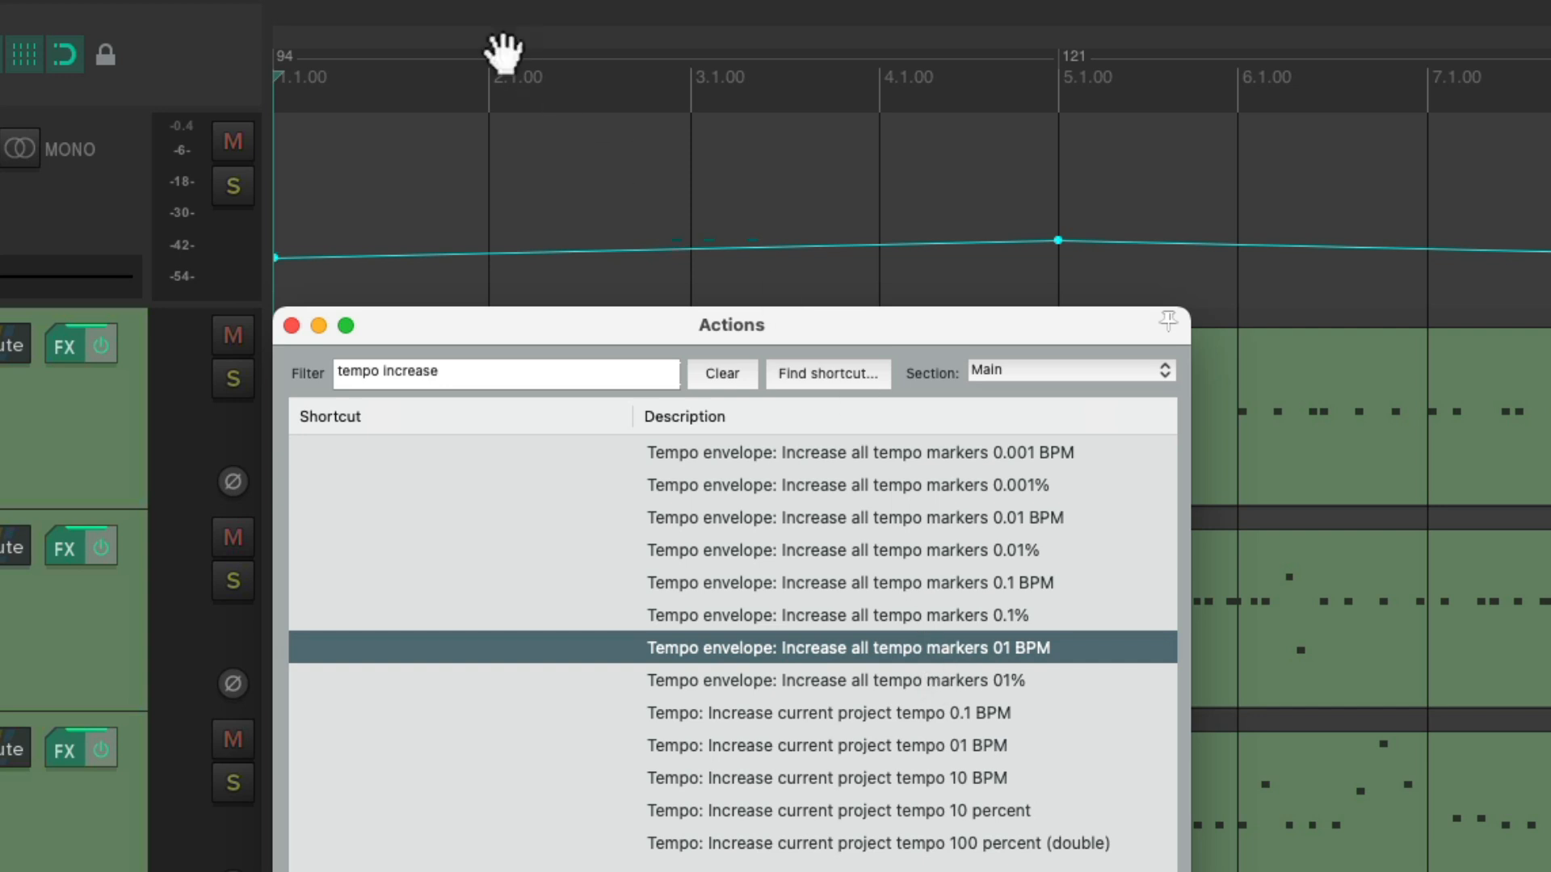
mouse_move(311, 89)
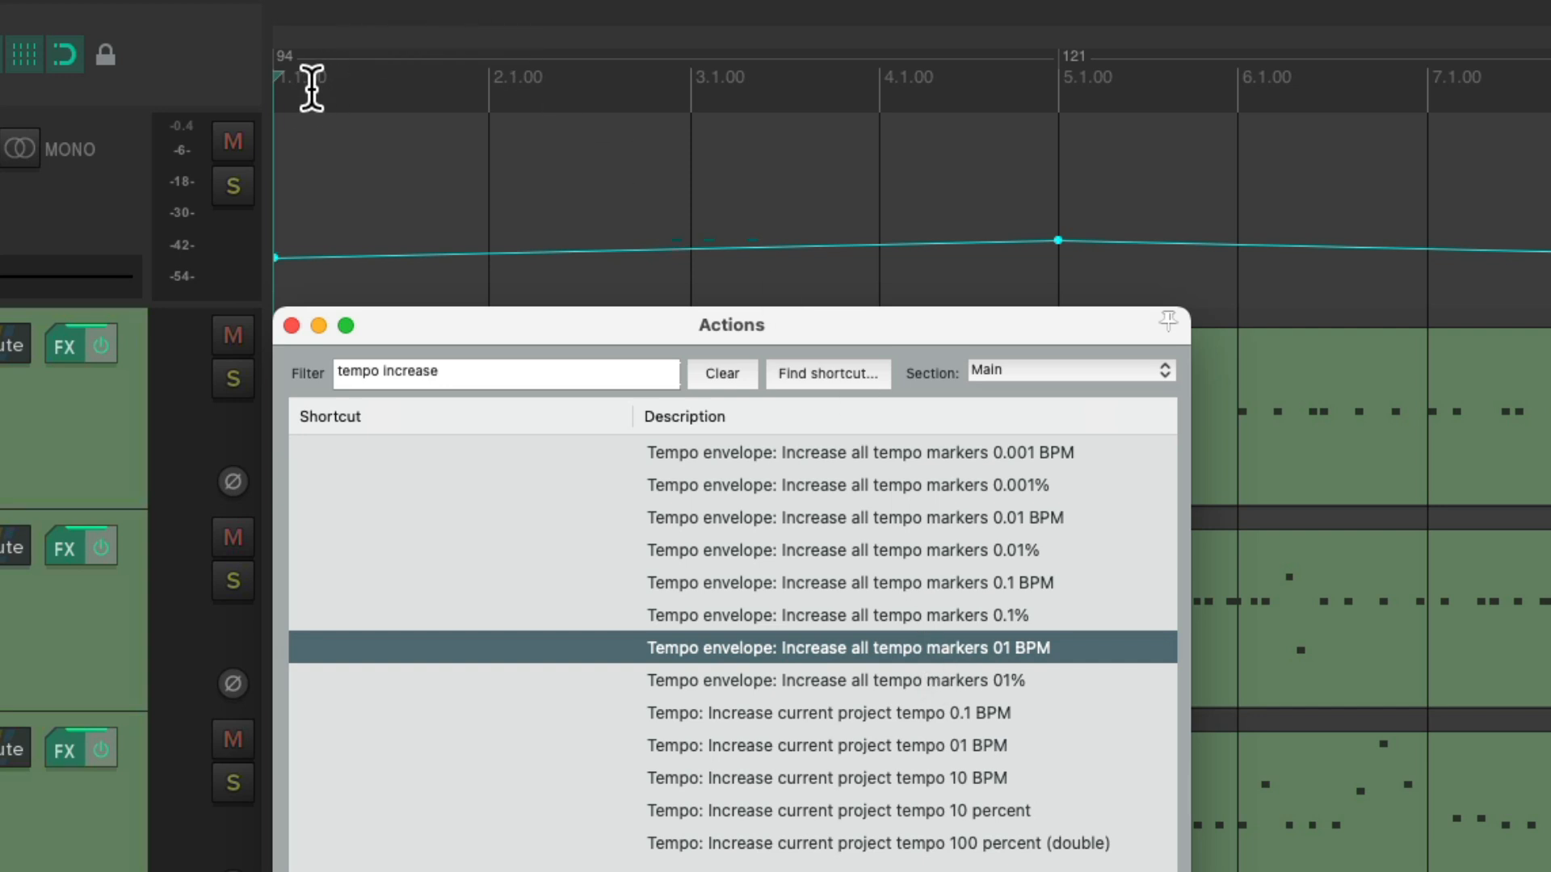
mouse_move(1117, 78)
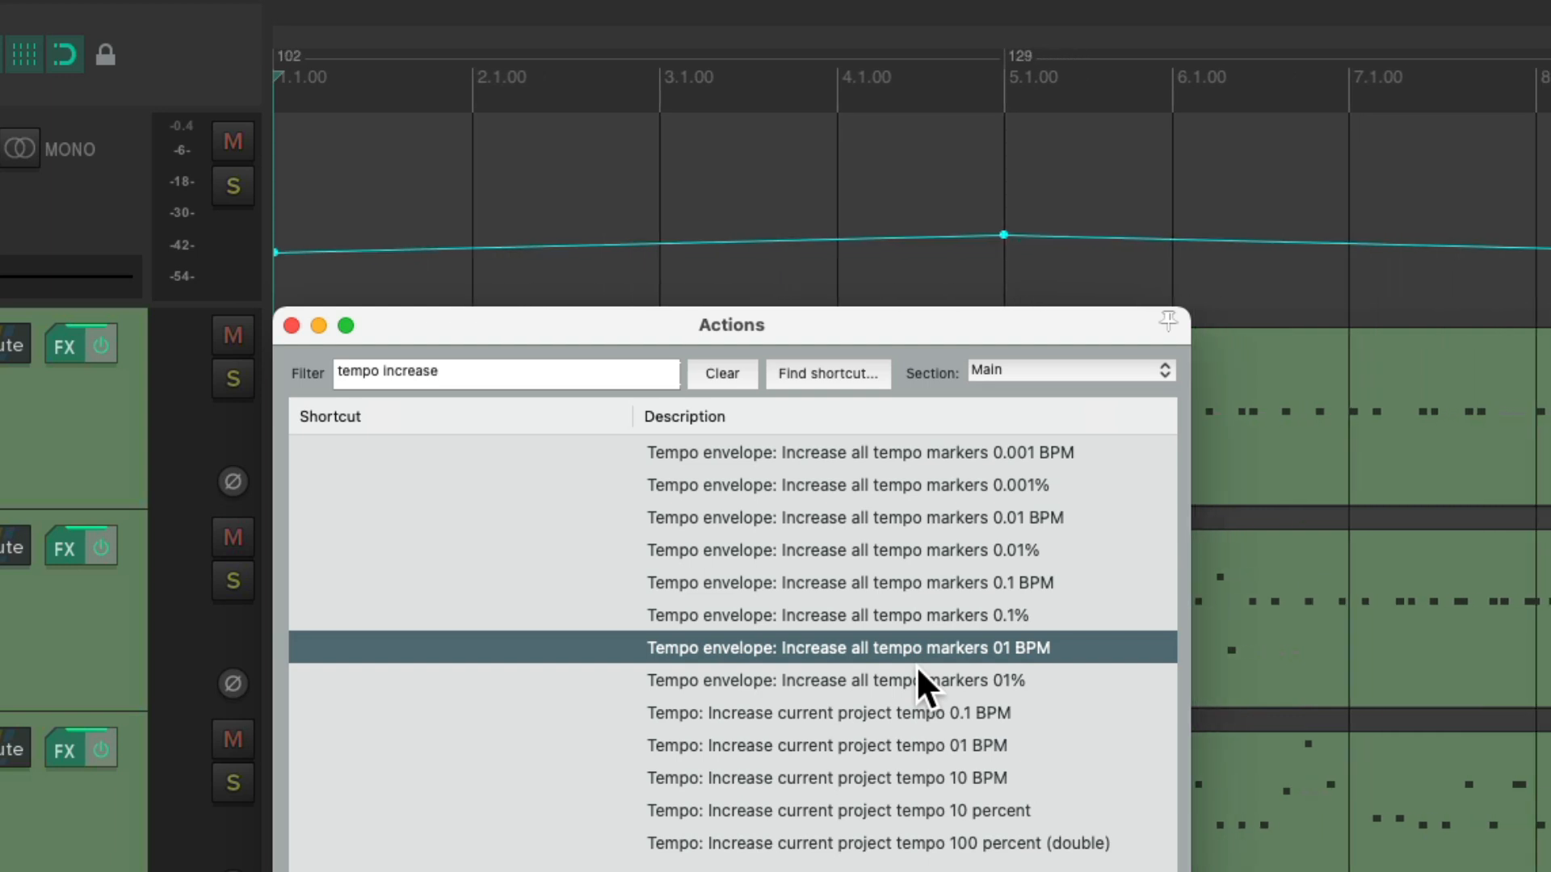
Run 'Increase all tempo markers 01 BPM' so the envelope reads 104 at bar 1 and 131 at bar 5.
double_click(849, 646)
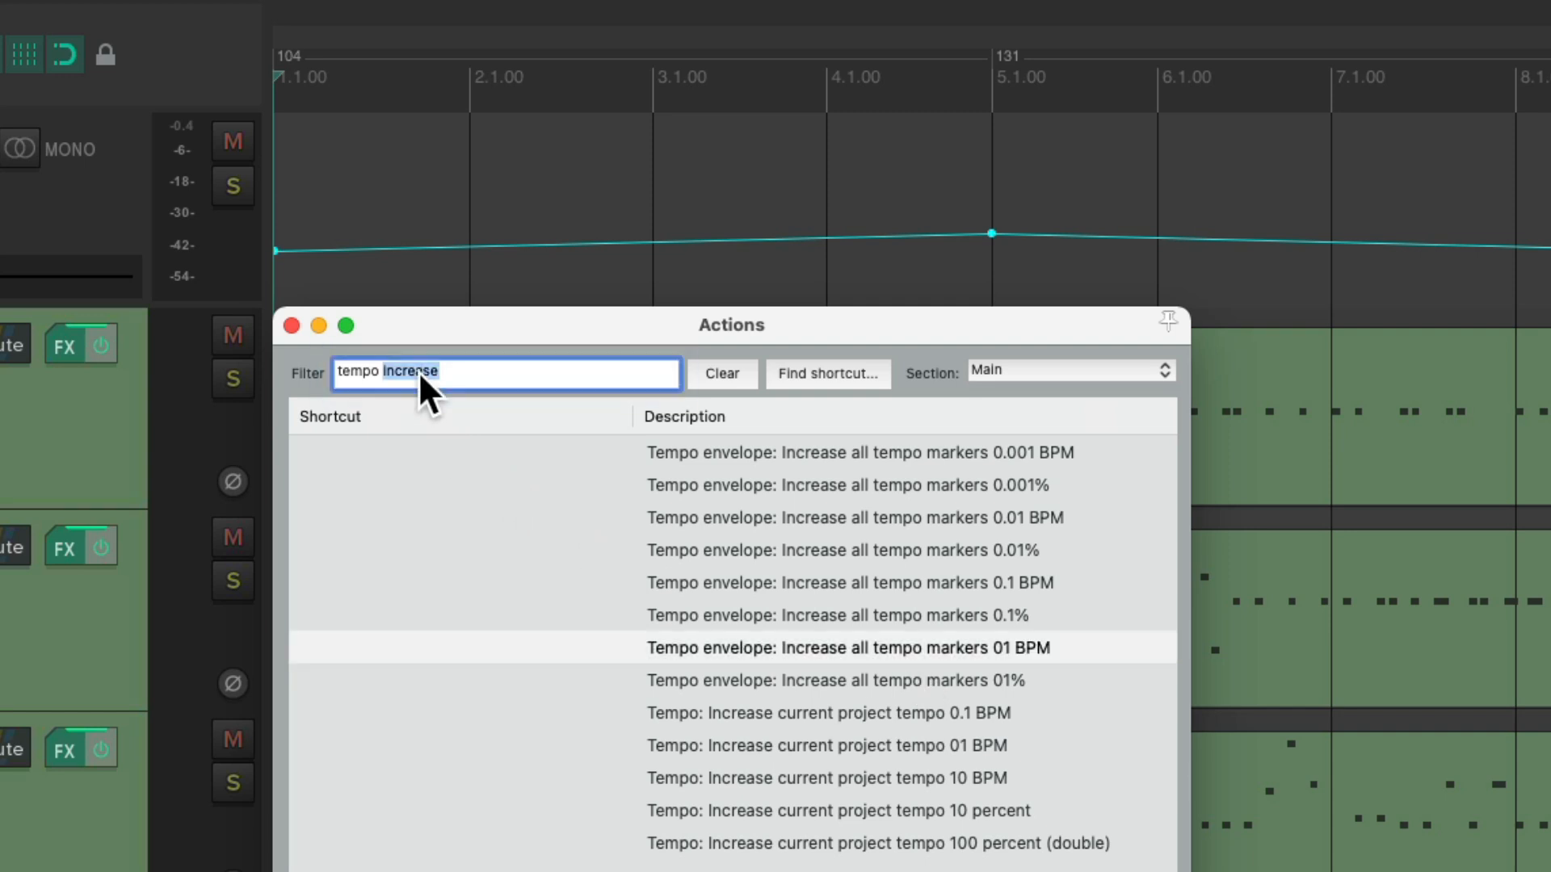
Filter by 'tempo decrease' and run 'Decrease all tempo markers 01 BPM' back toward 93 and 120.
text(tempo decreas)
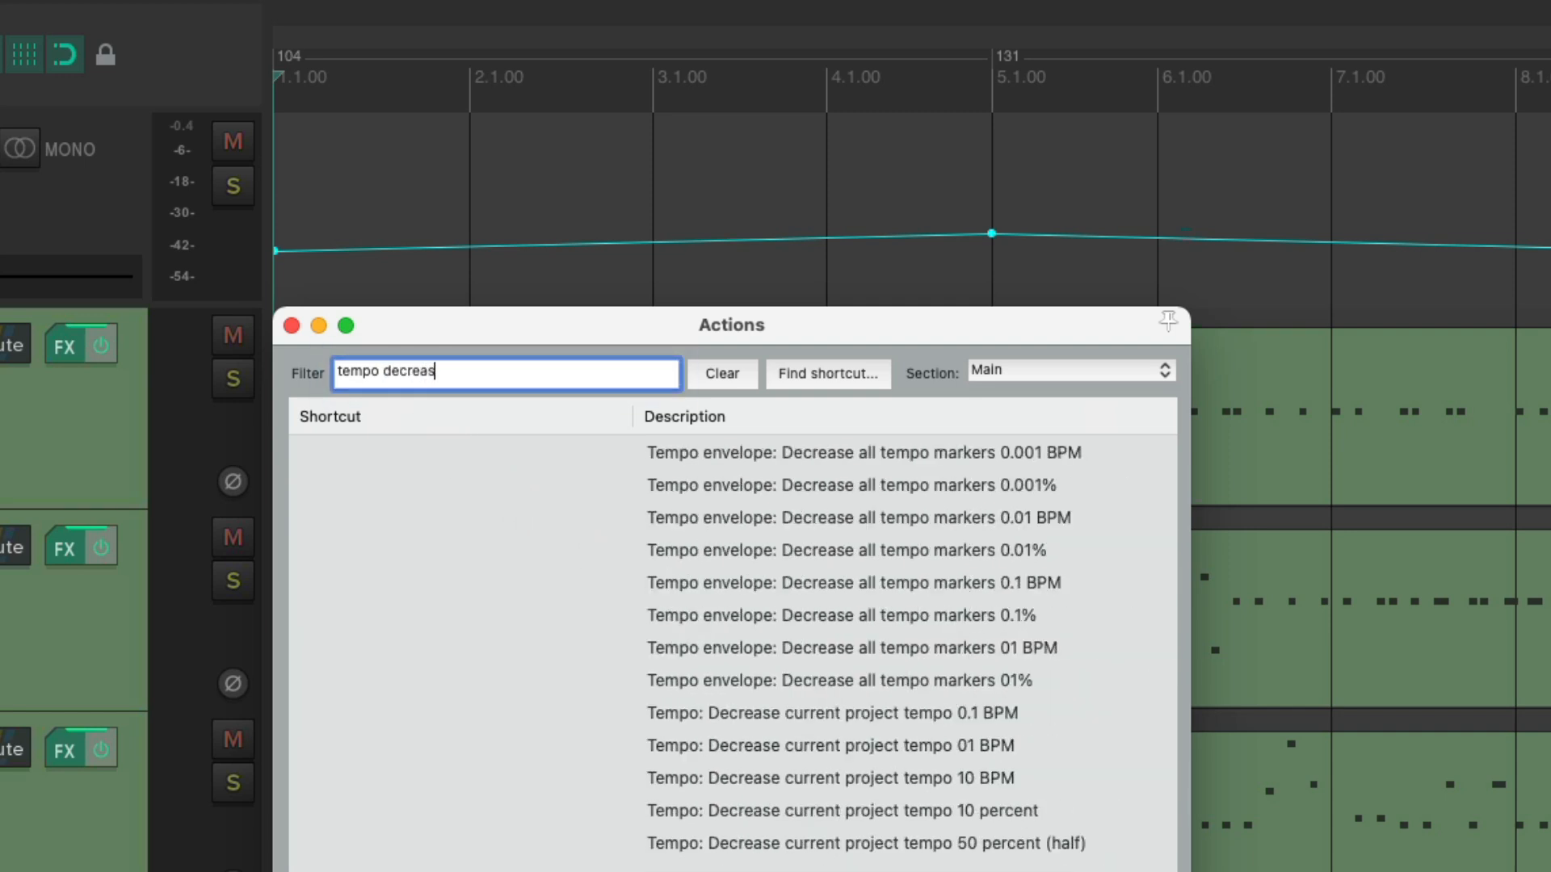
text(e)
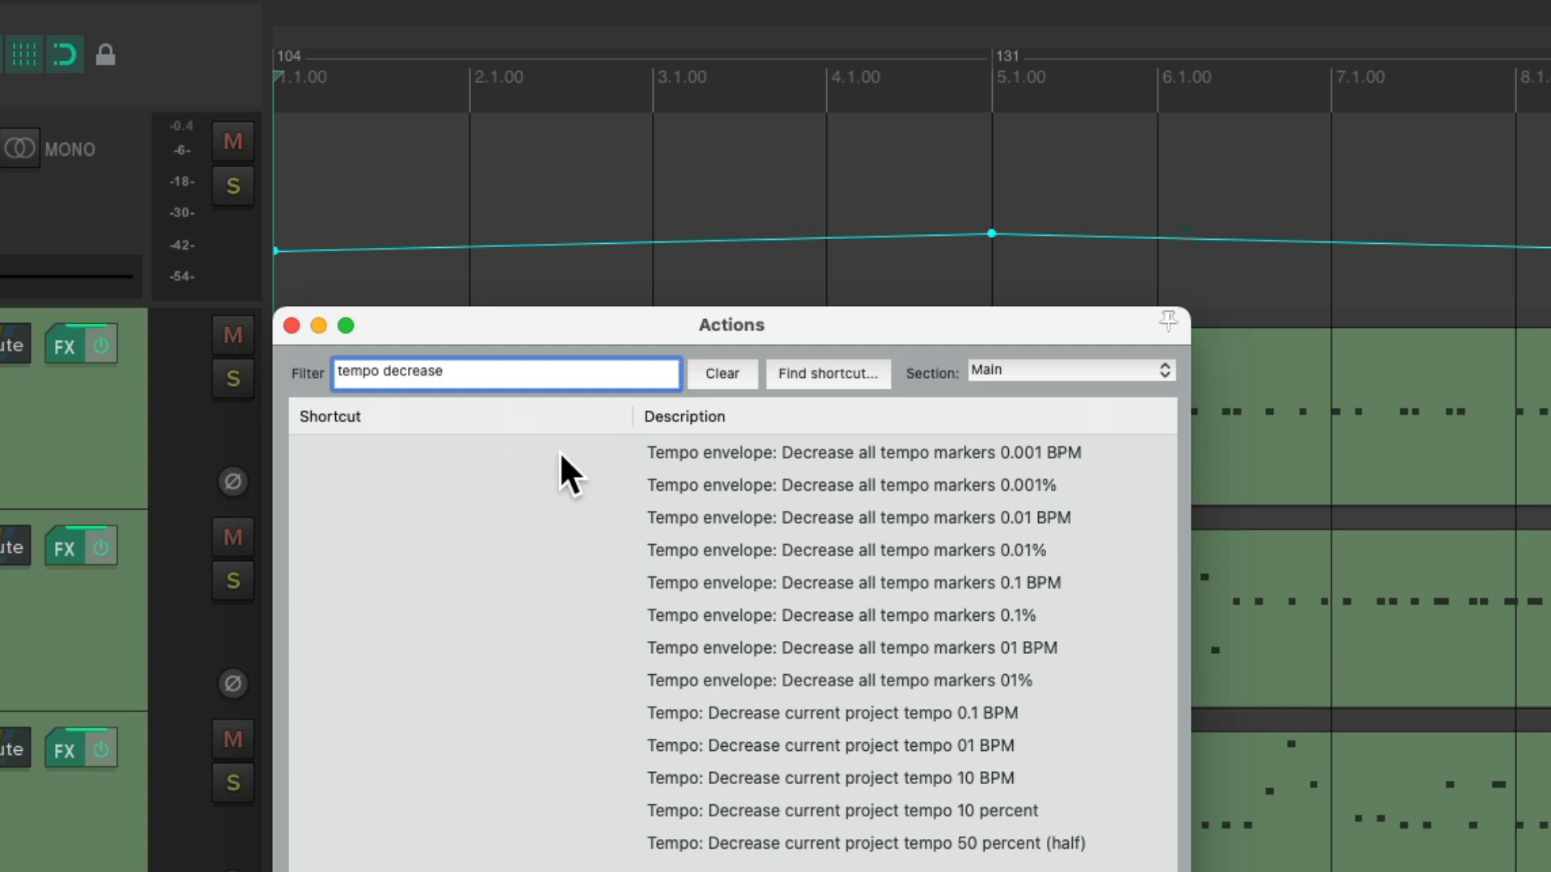
mouse_move(853, 698)
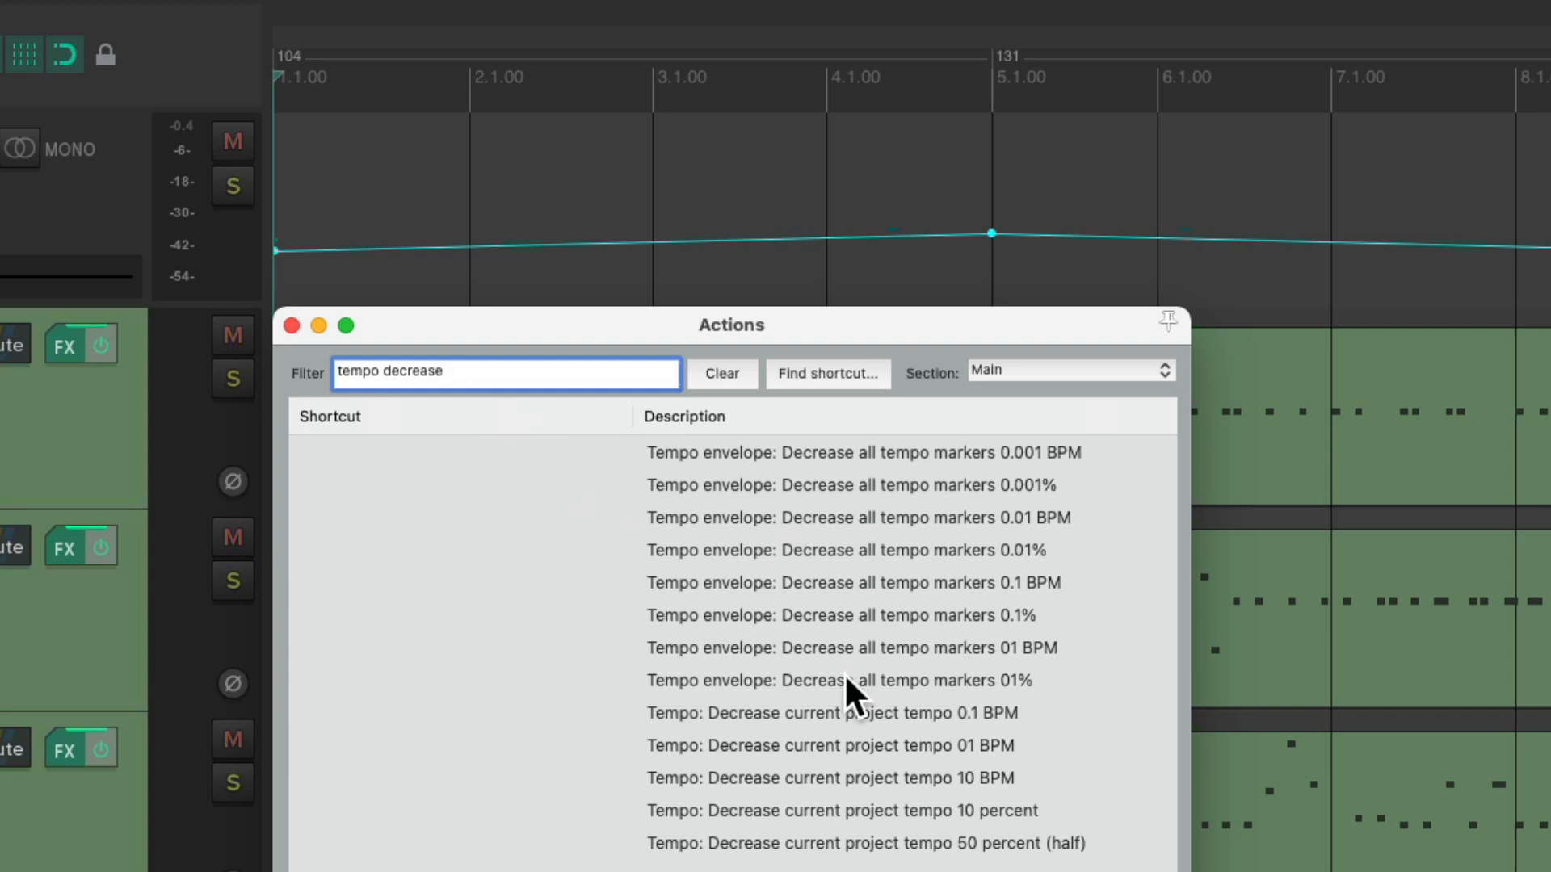
mouse_move(921, 659)
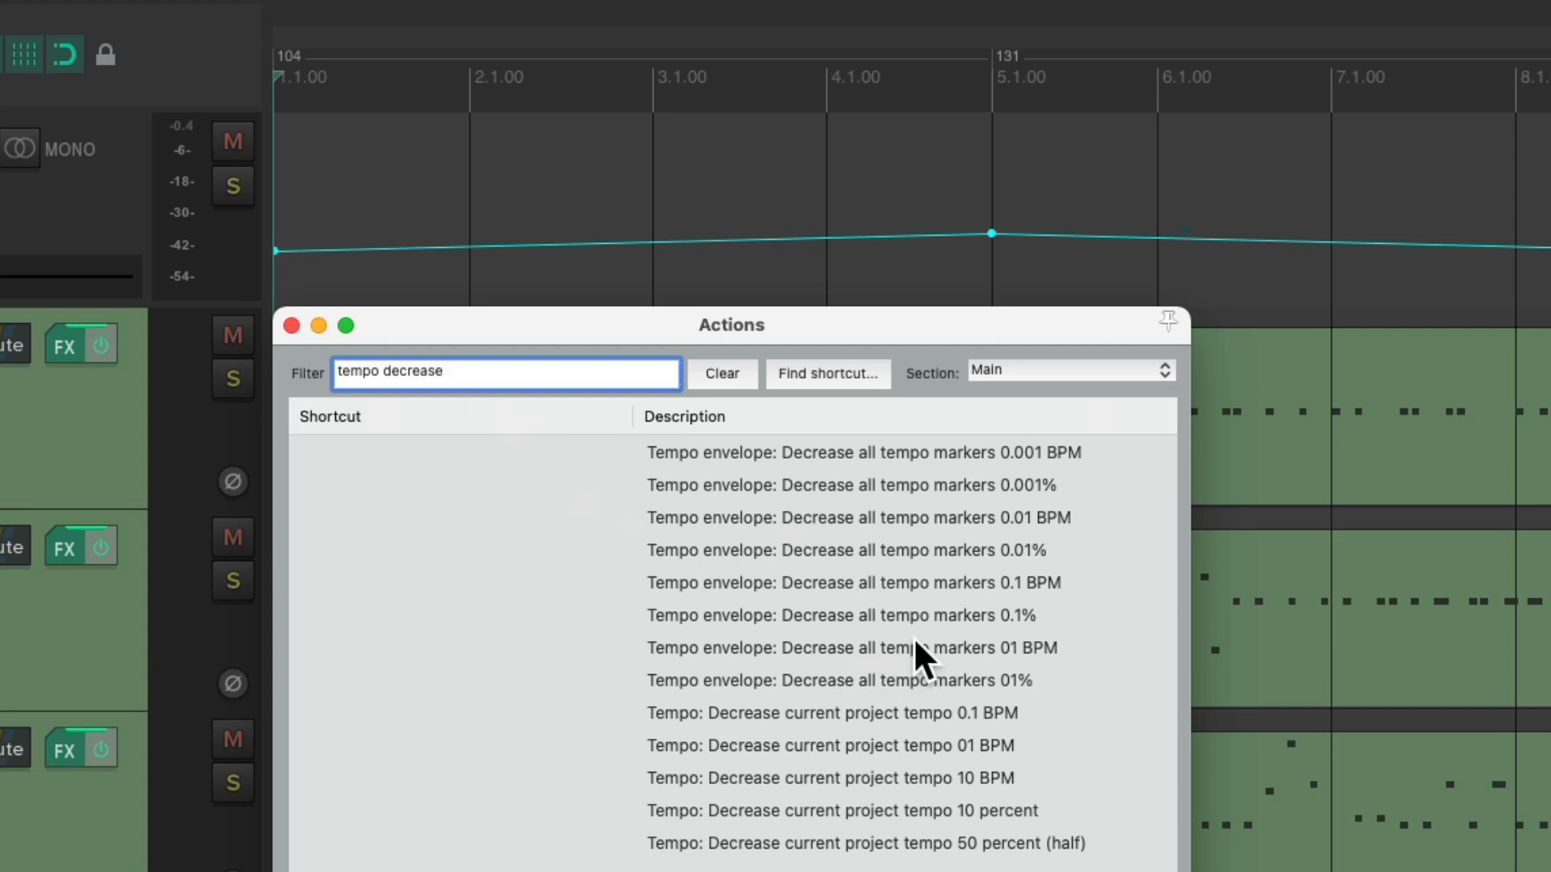
click(851, 648)
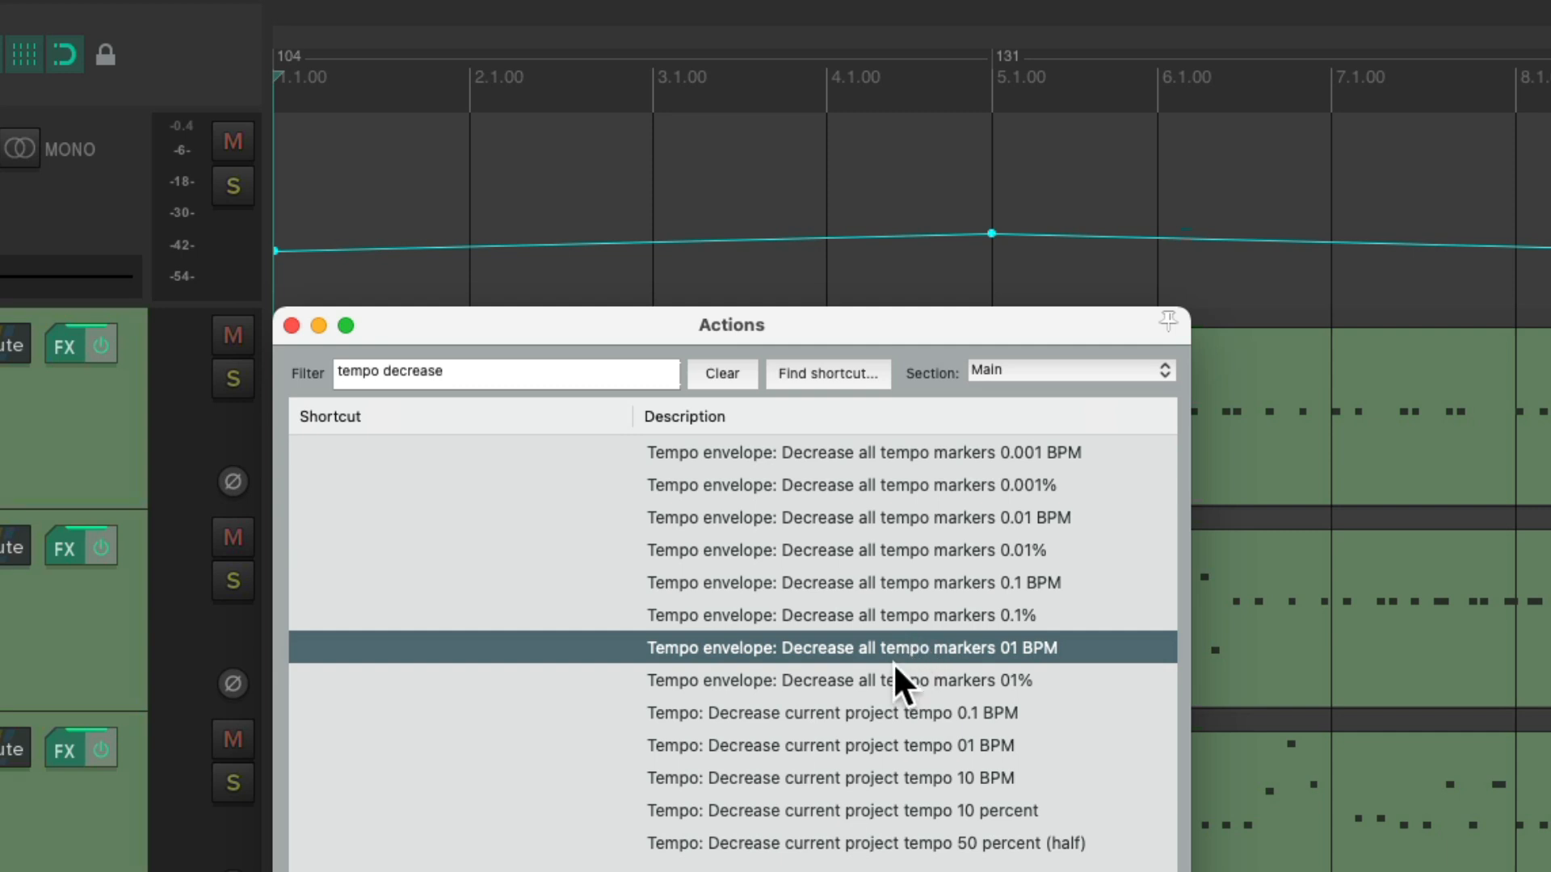
double_click(851, 647)
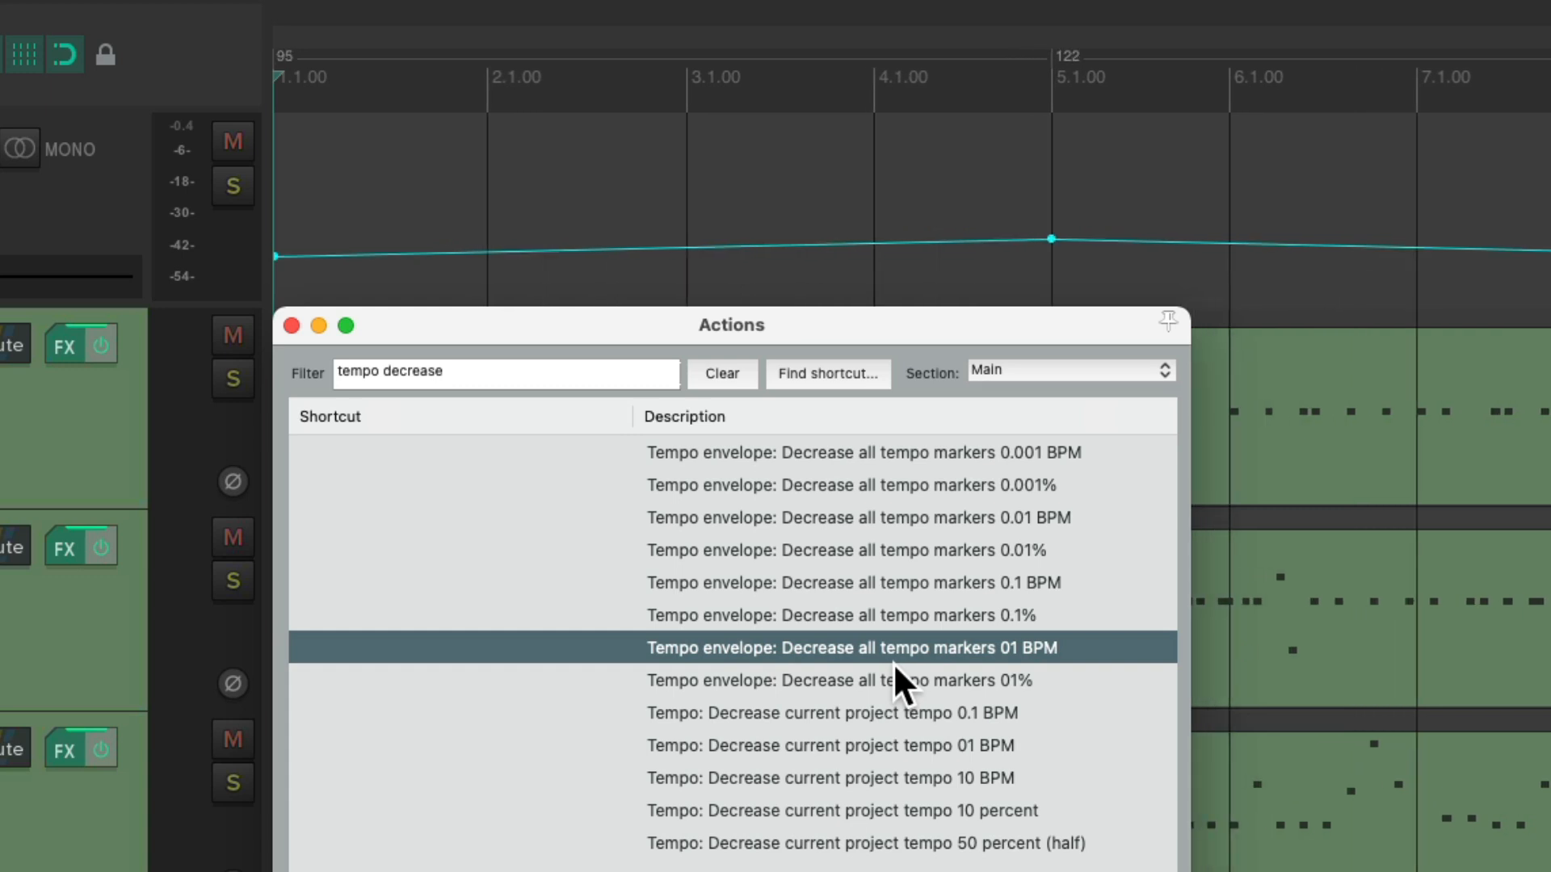
double_click(850, 648)
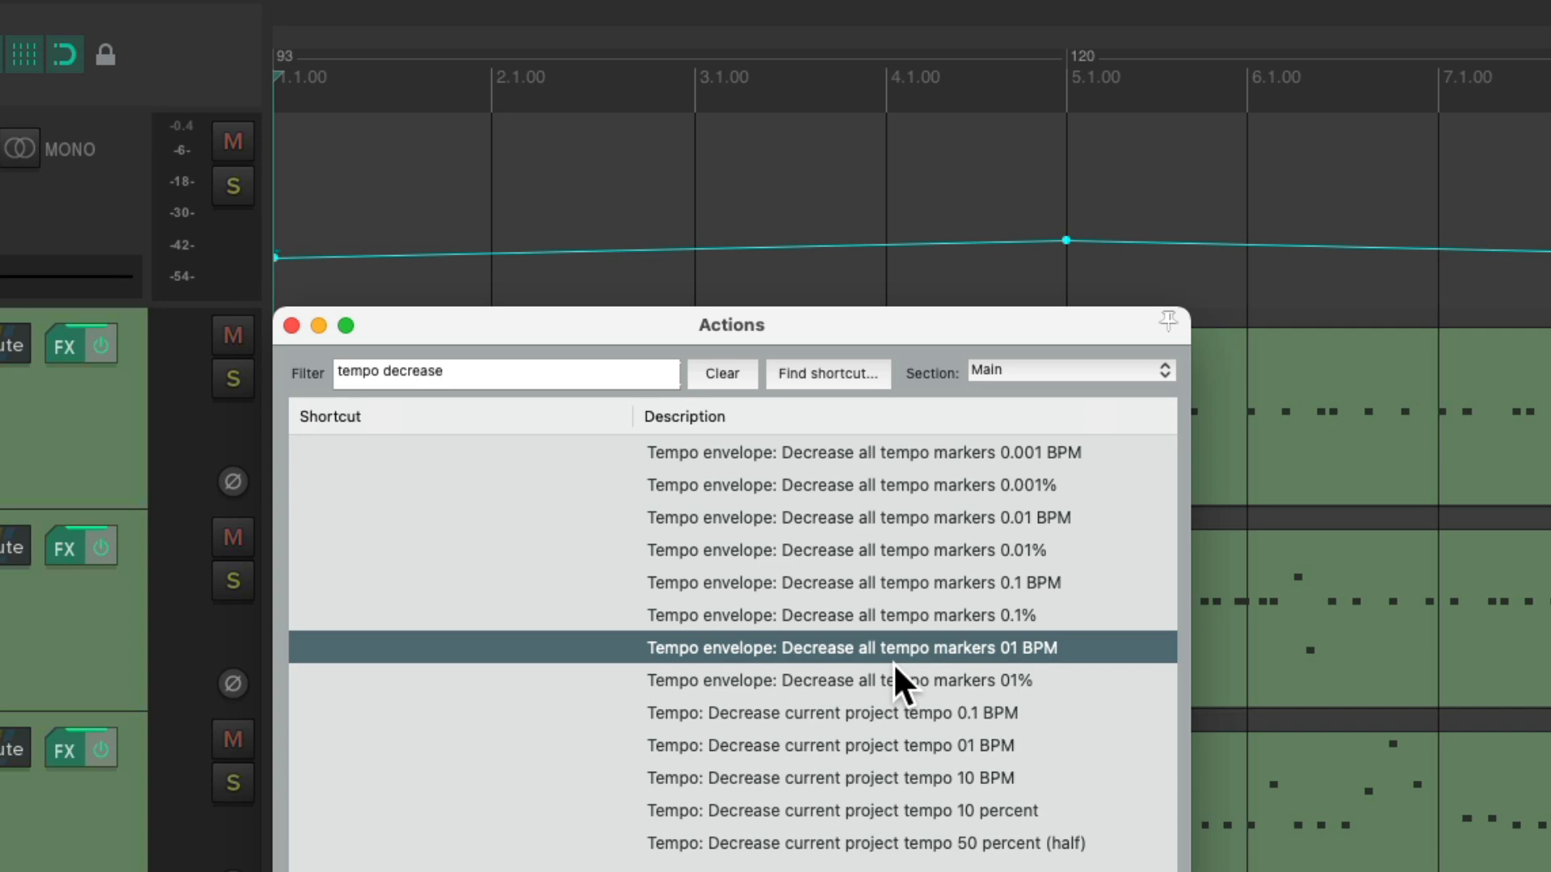
mouse_move(975, 657)
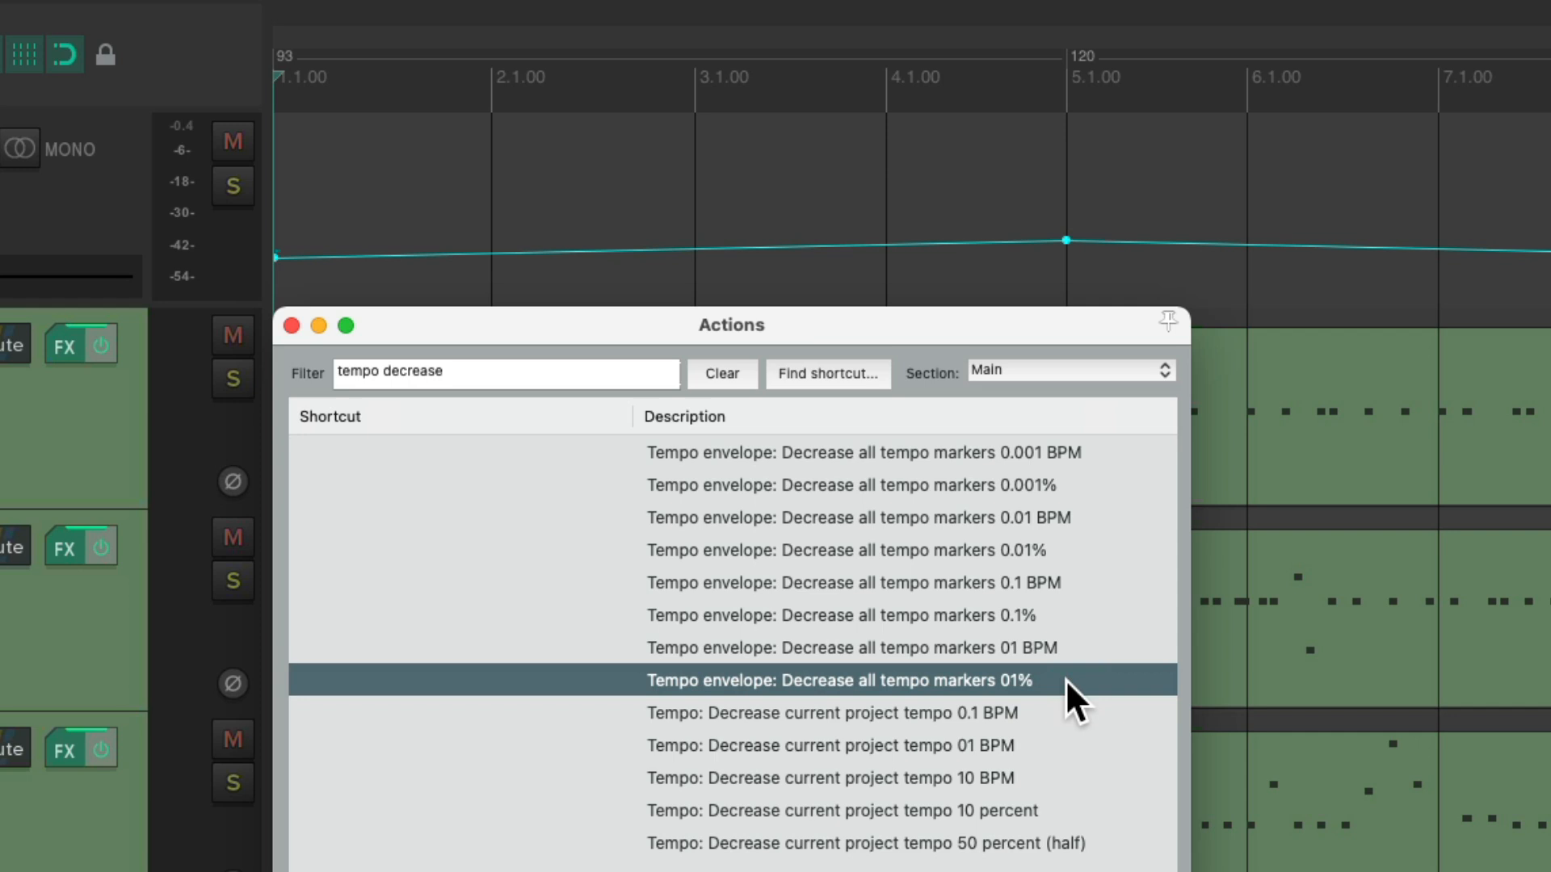
mouse_move(1058, 702)
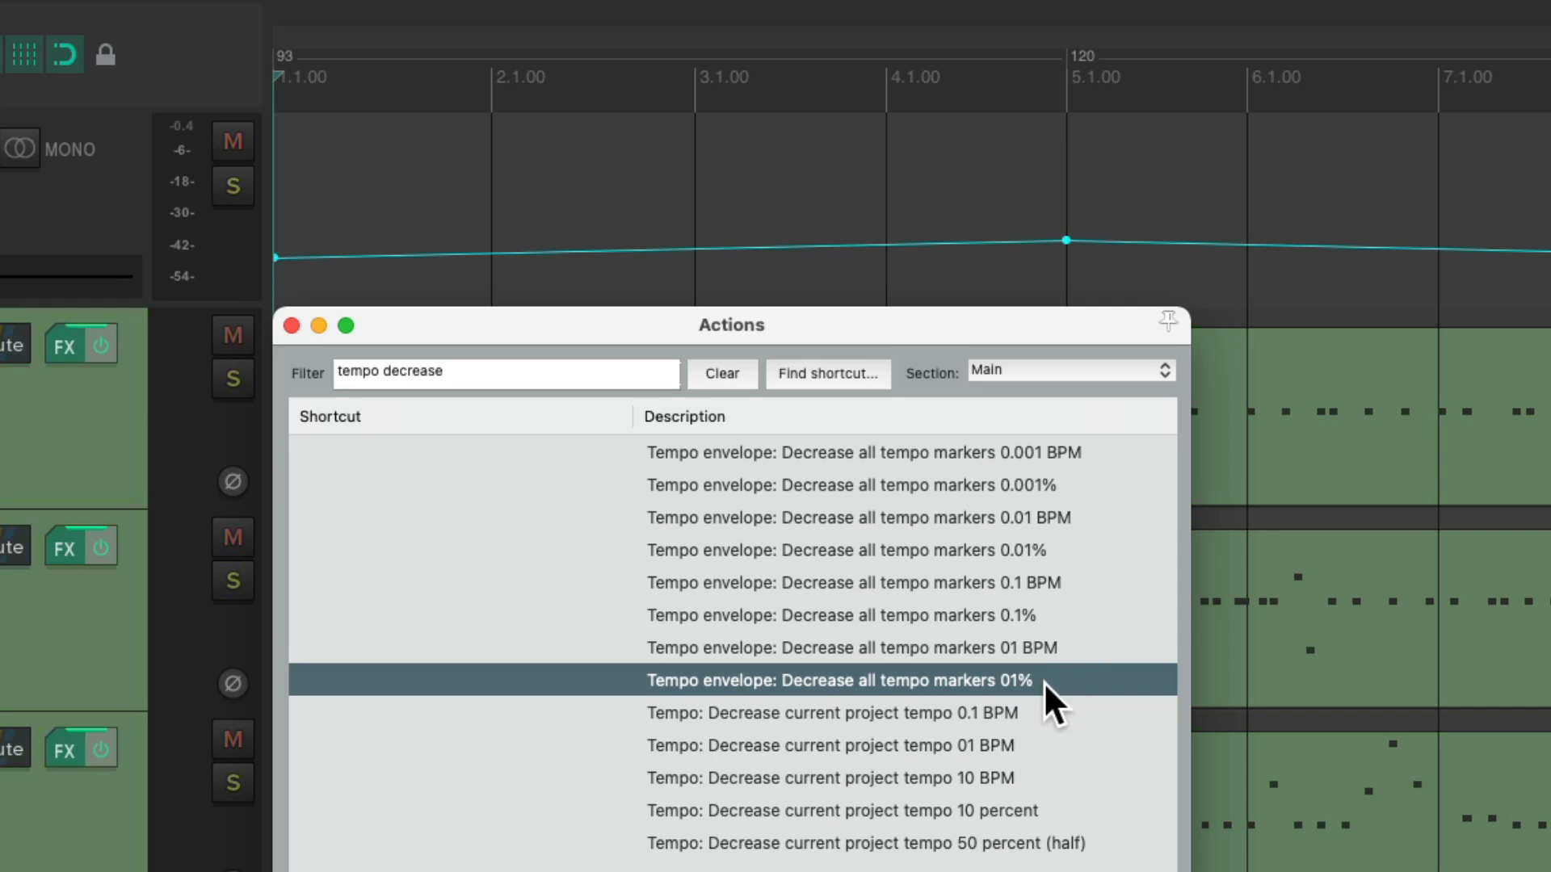
mouse_move(518, 414)
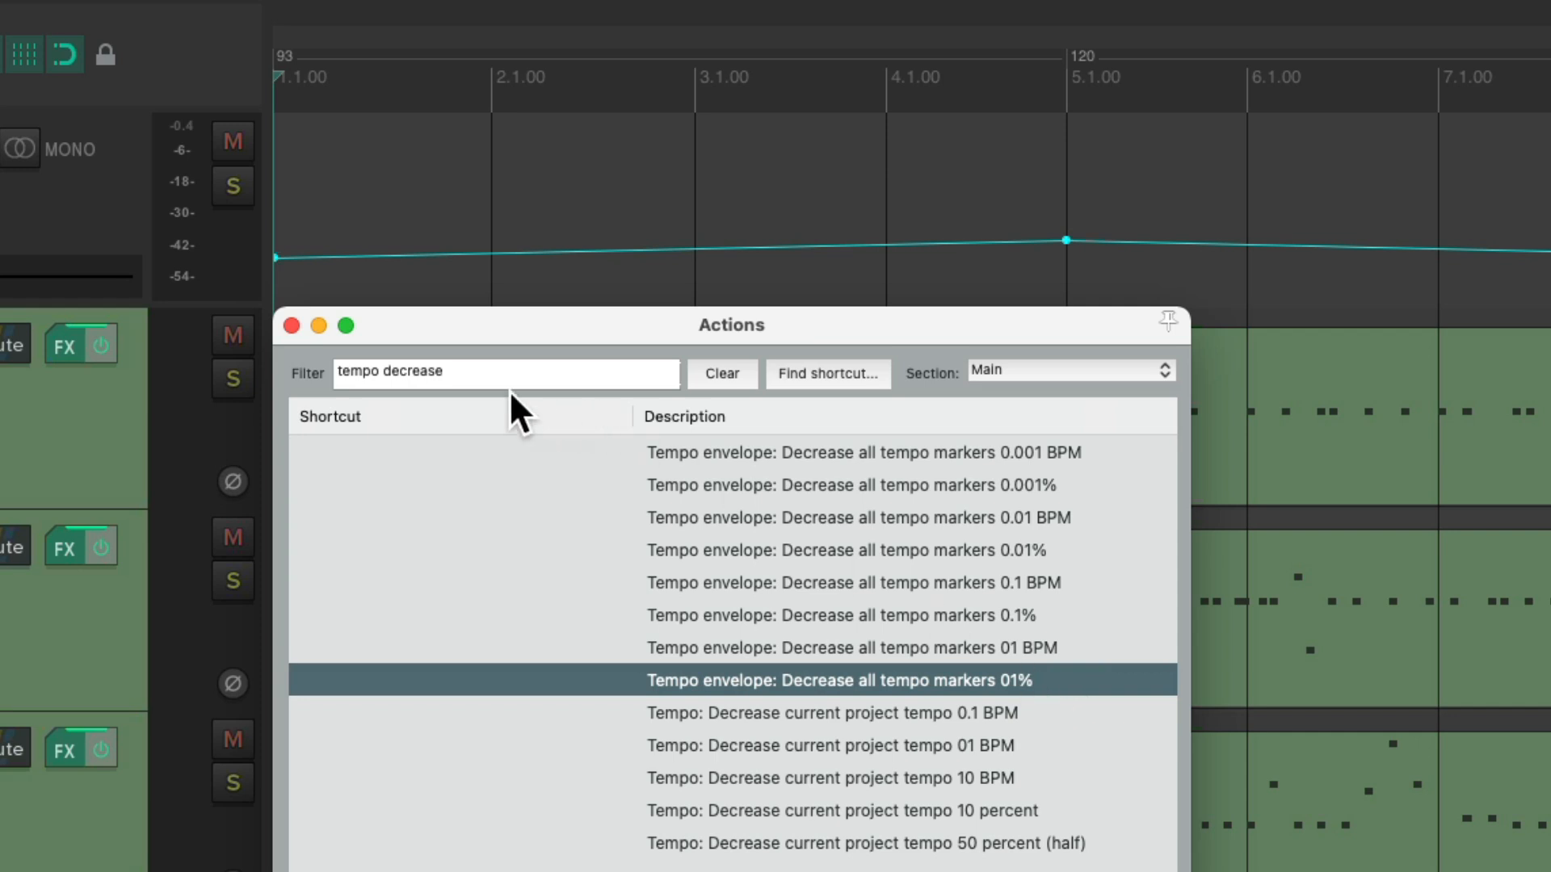
text(tempo increase)
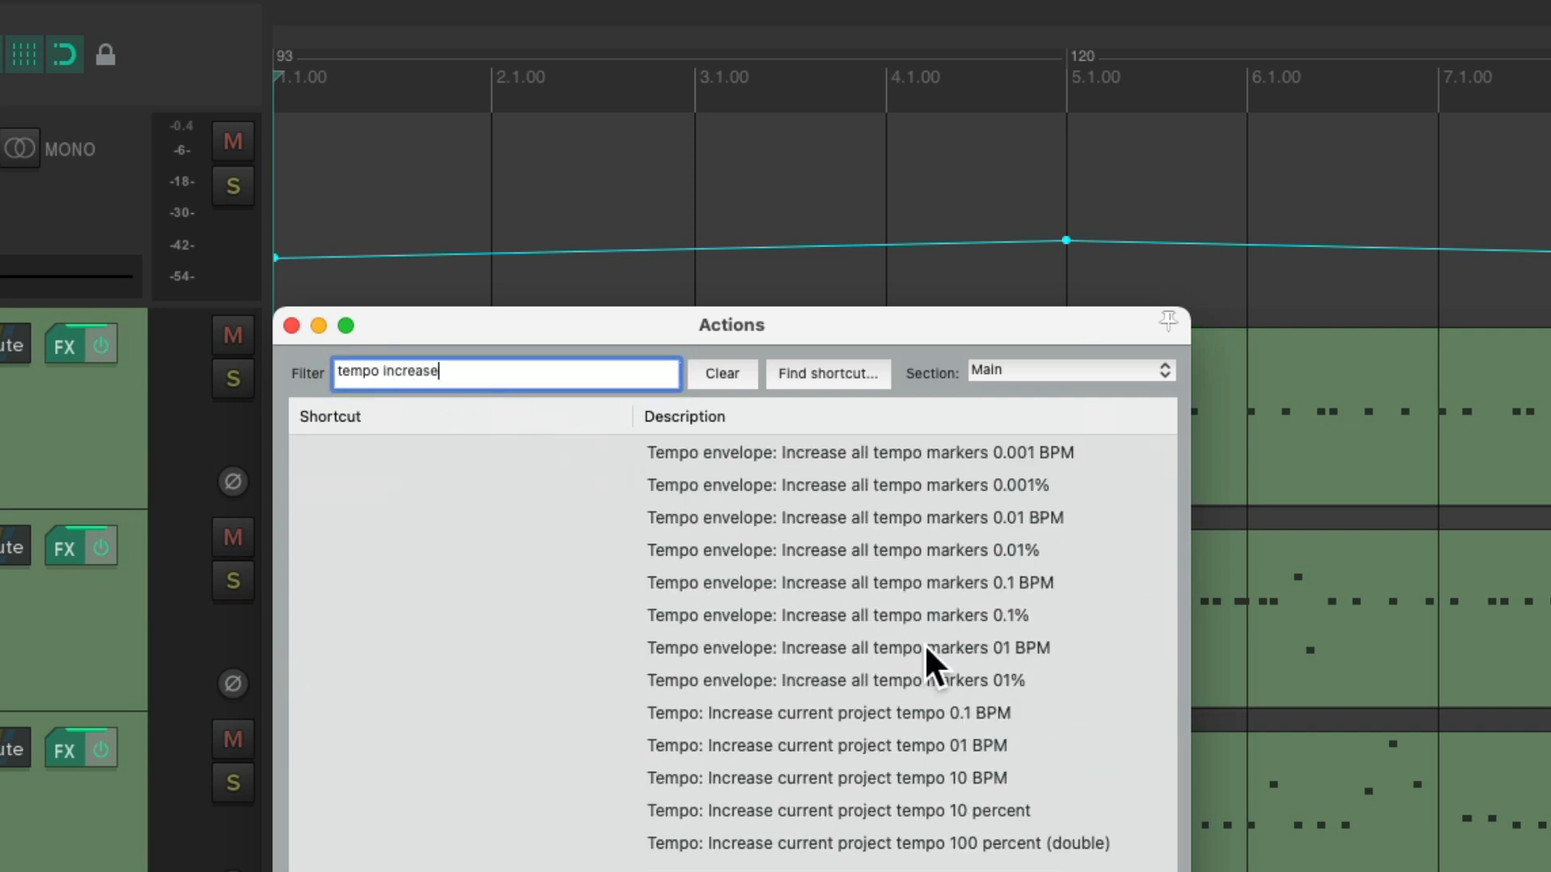
click(833, 680)
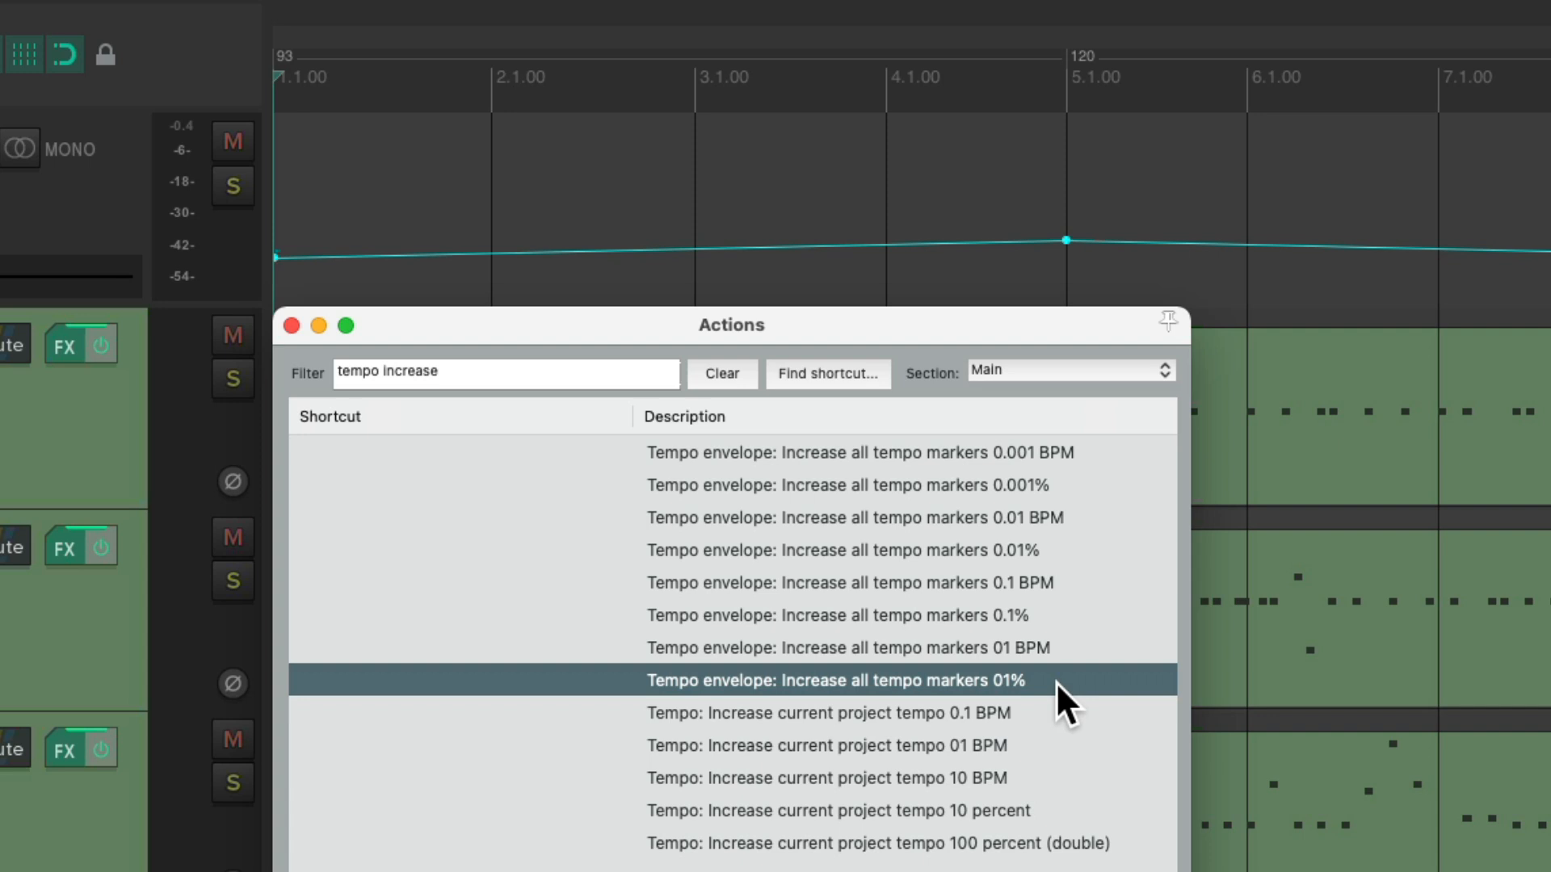
double_click(834, 680)
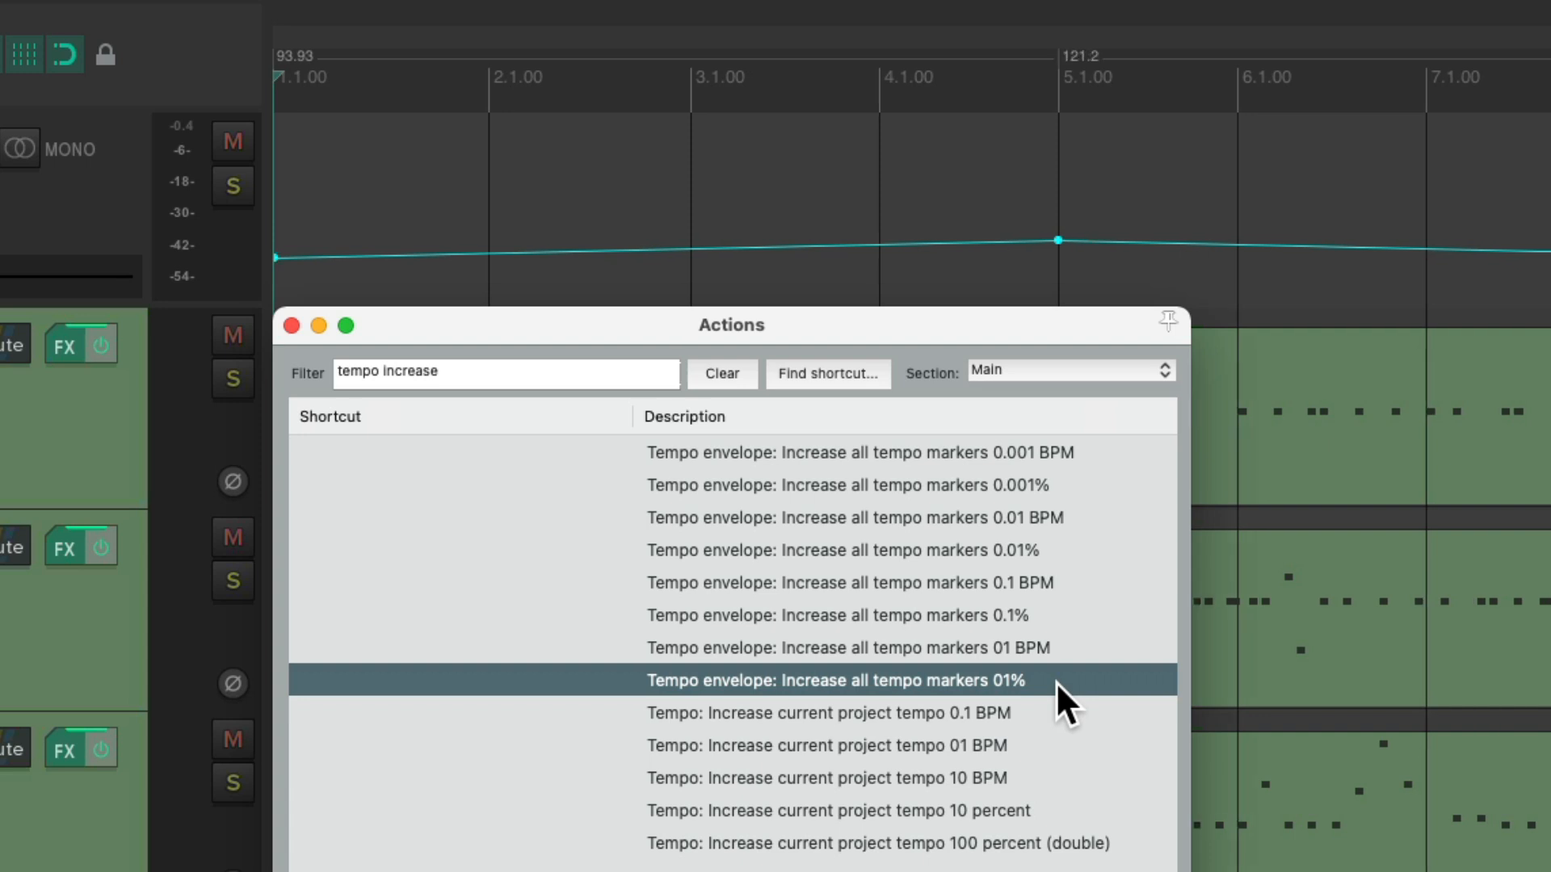
mouse_move(318, 89)
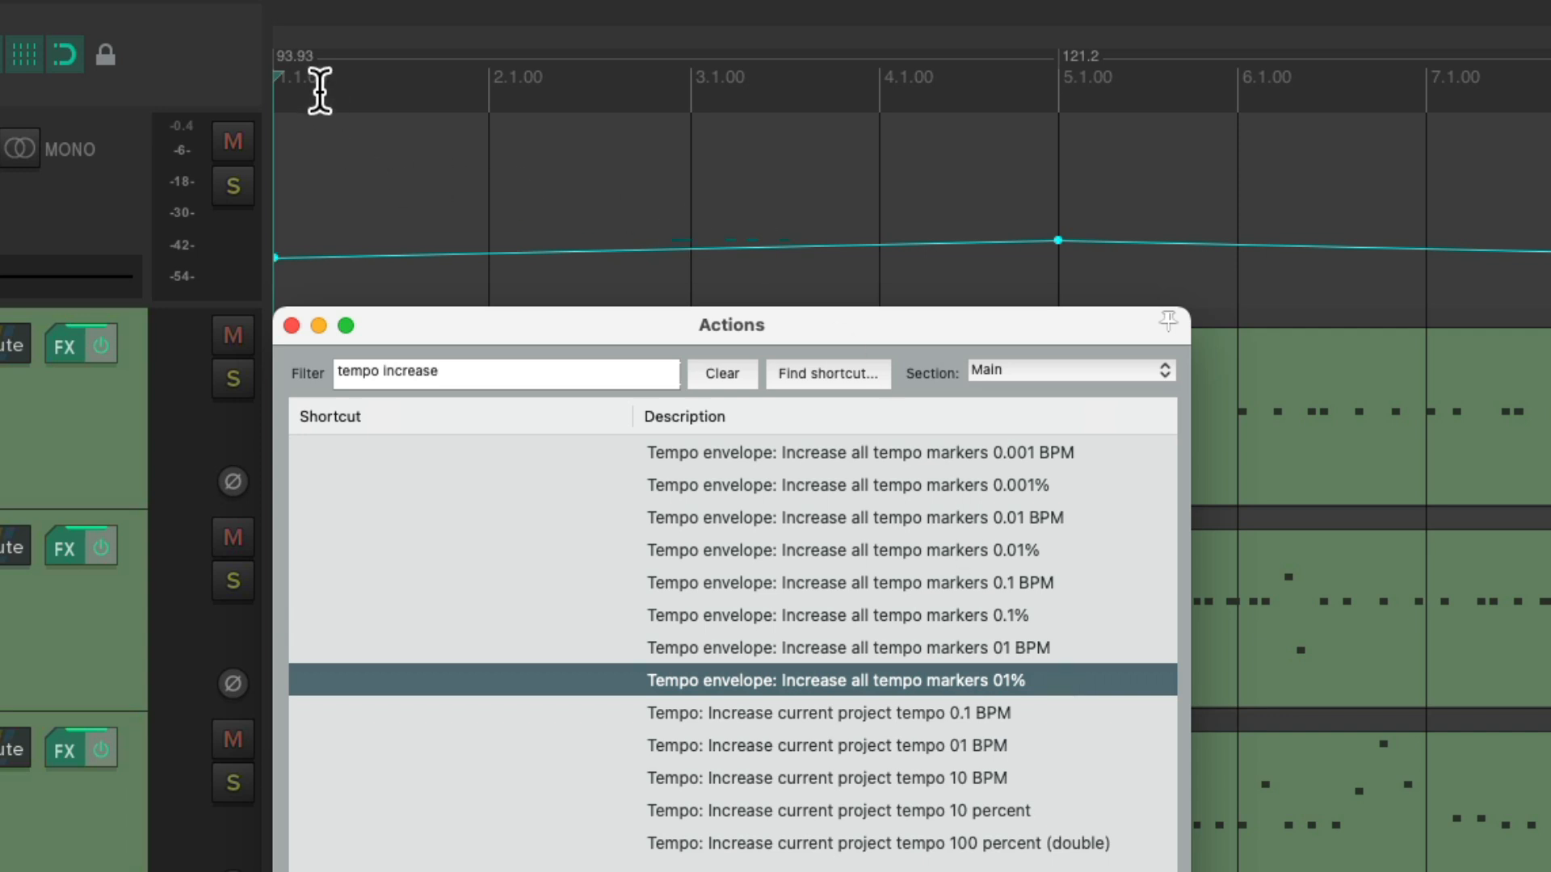
mouse_move(1060, 104)
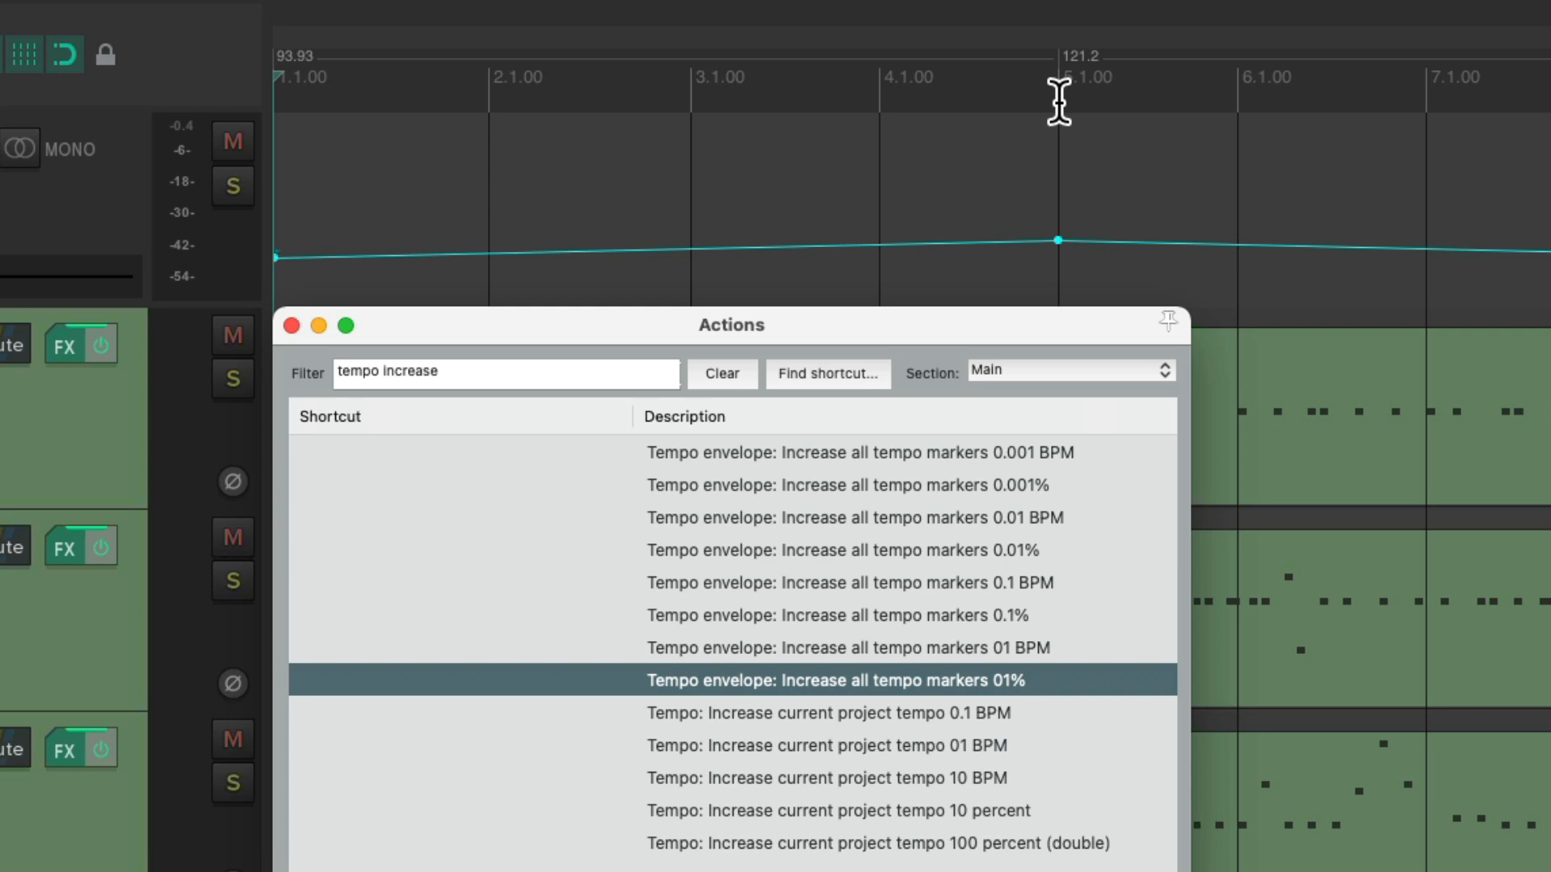
mouse_move(1066, 700)
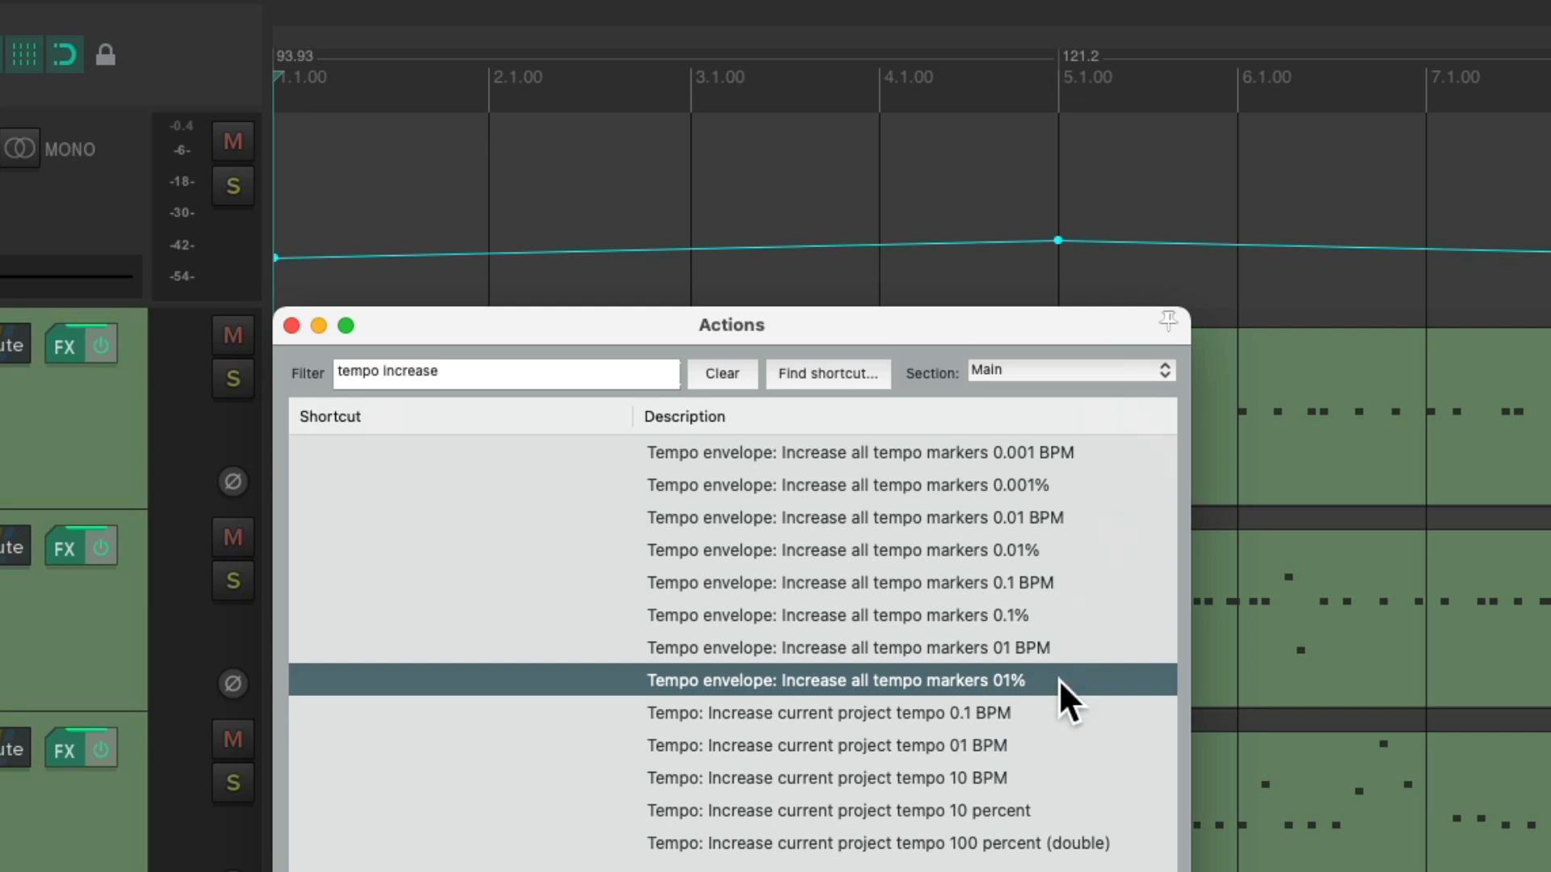
double_click(835, 680)
text(de)
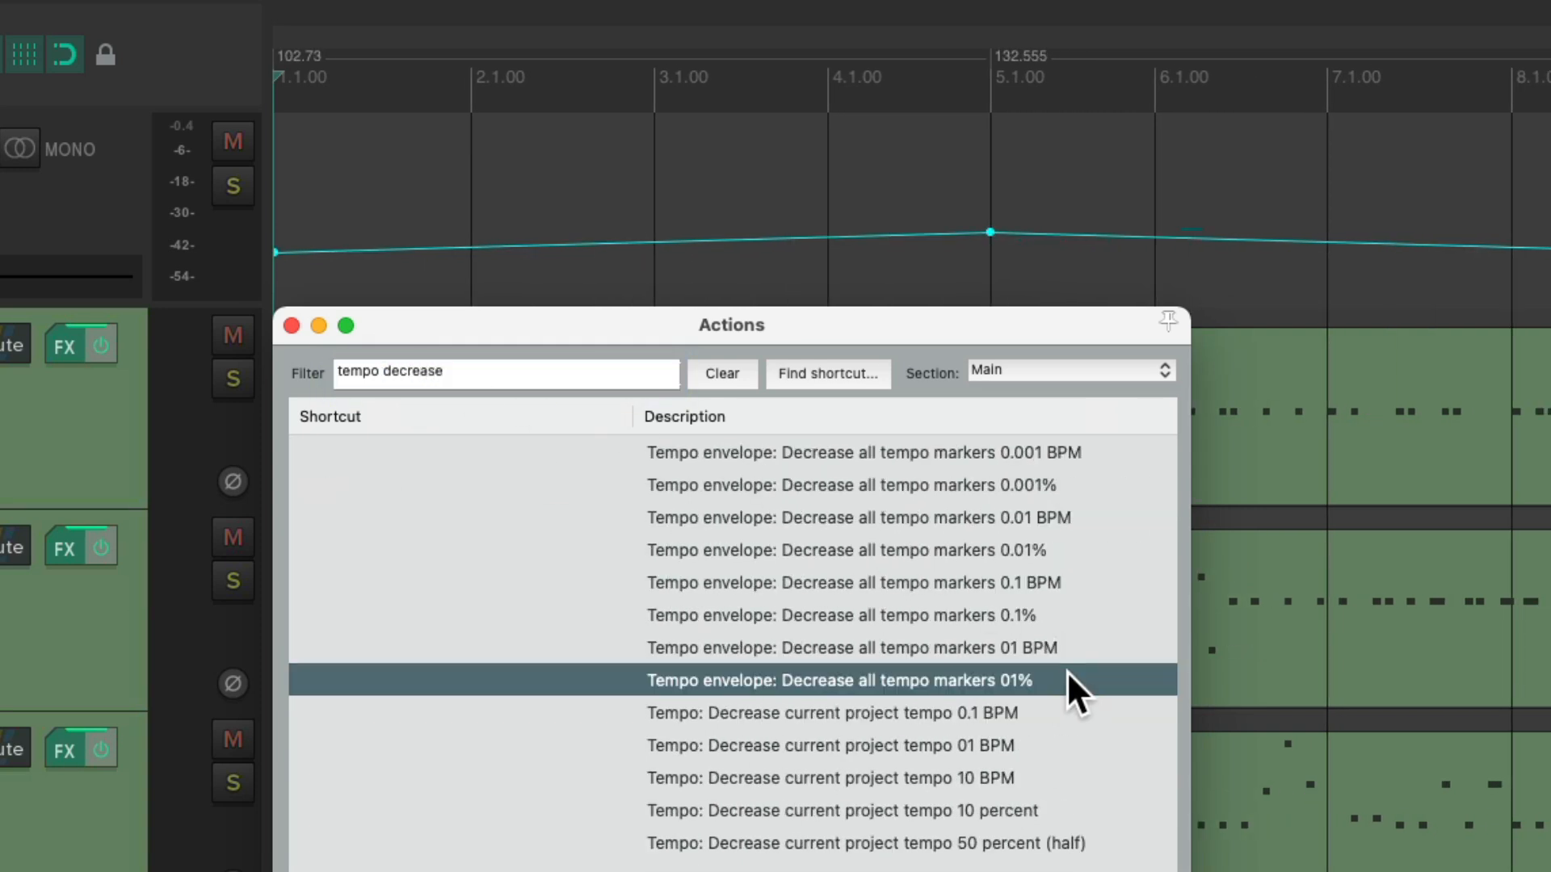
double_click(838, 680)
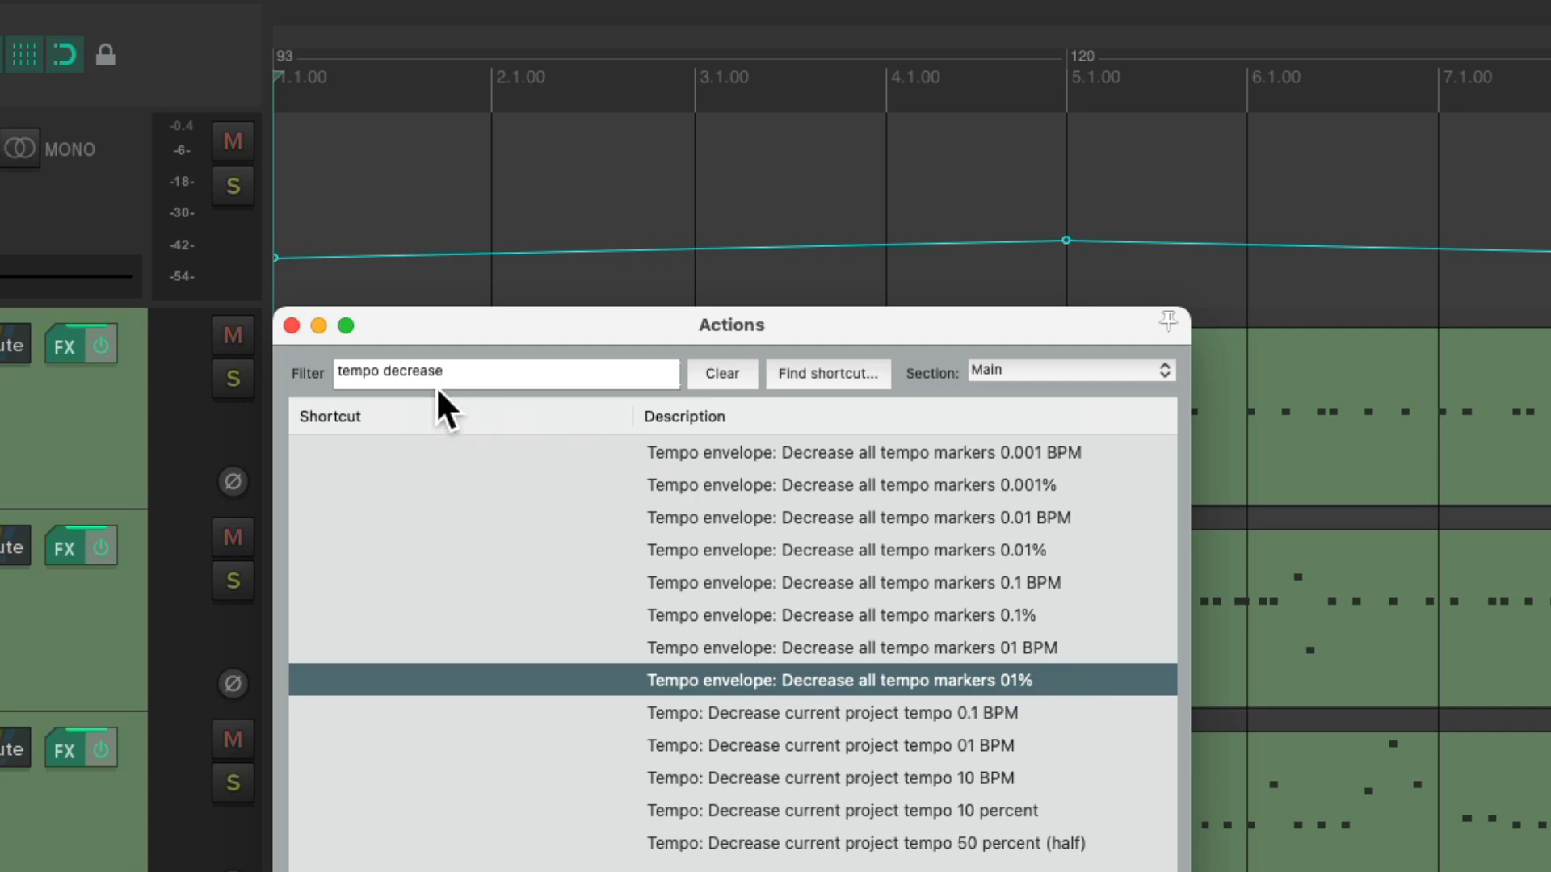
Filter the Actions list by 'tempo' and pick 'Adjust entire tempo envelope...'.
text(tempo)
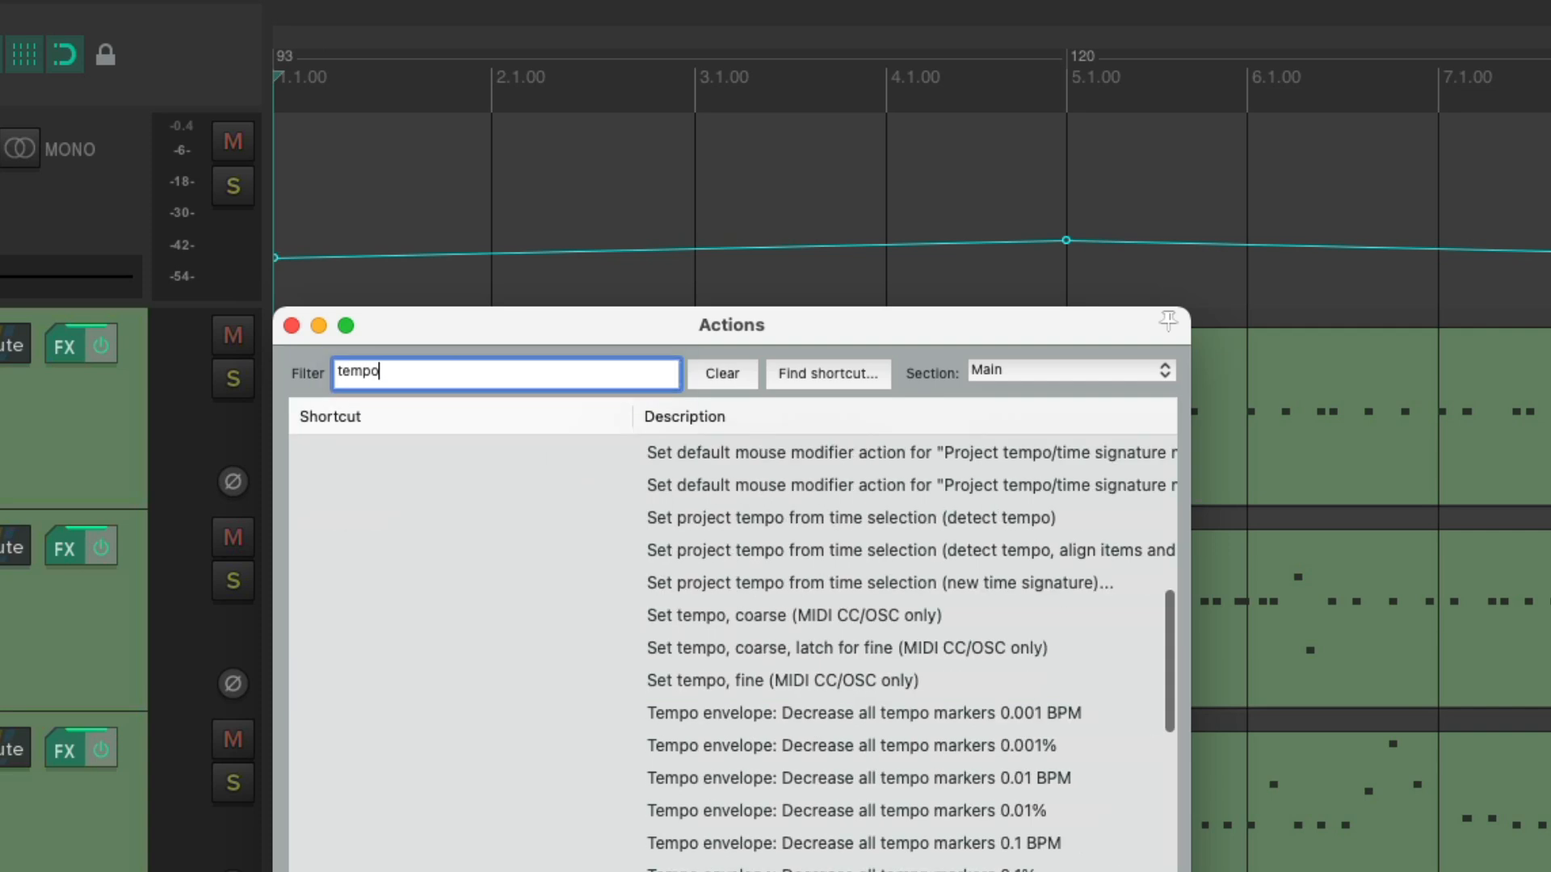
scroll(up, 3)
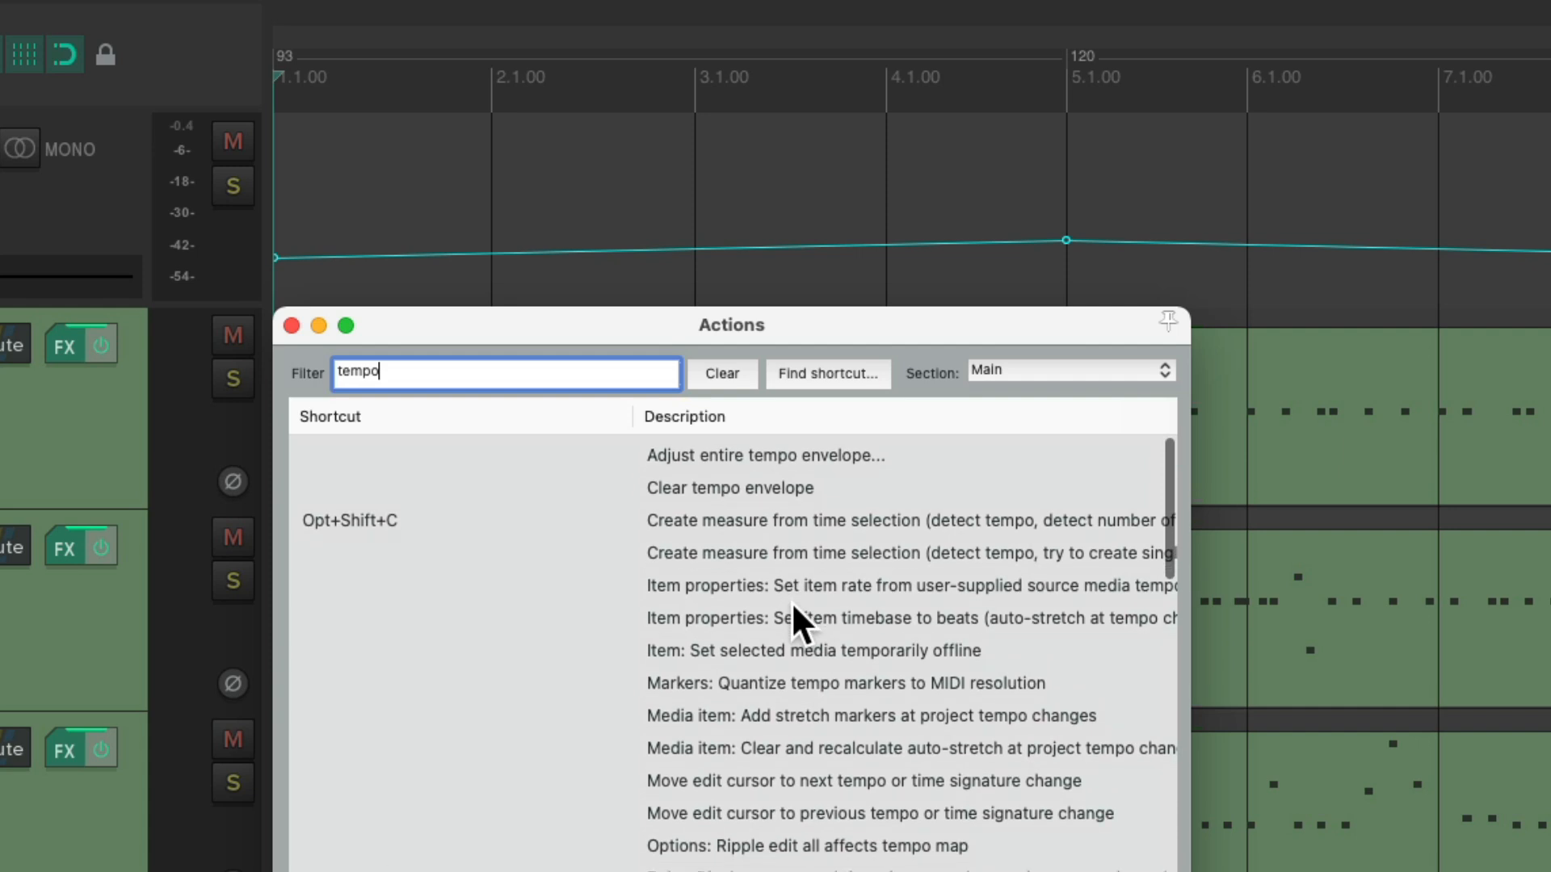
click(801, 452)
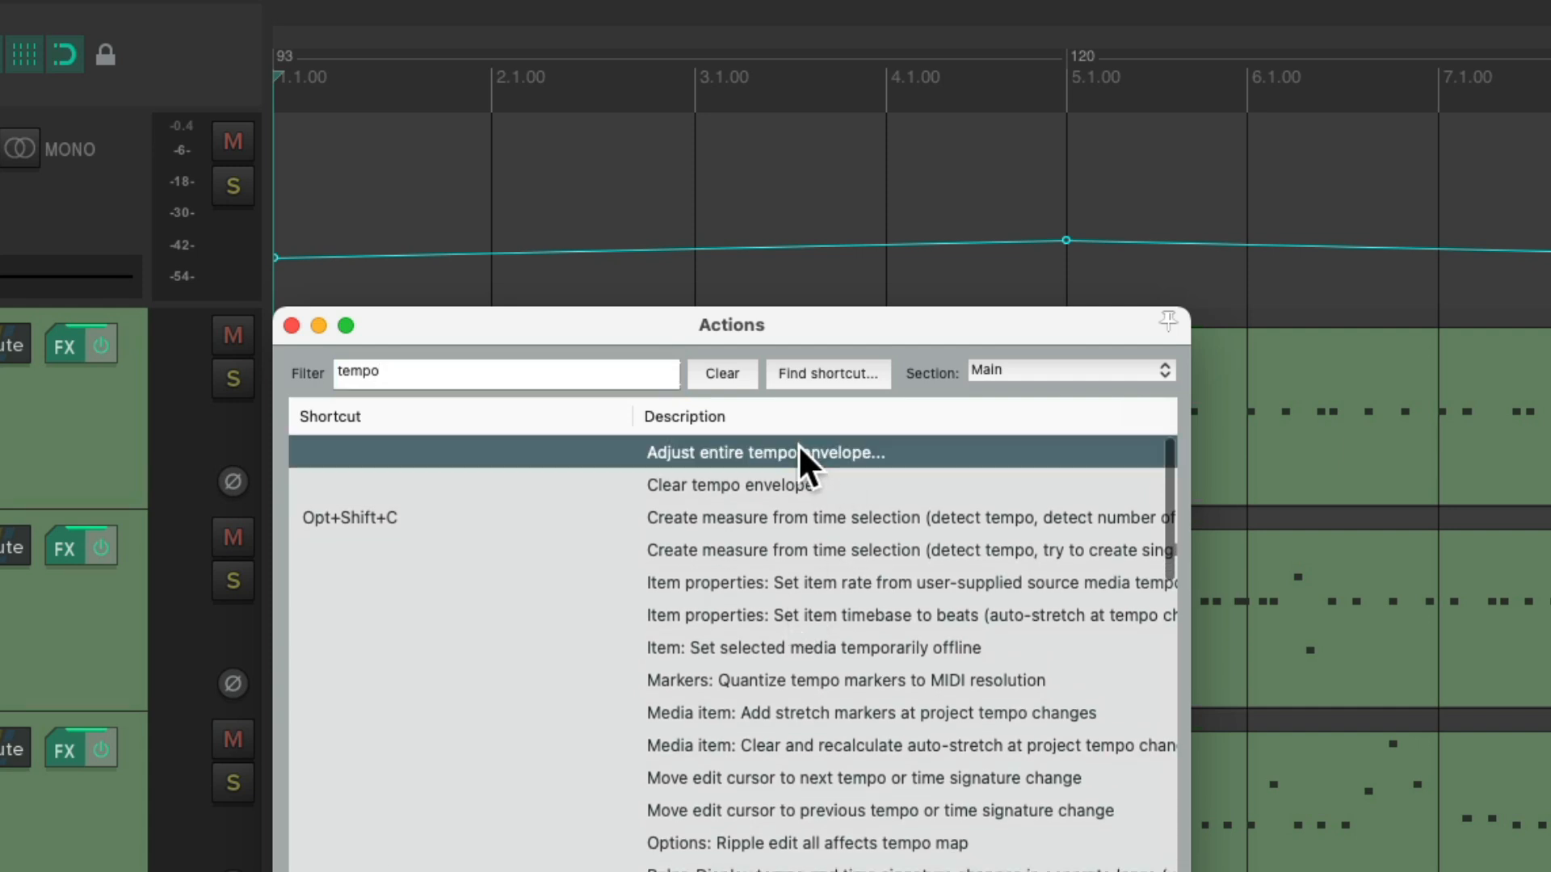
mouse_move(909, 475)
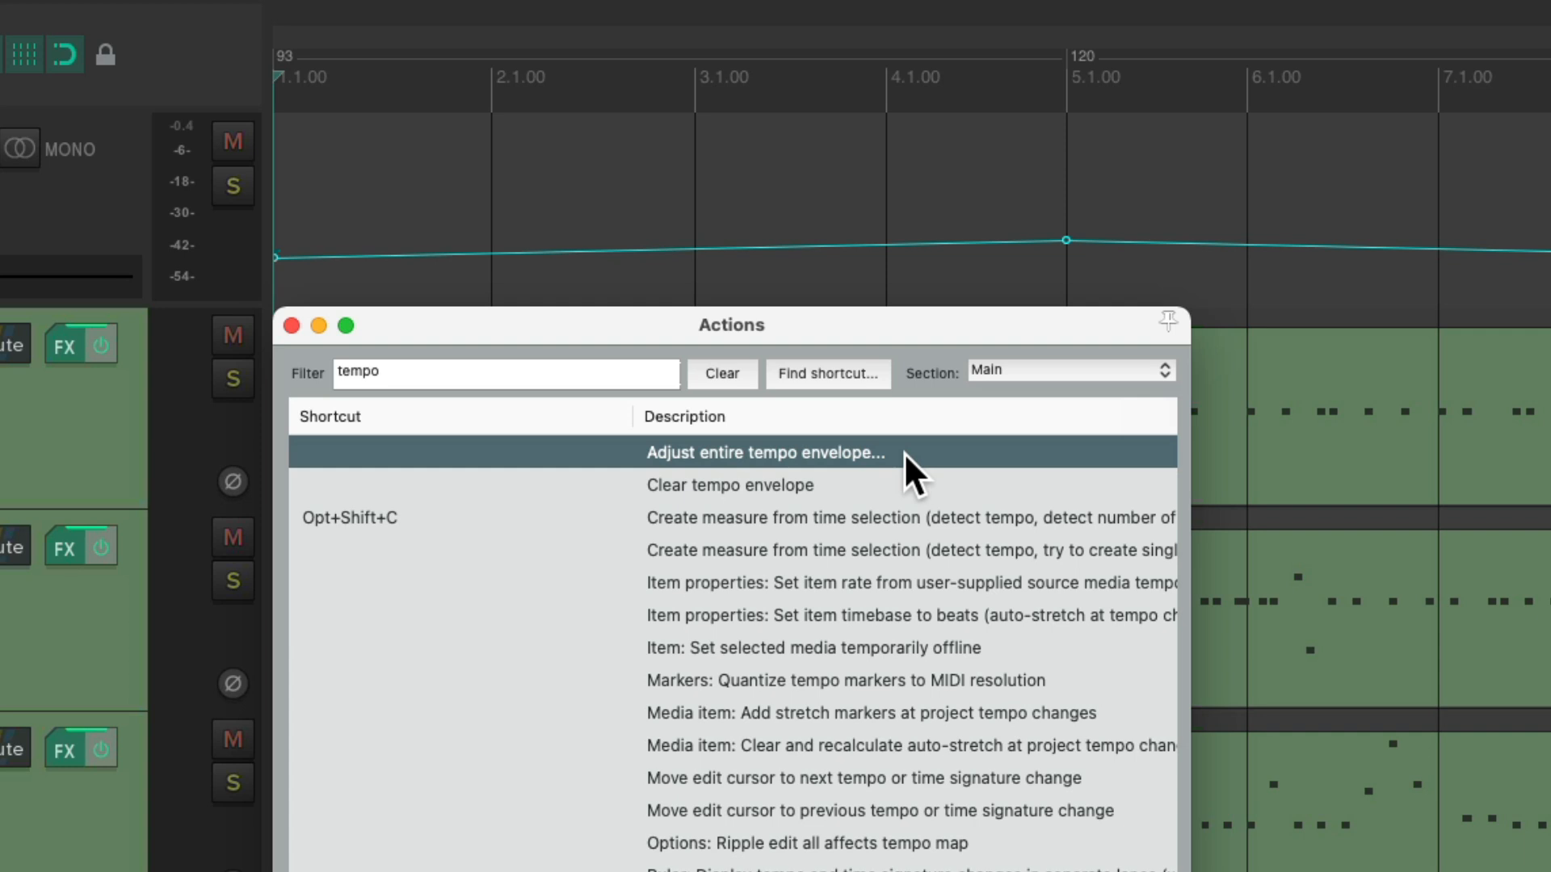
double_click(763, 452)
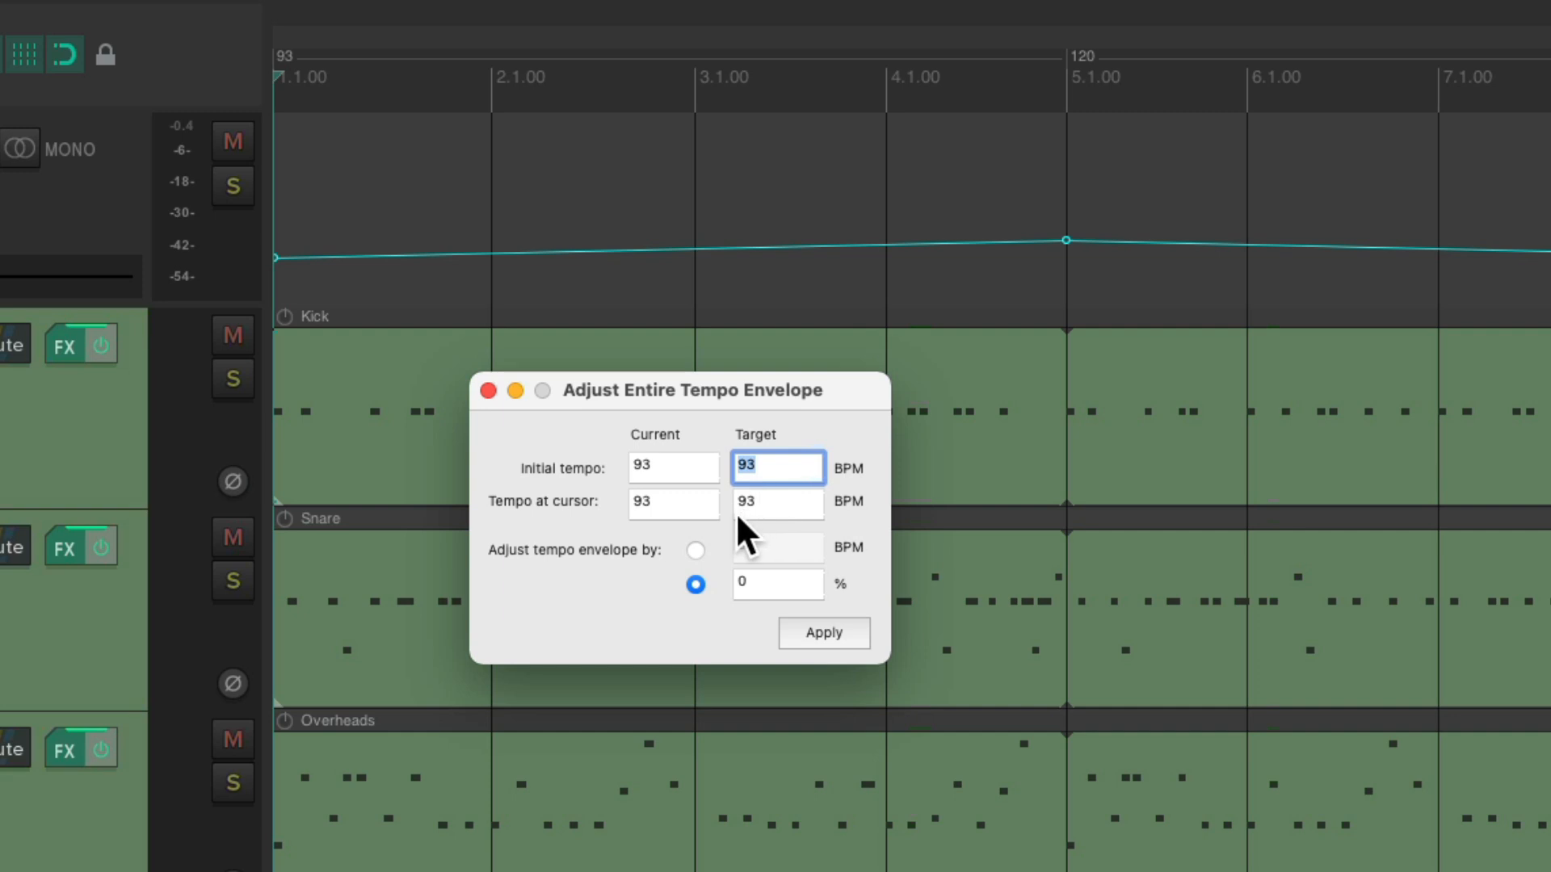
mouse_move(689, 470)
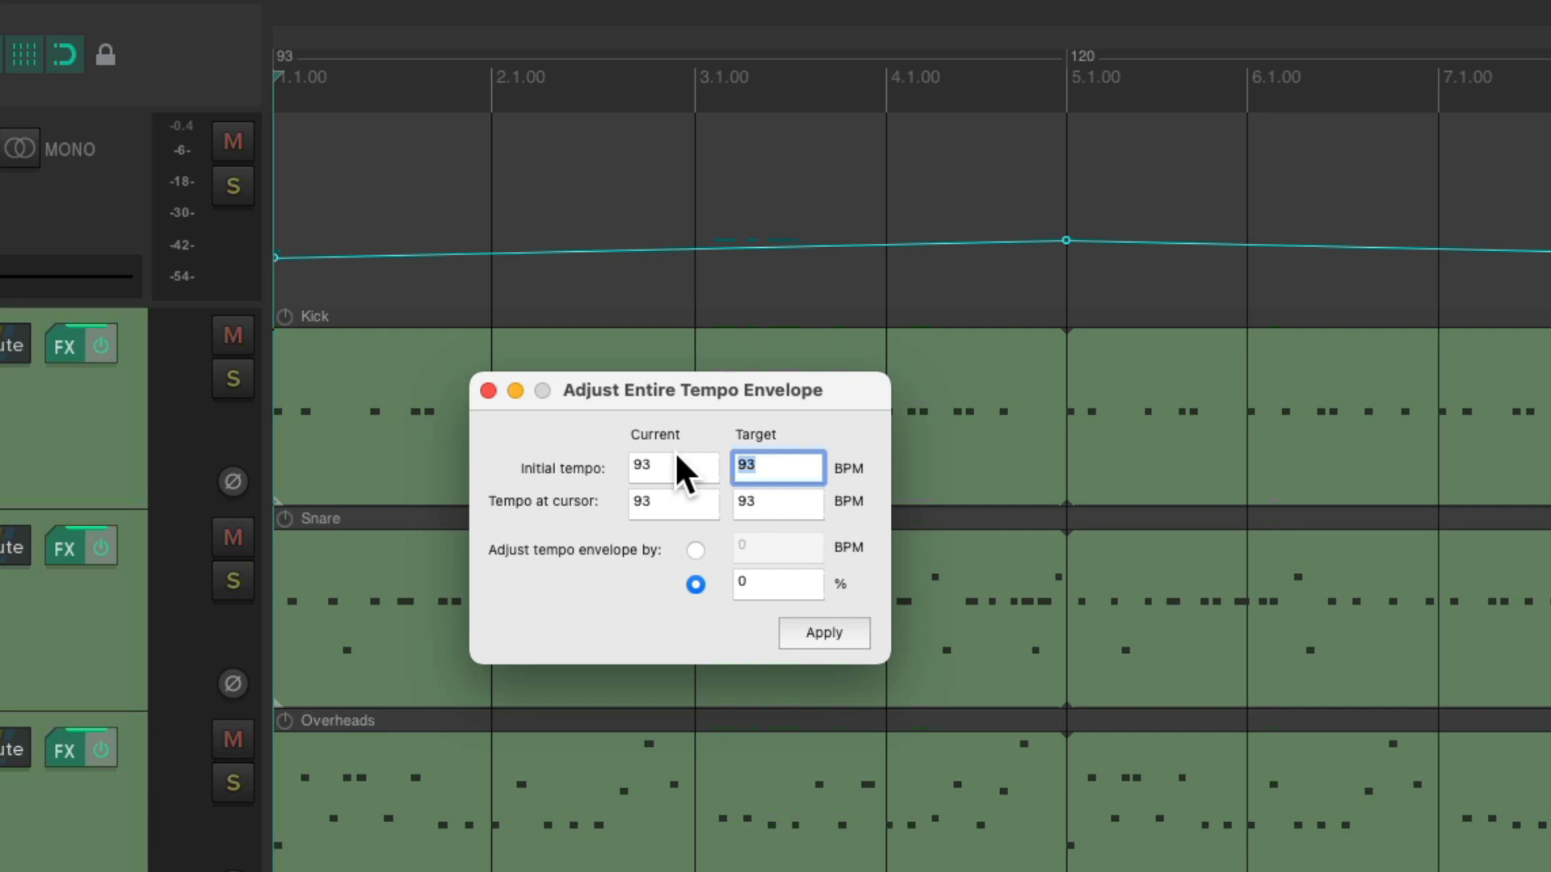
mouse_move(693, 480)
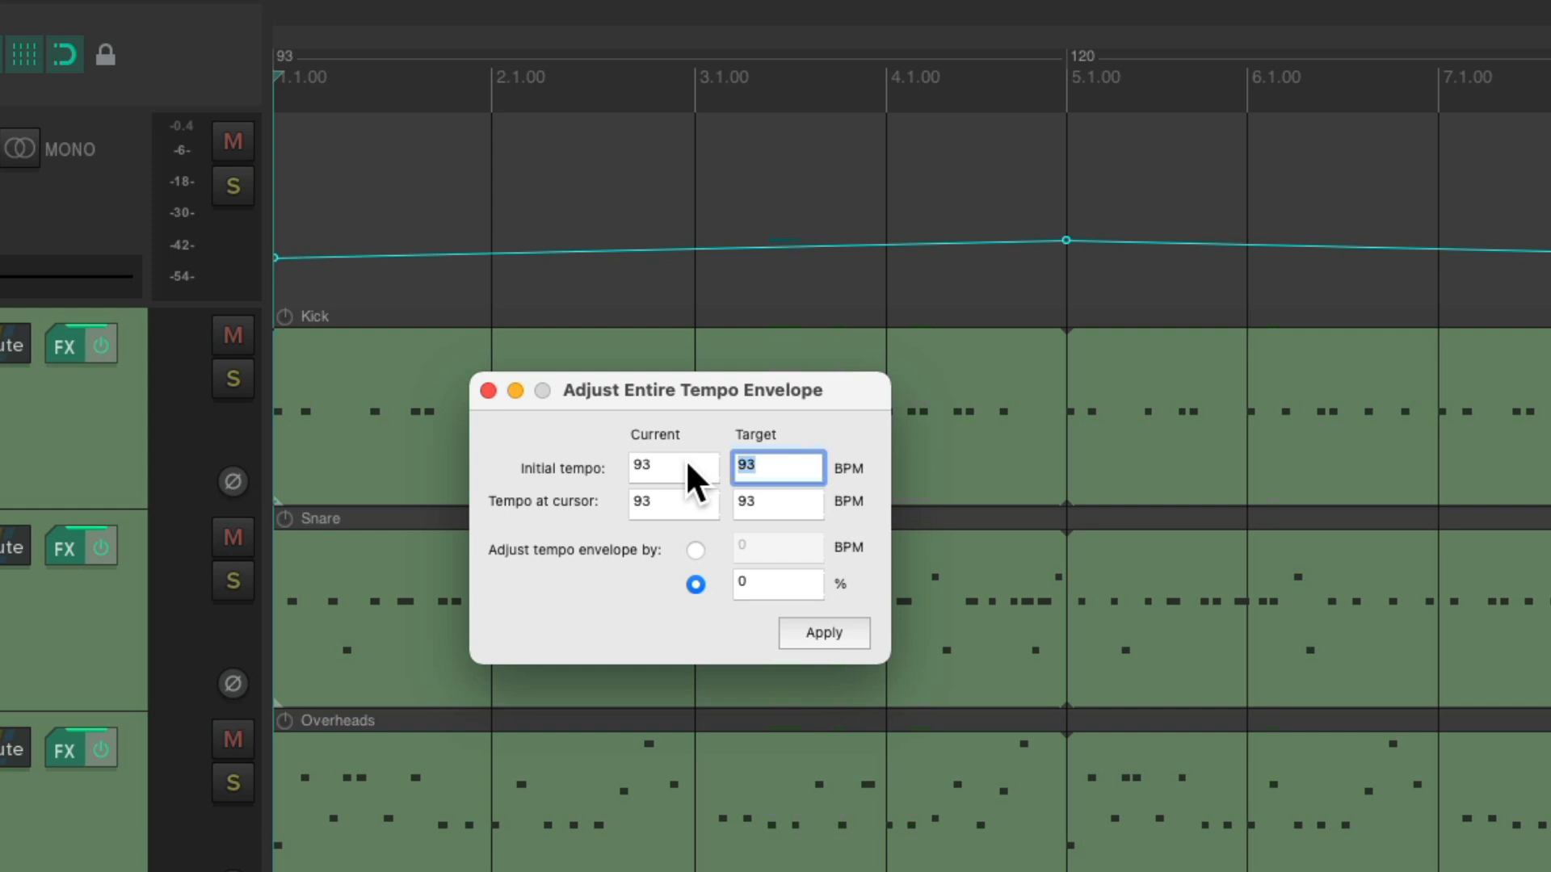
click(672, 469)
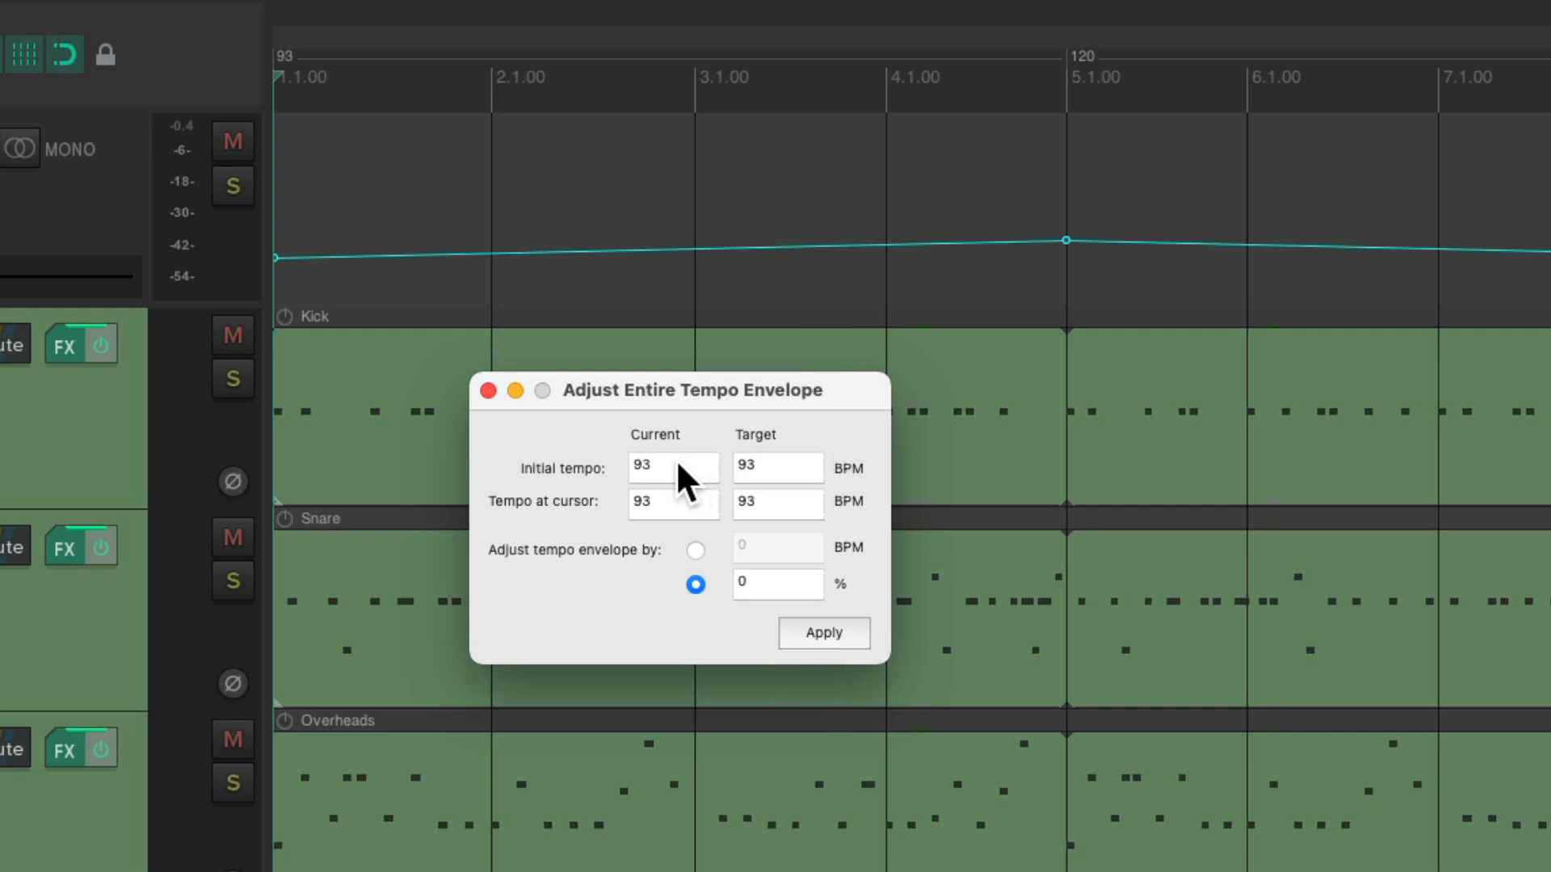
mouse_move(791, 484)
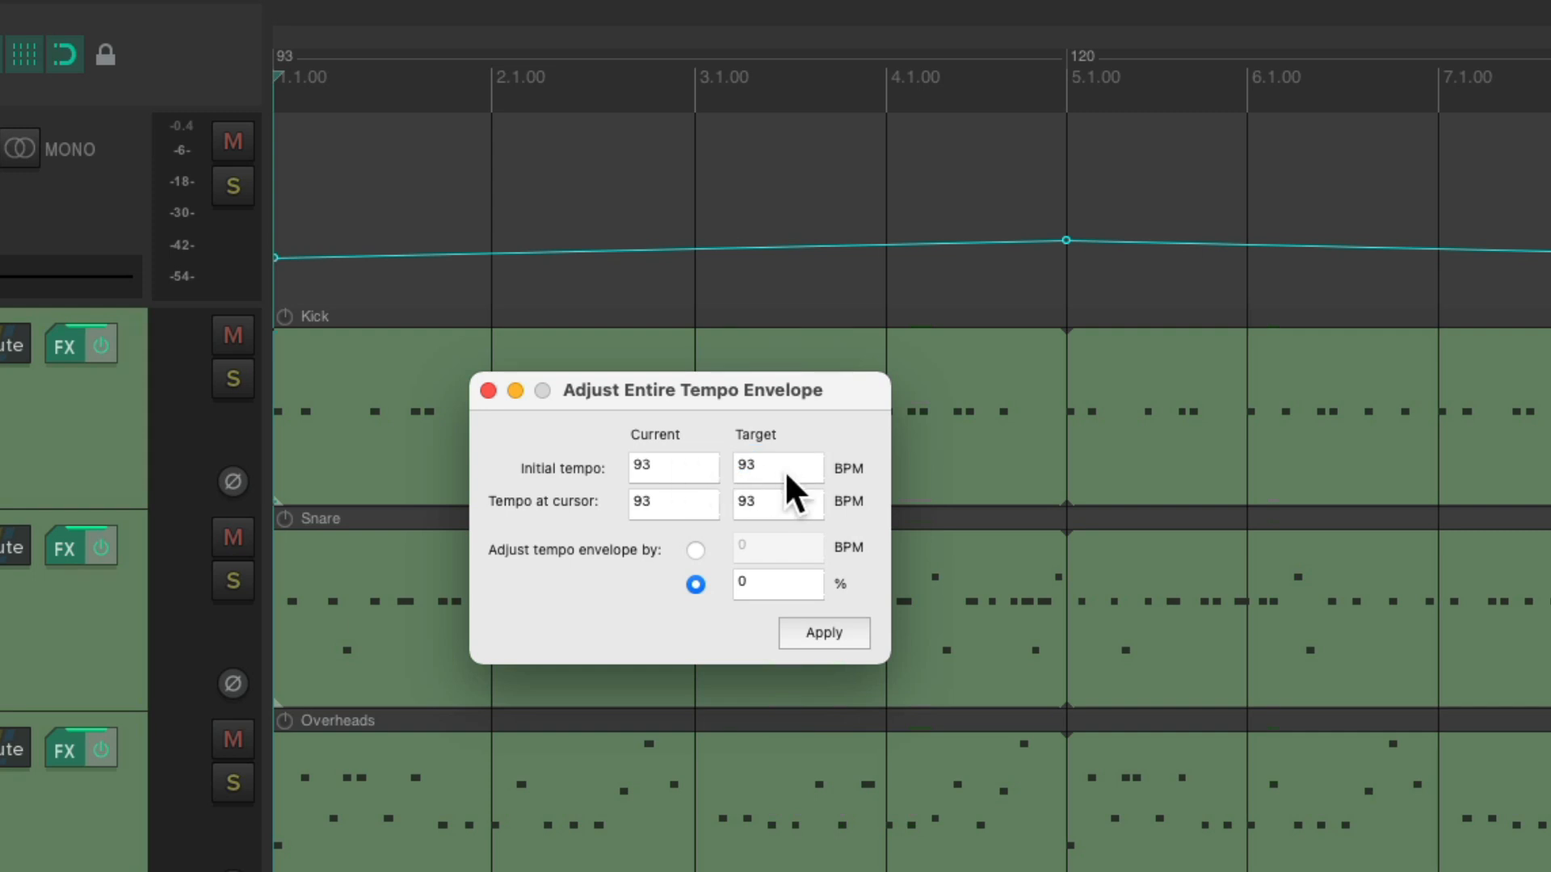
mouse_move(718, 555)
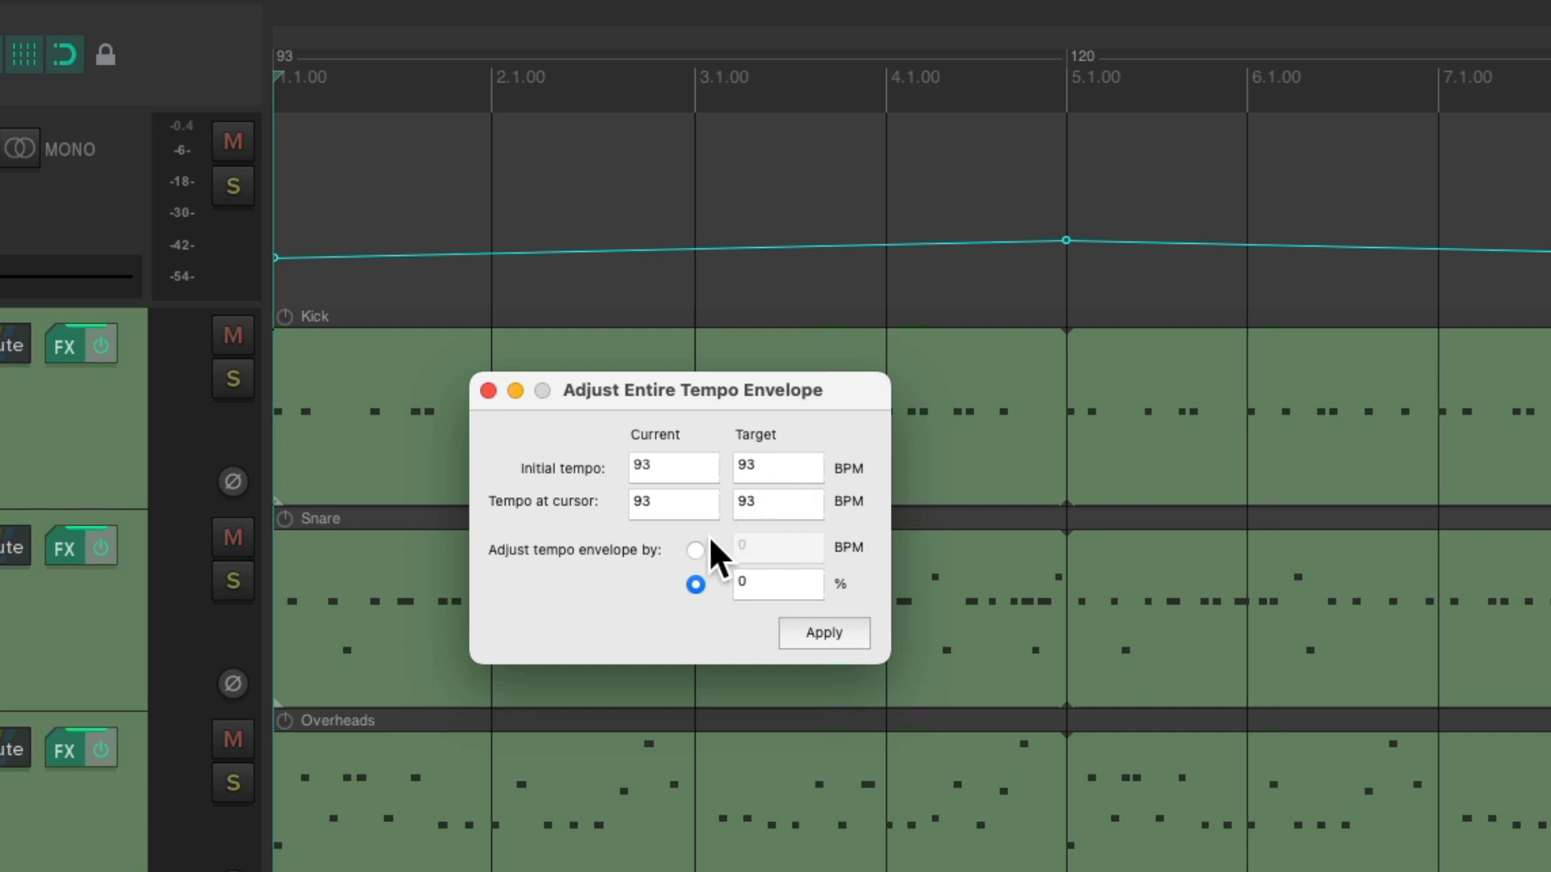
Shift the whole envelope by BPM to a target initial tempo of 100 and apply.
click(697, 549)
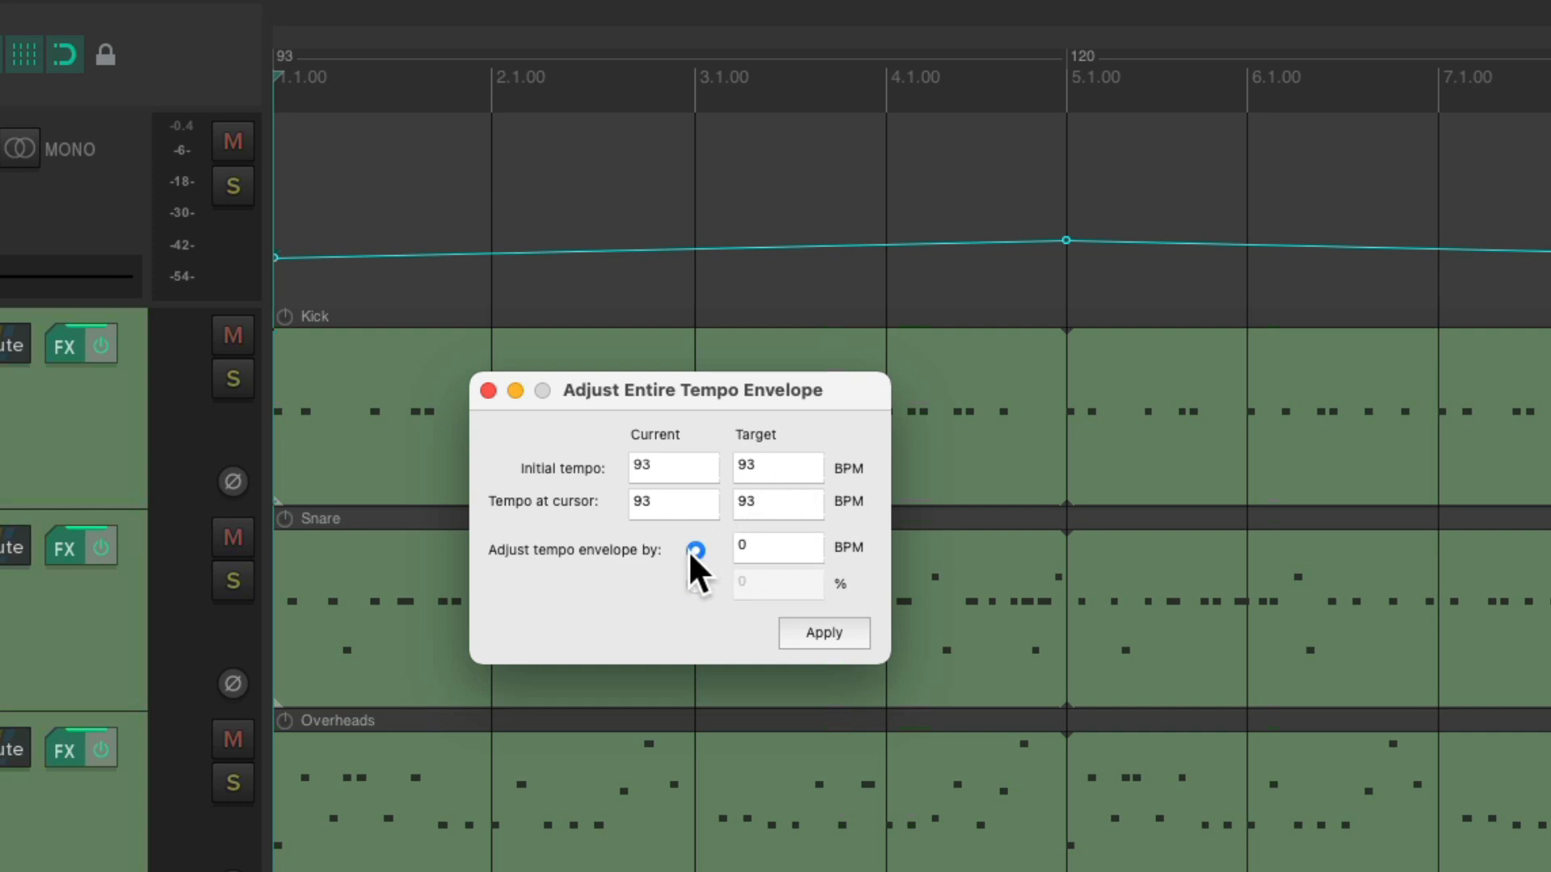
click(777, 469)
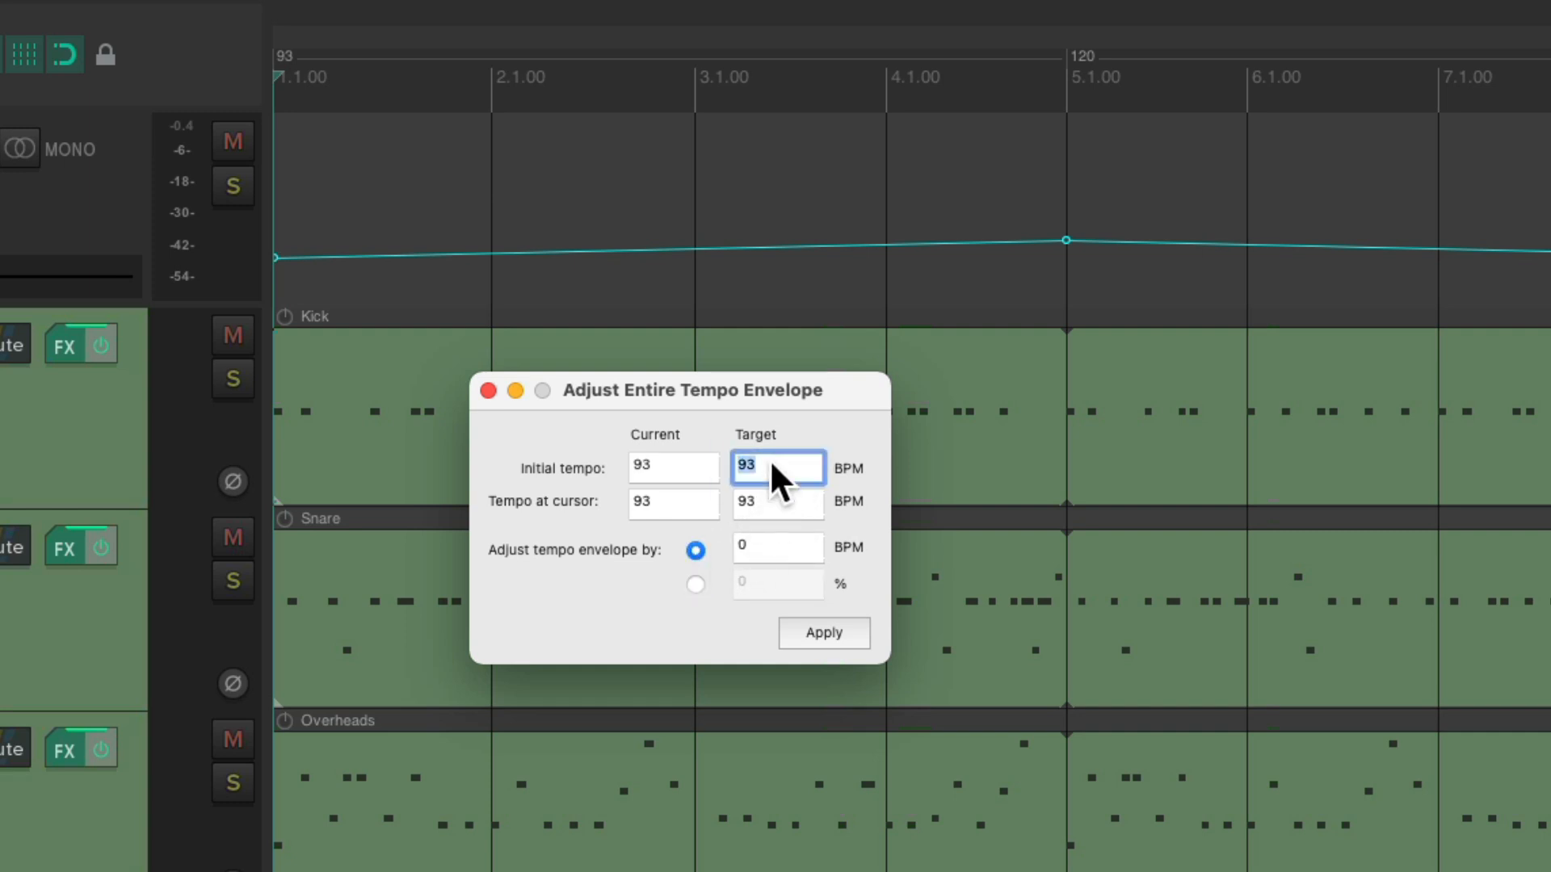
text(100)
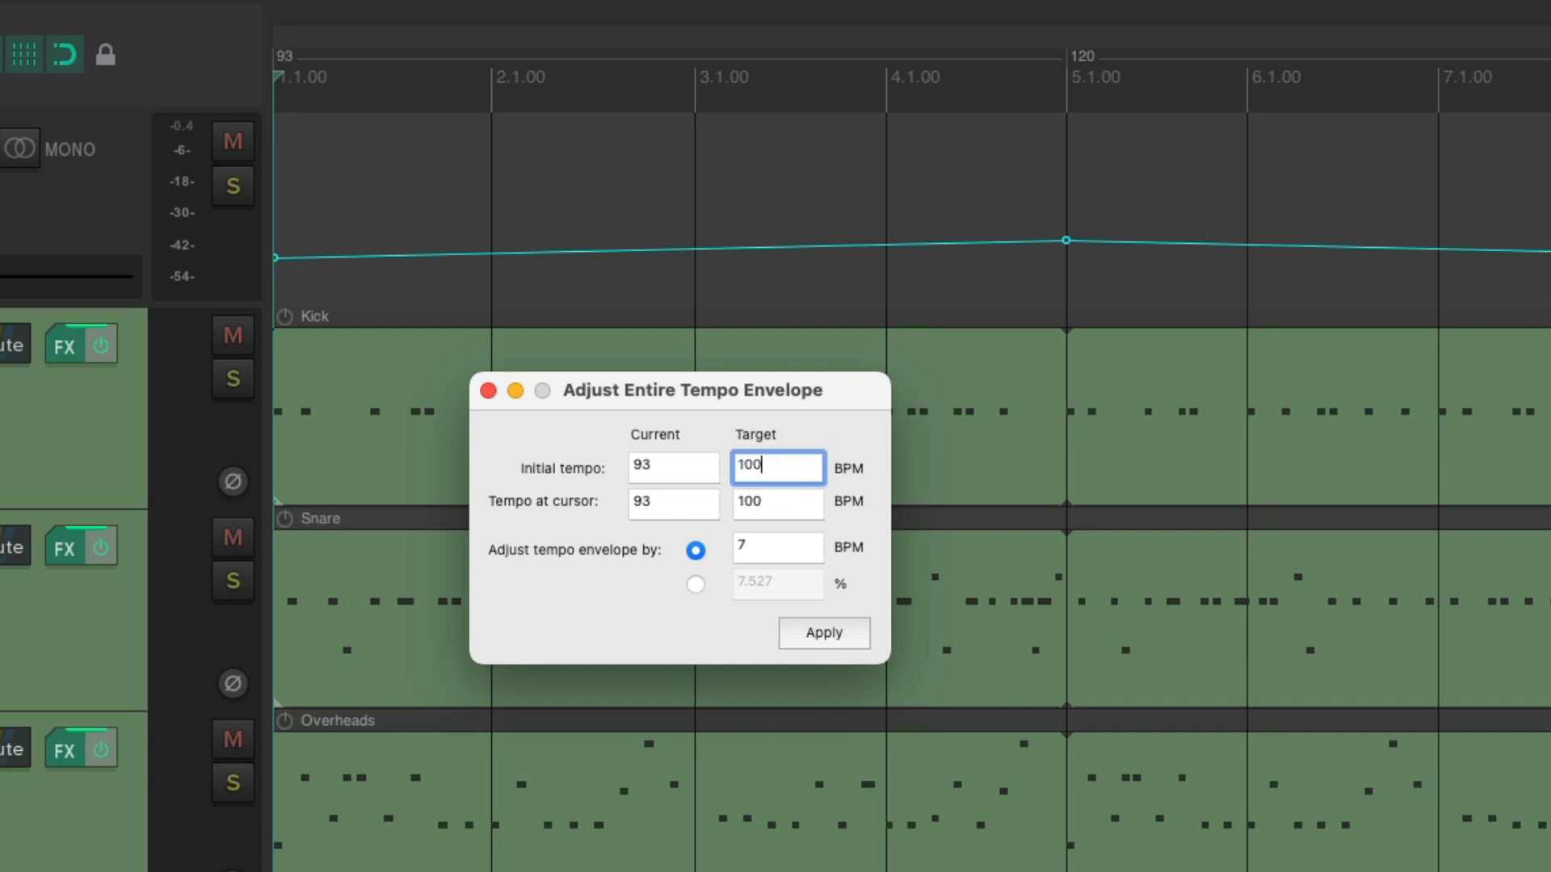
triple_click(777, 467)
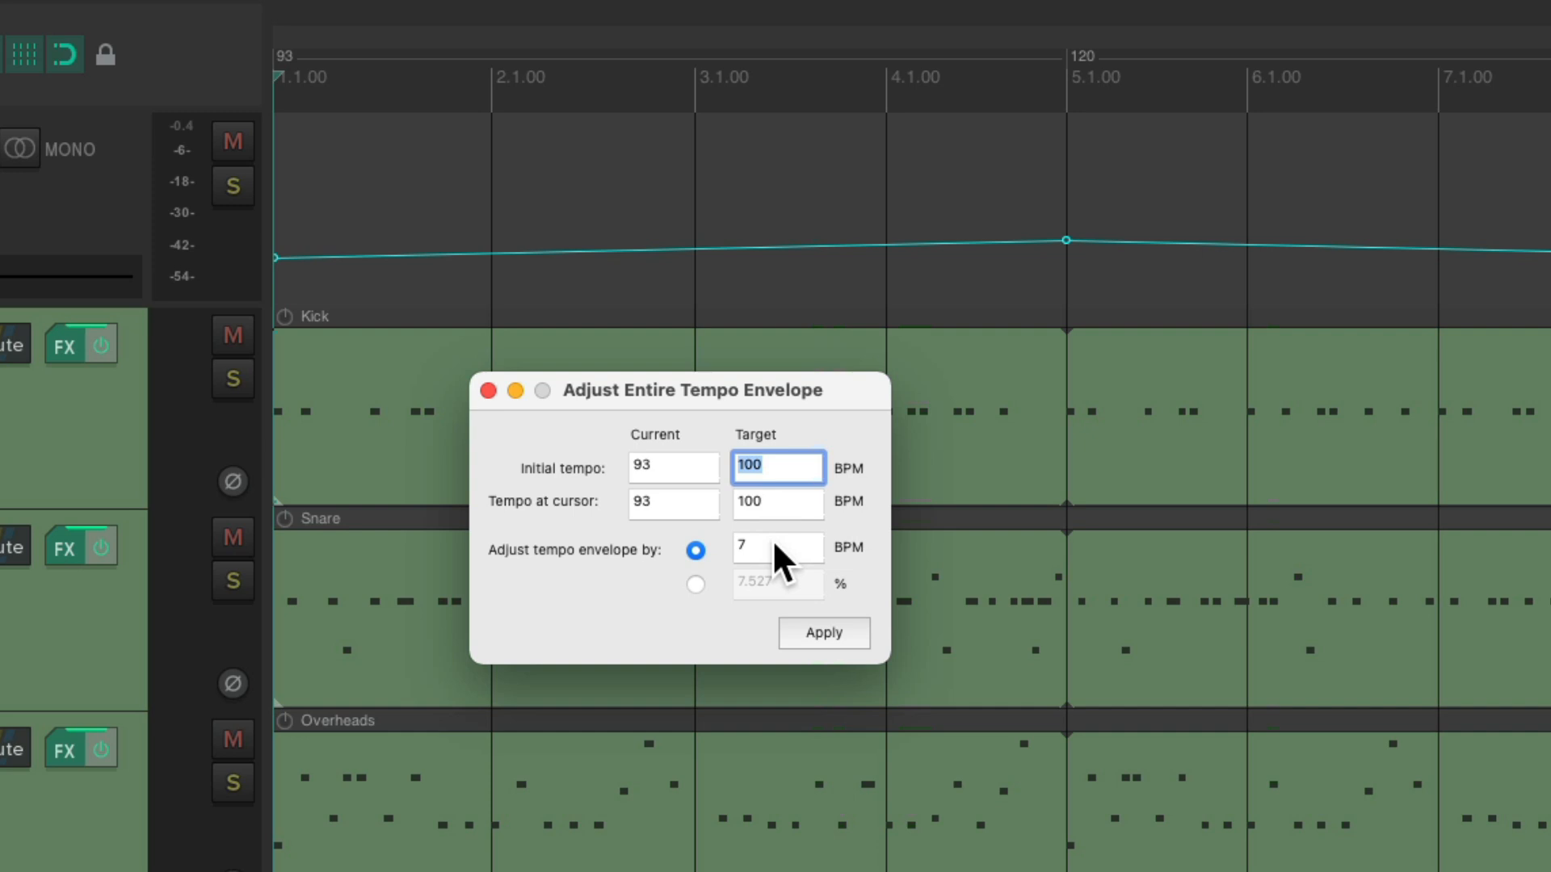
click(823, 633)
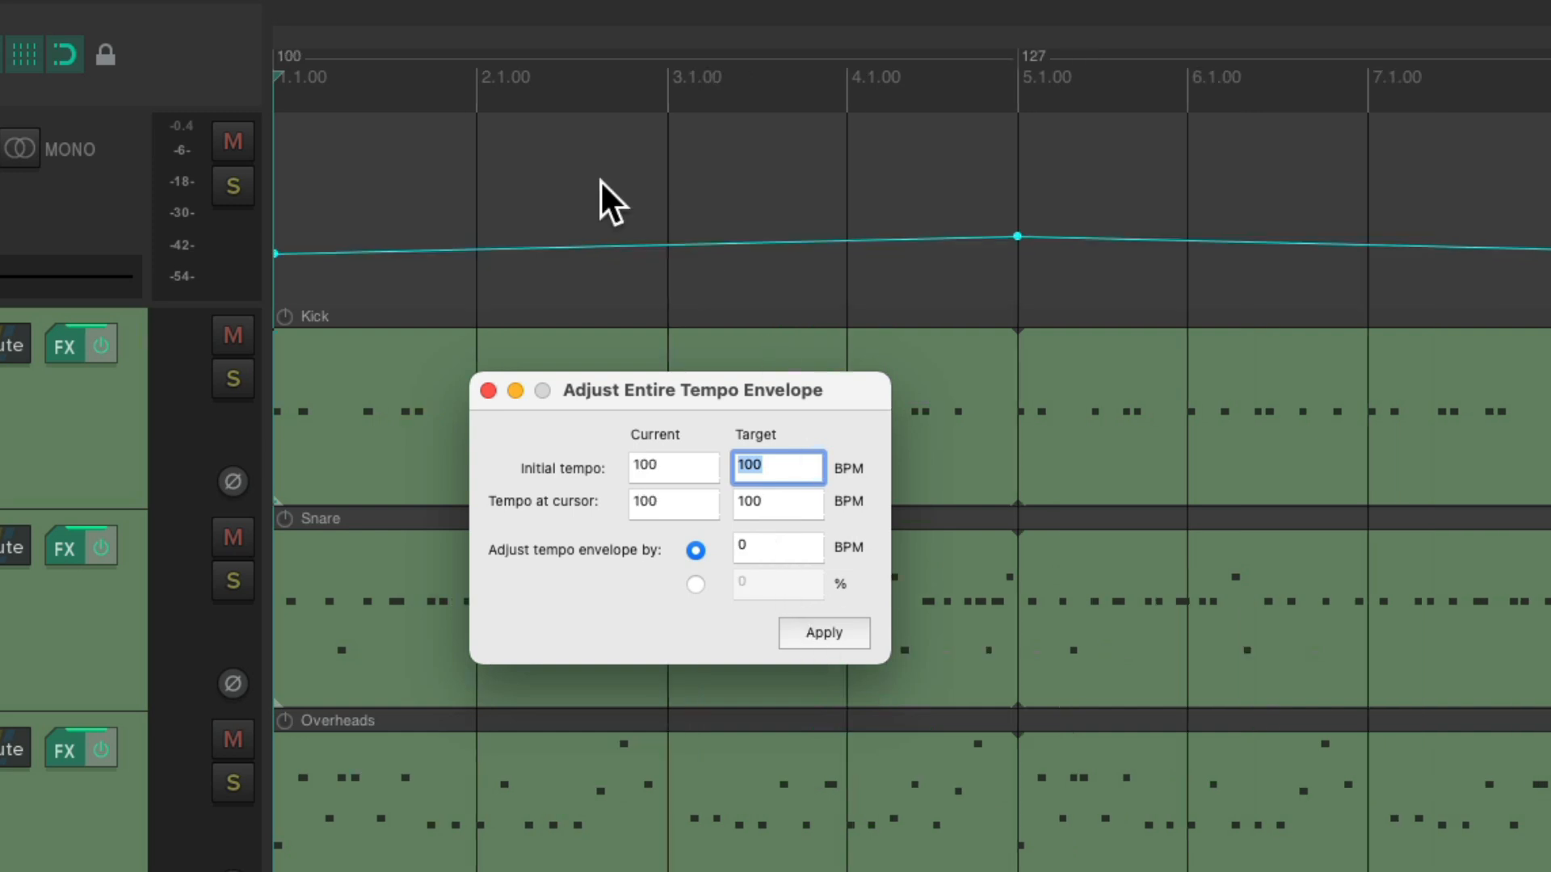
mouse_move(317, 113)
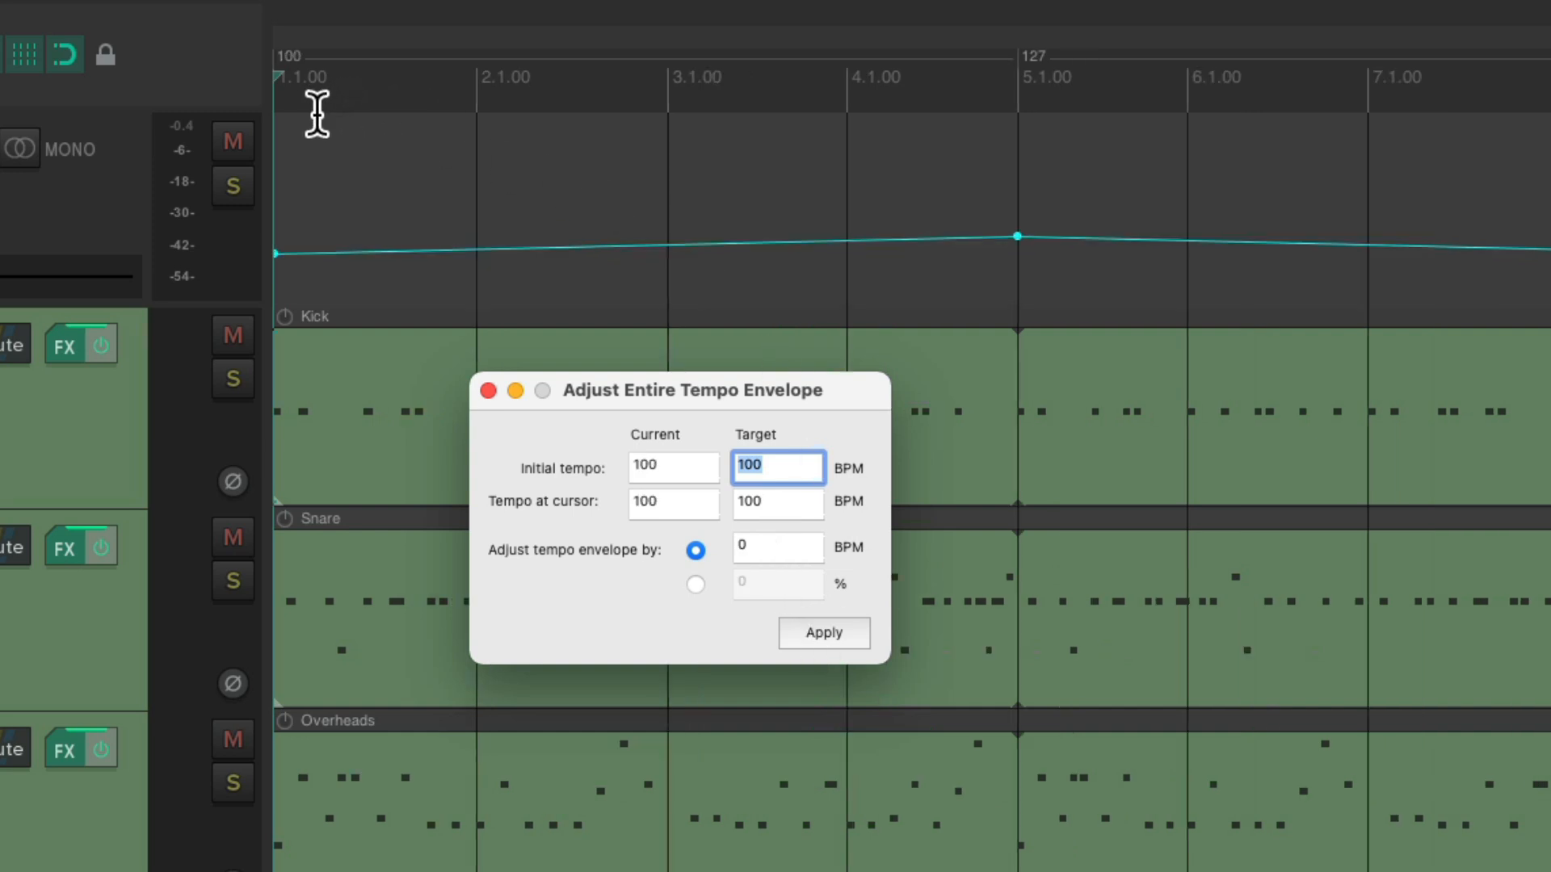
mouse_move(1050, 112)
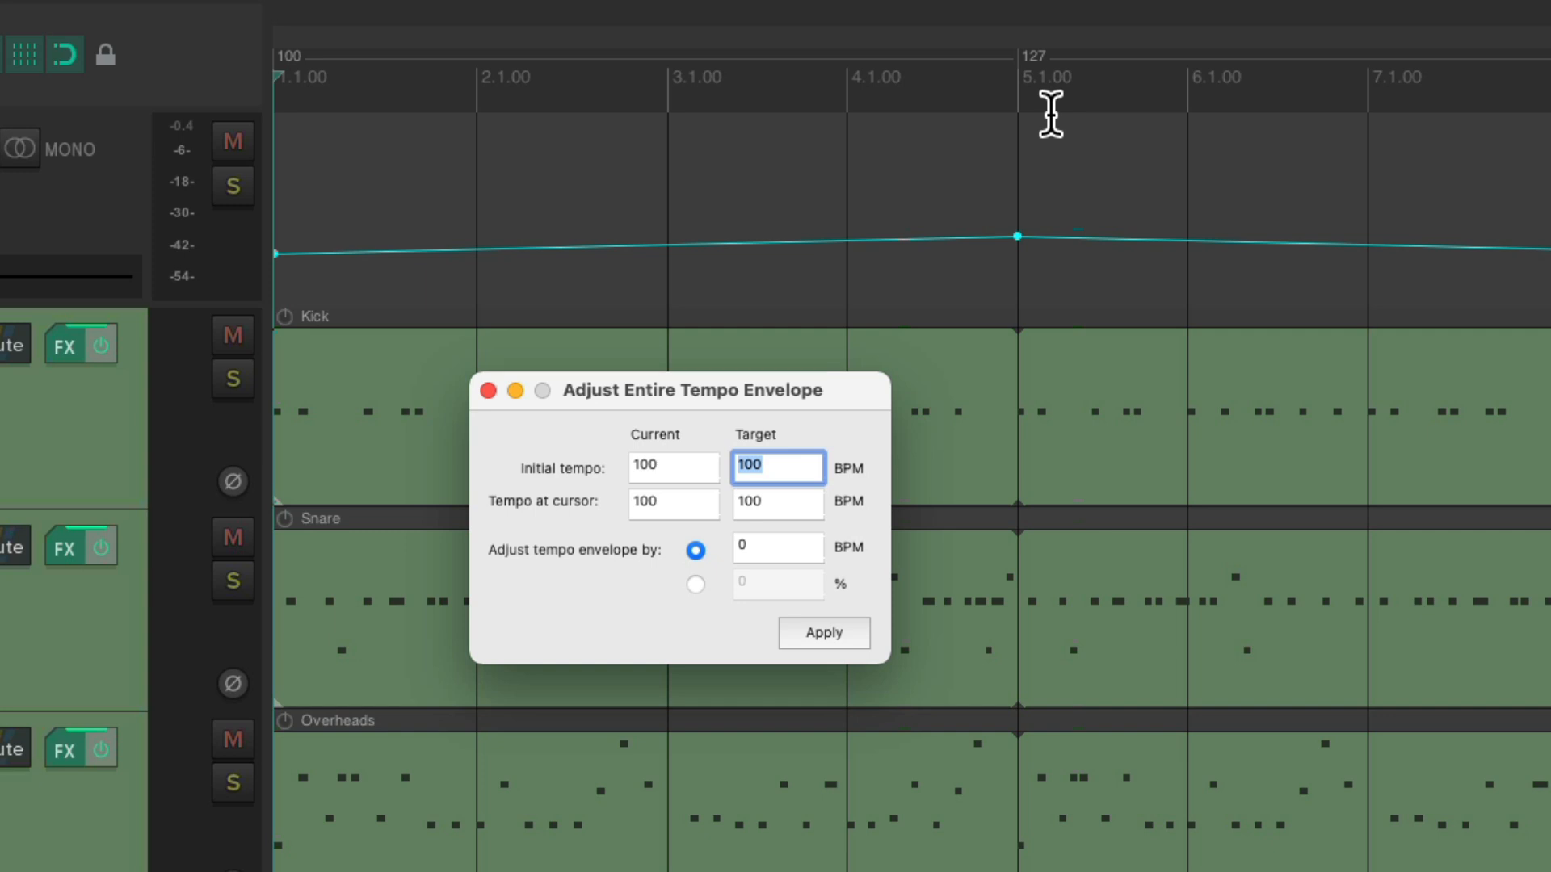
Scale the tempo envelope by percentage to a target initial tempo of 100 BPM and apply.
text(93)
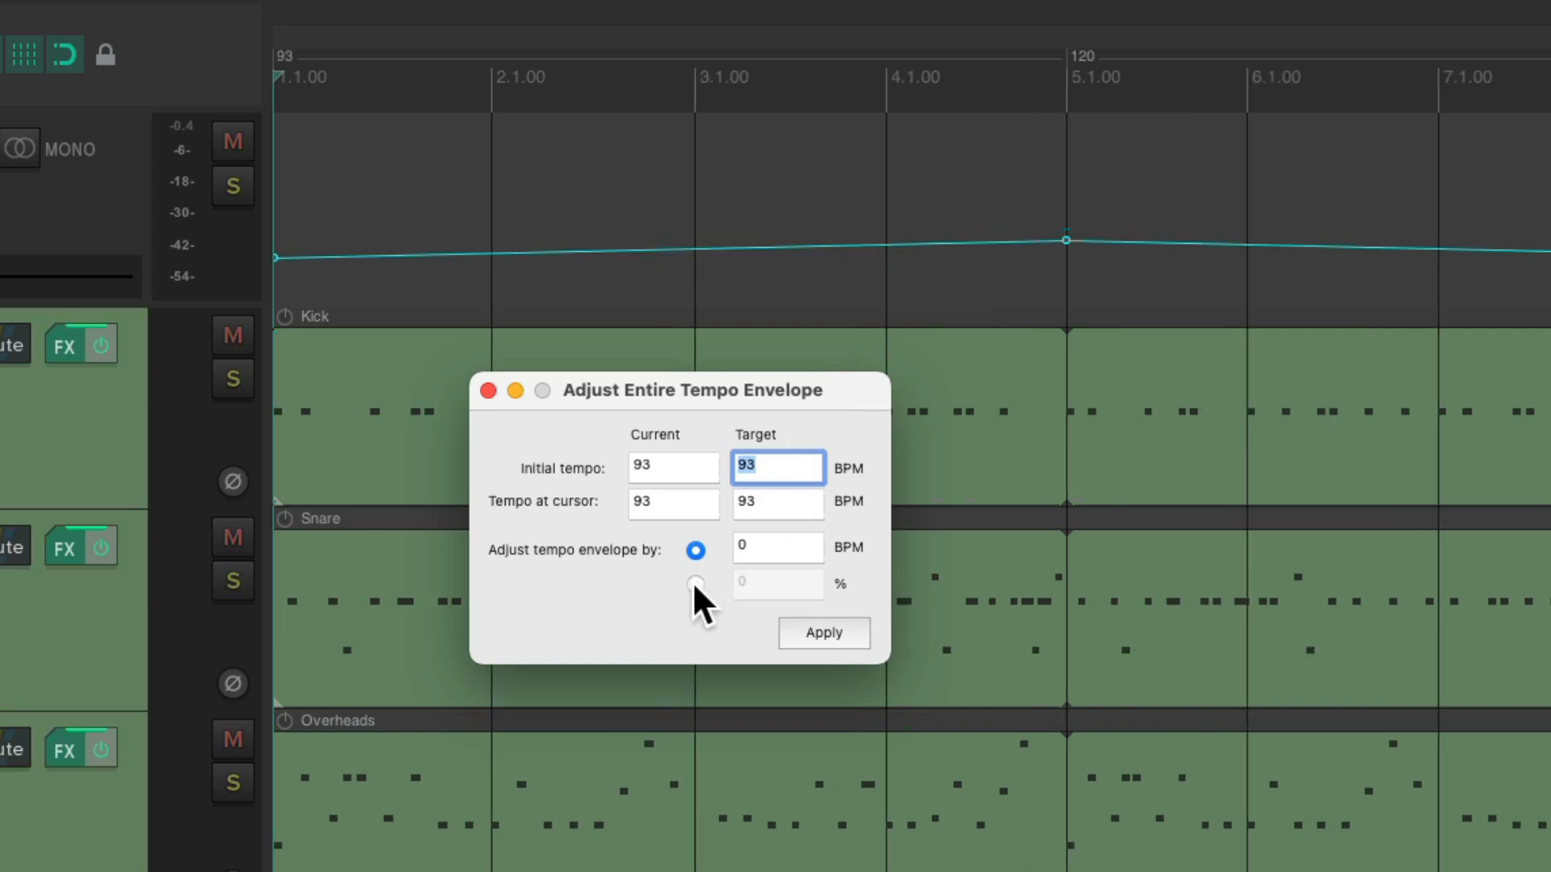
click(695, 583)
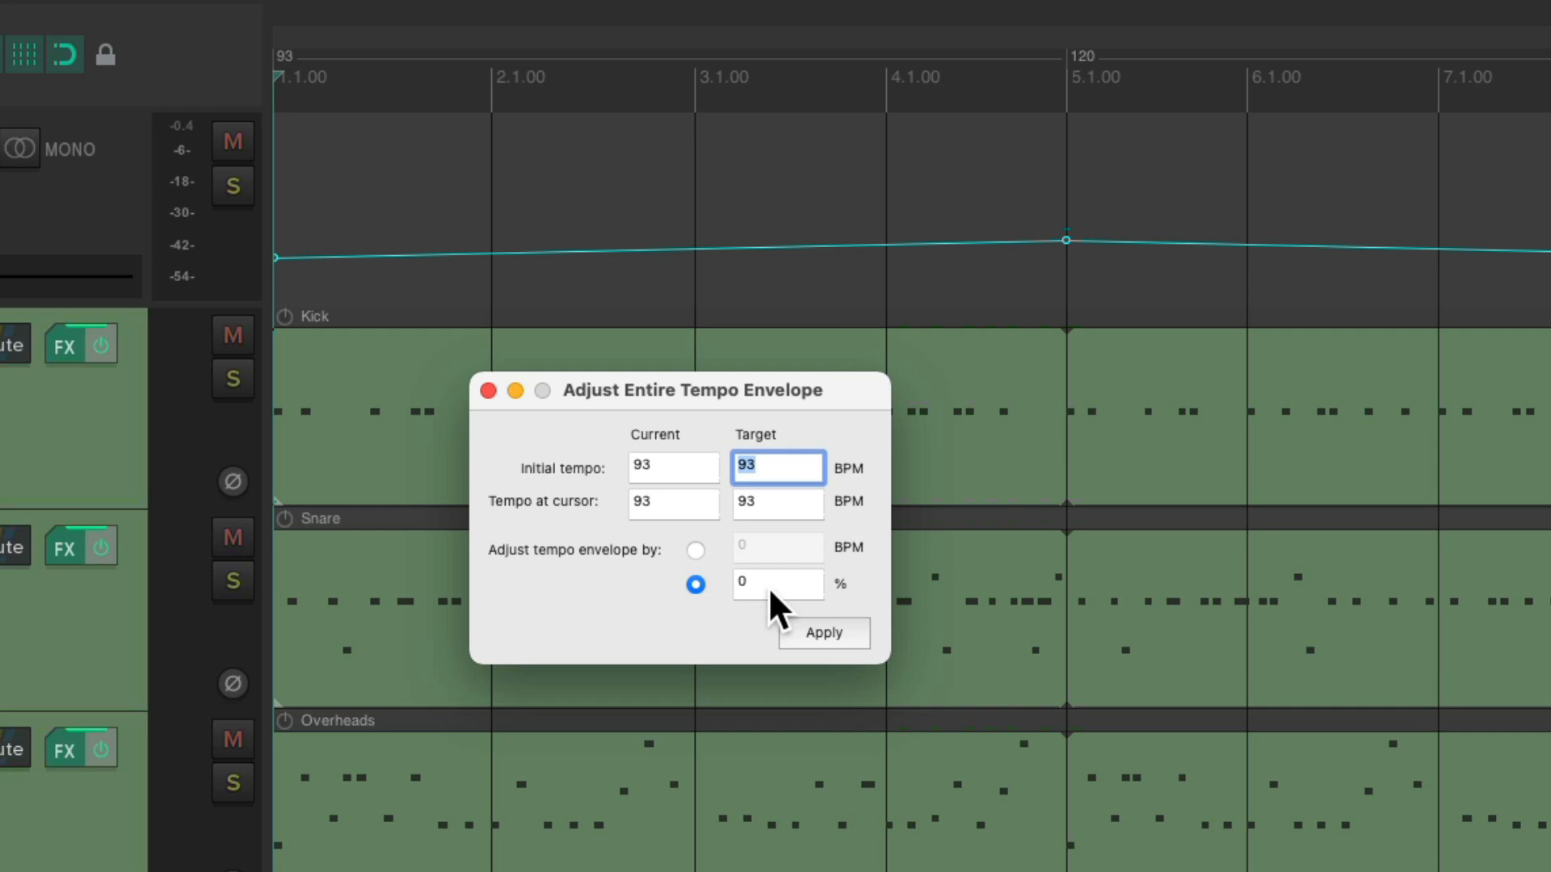
mouse_move(795, 491)
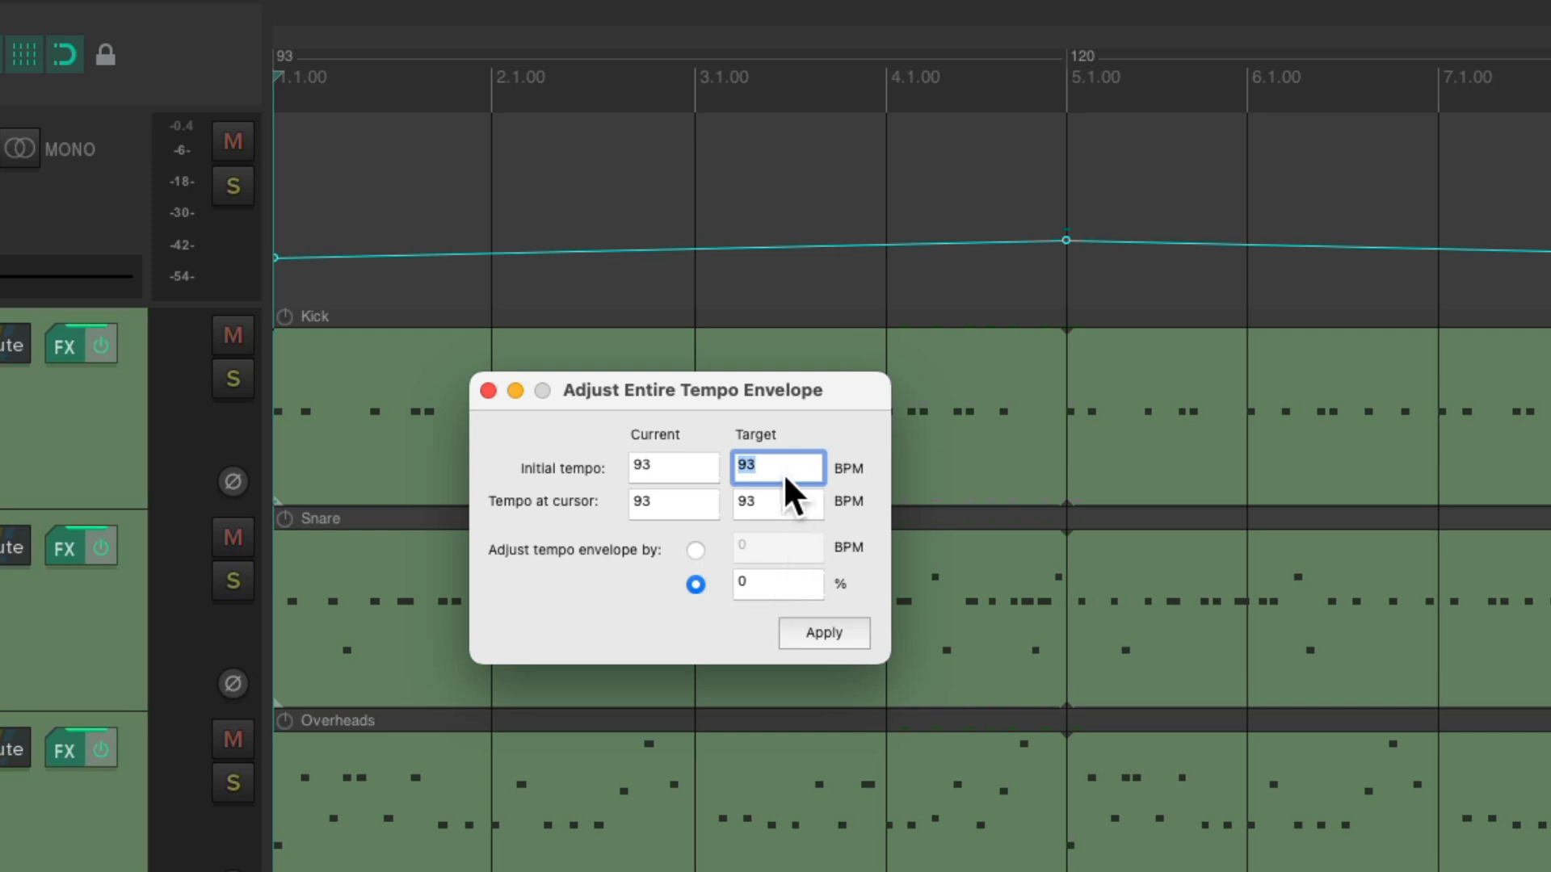
mouse_move(797, 490)
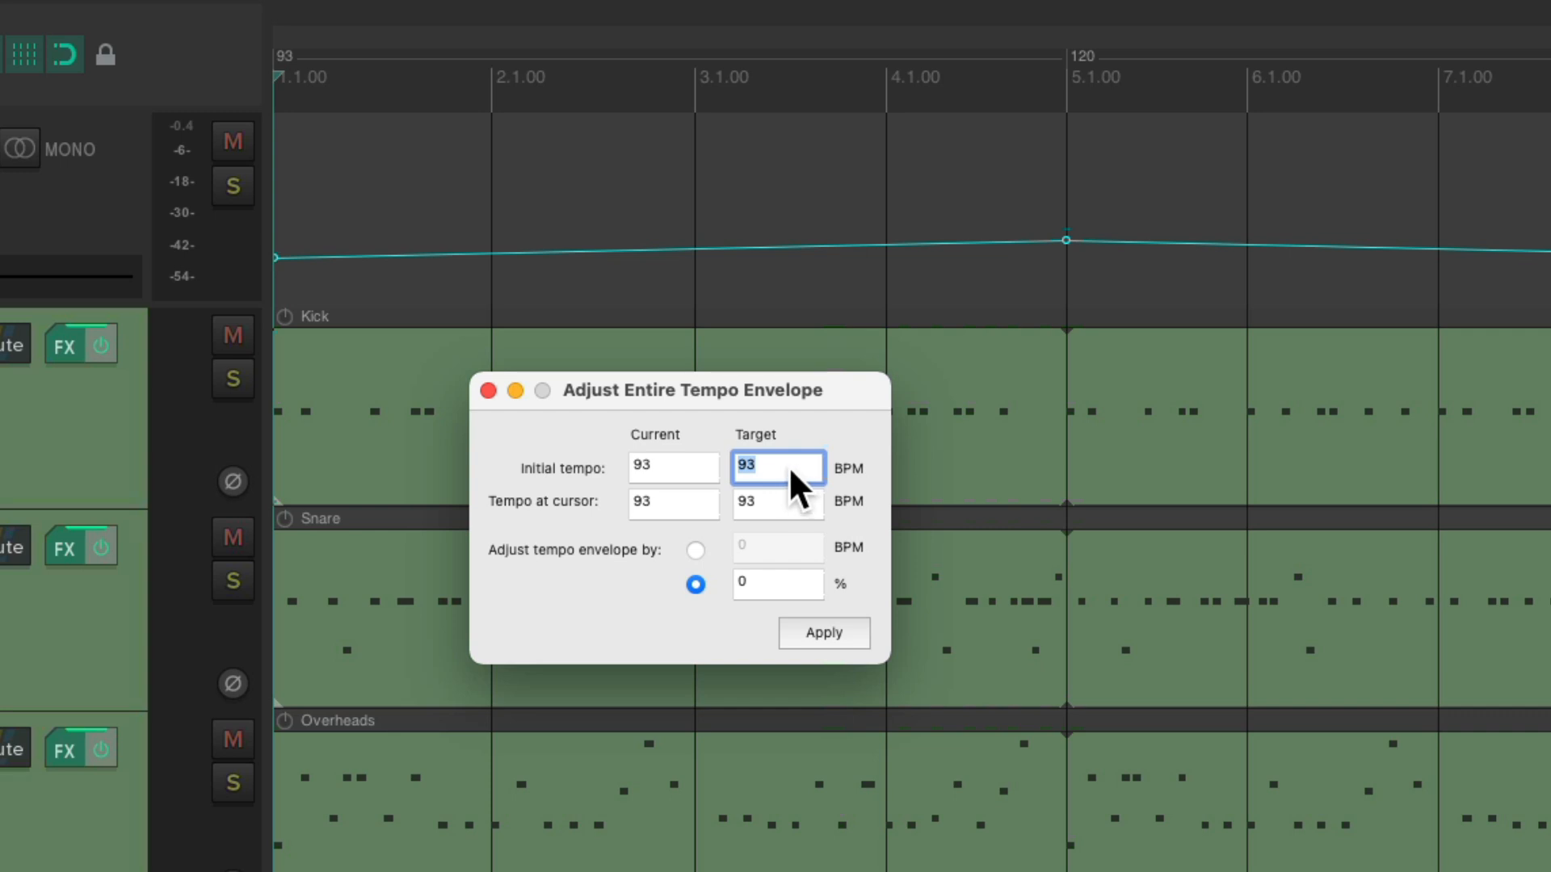
text(100)
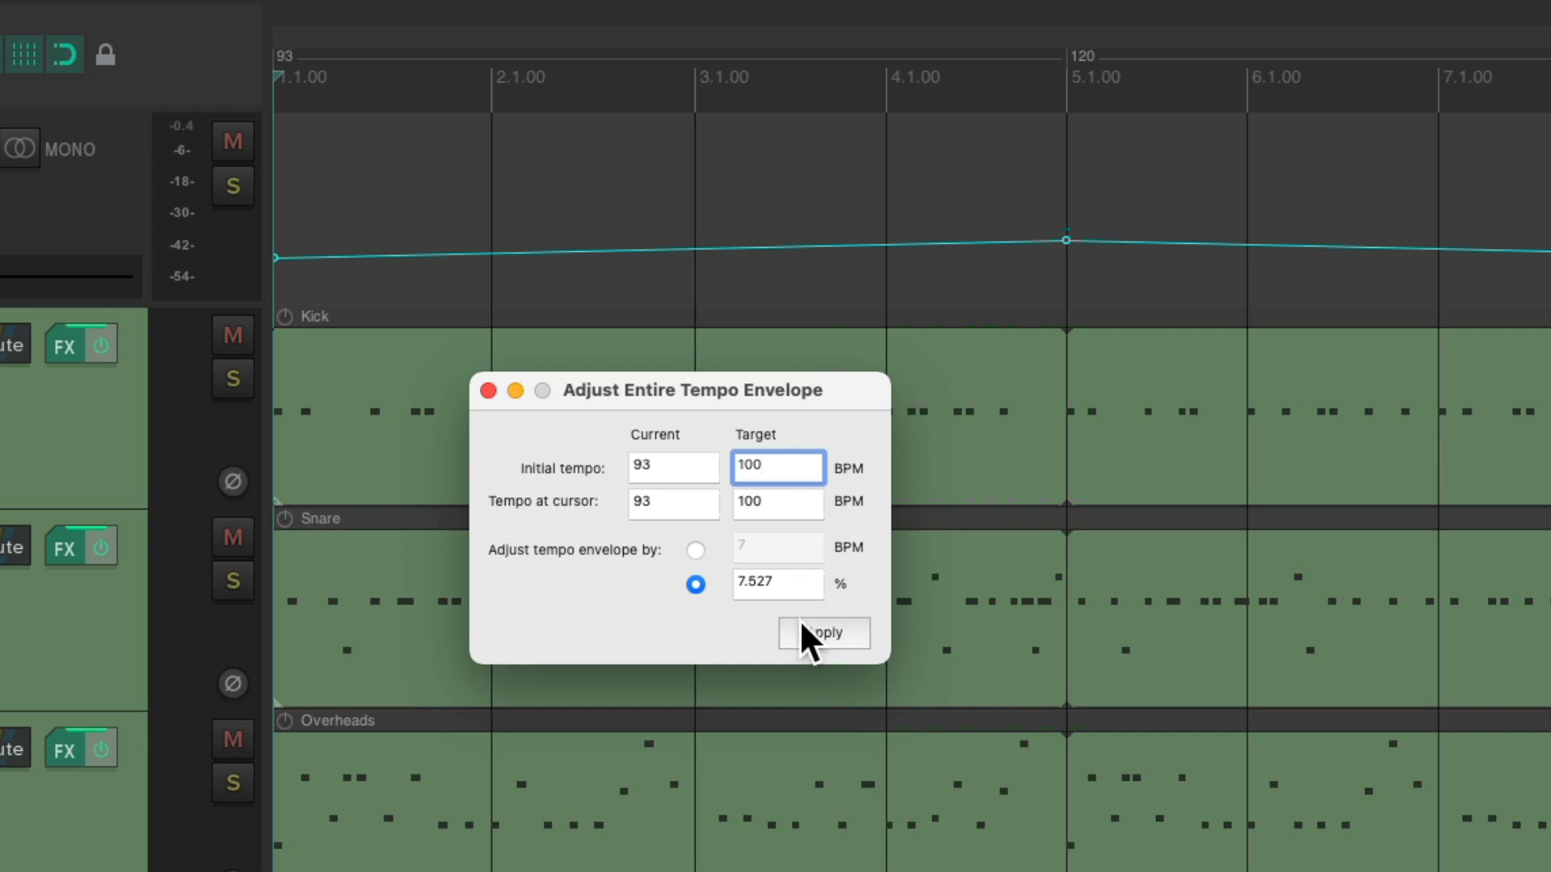
click(824, 634)
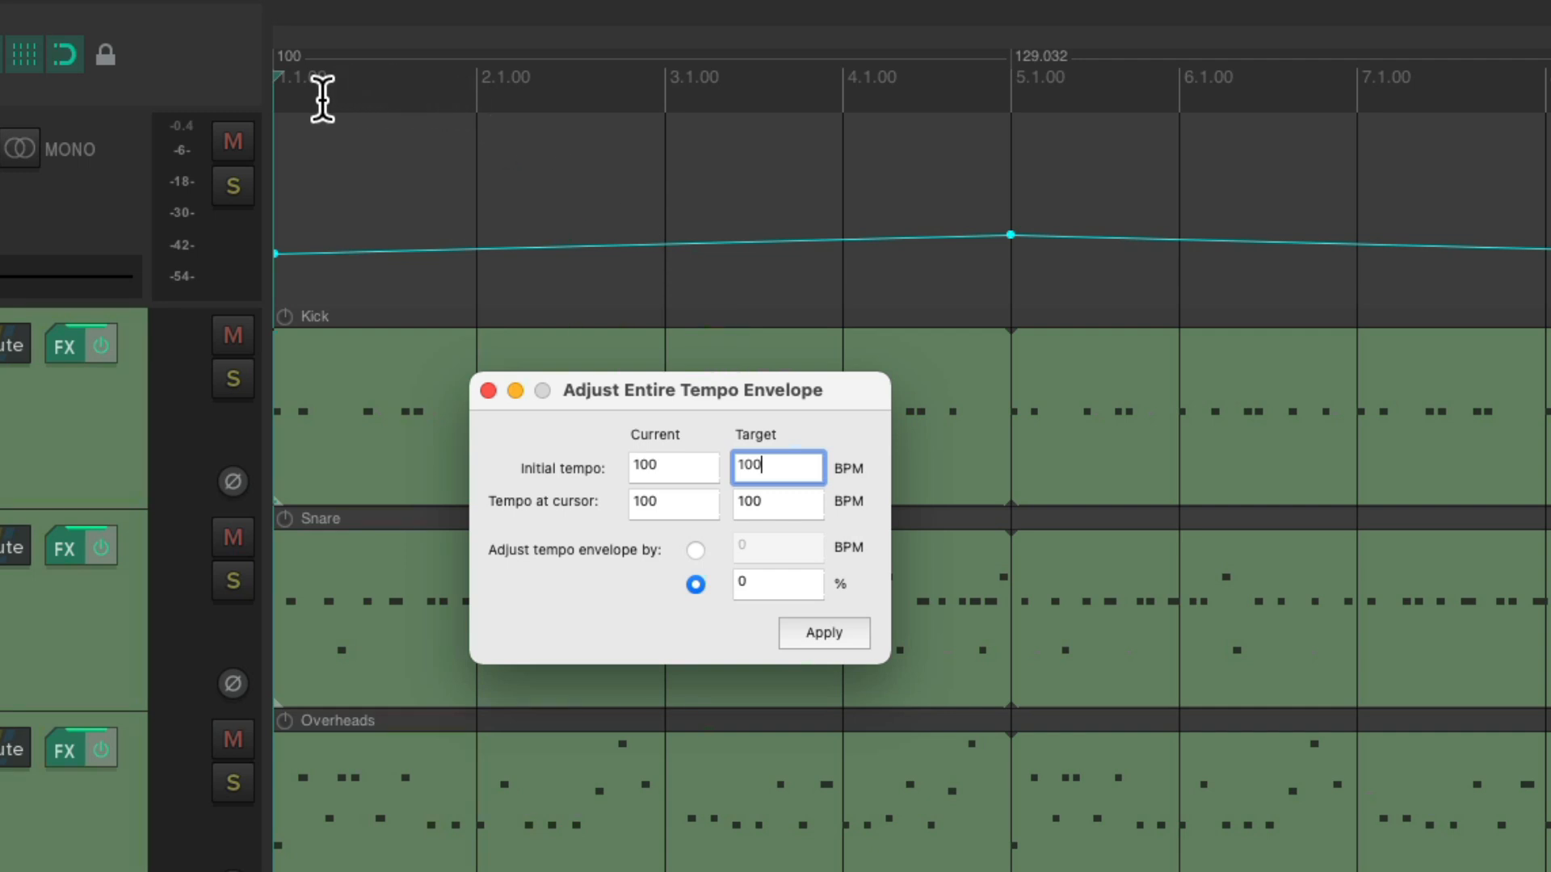
mouse_move(1053, 112)
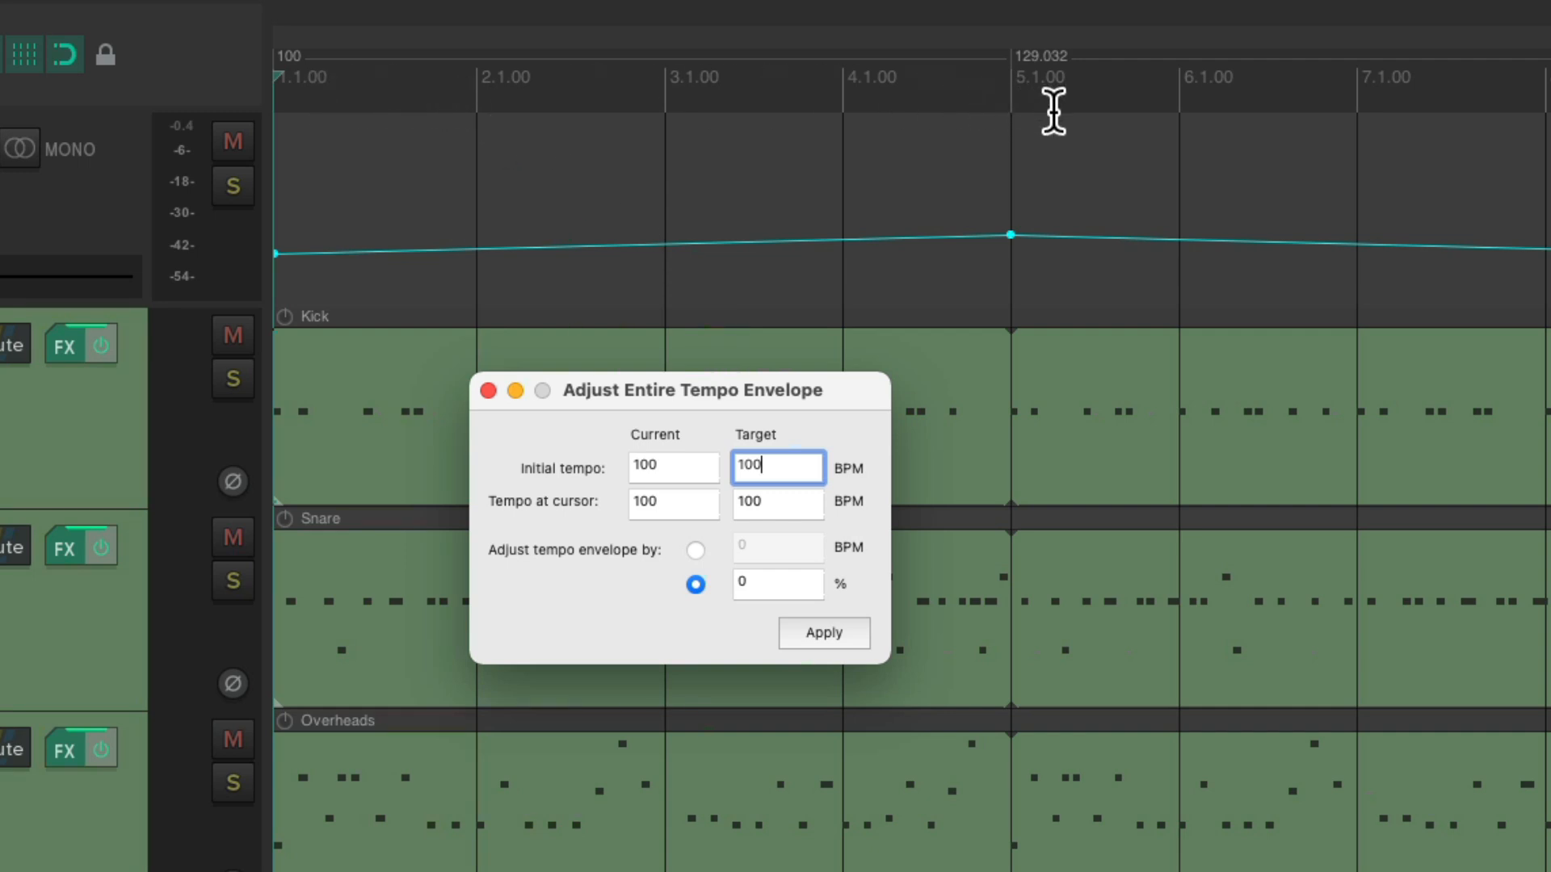
mouse_move(1063, 135)
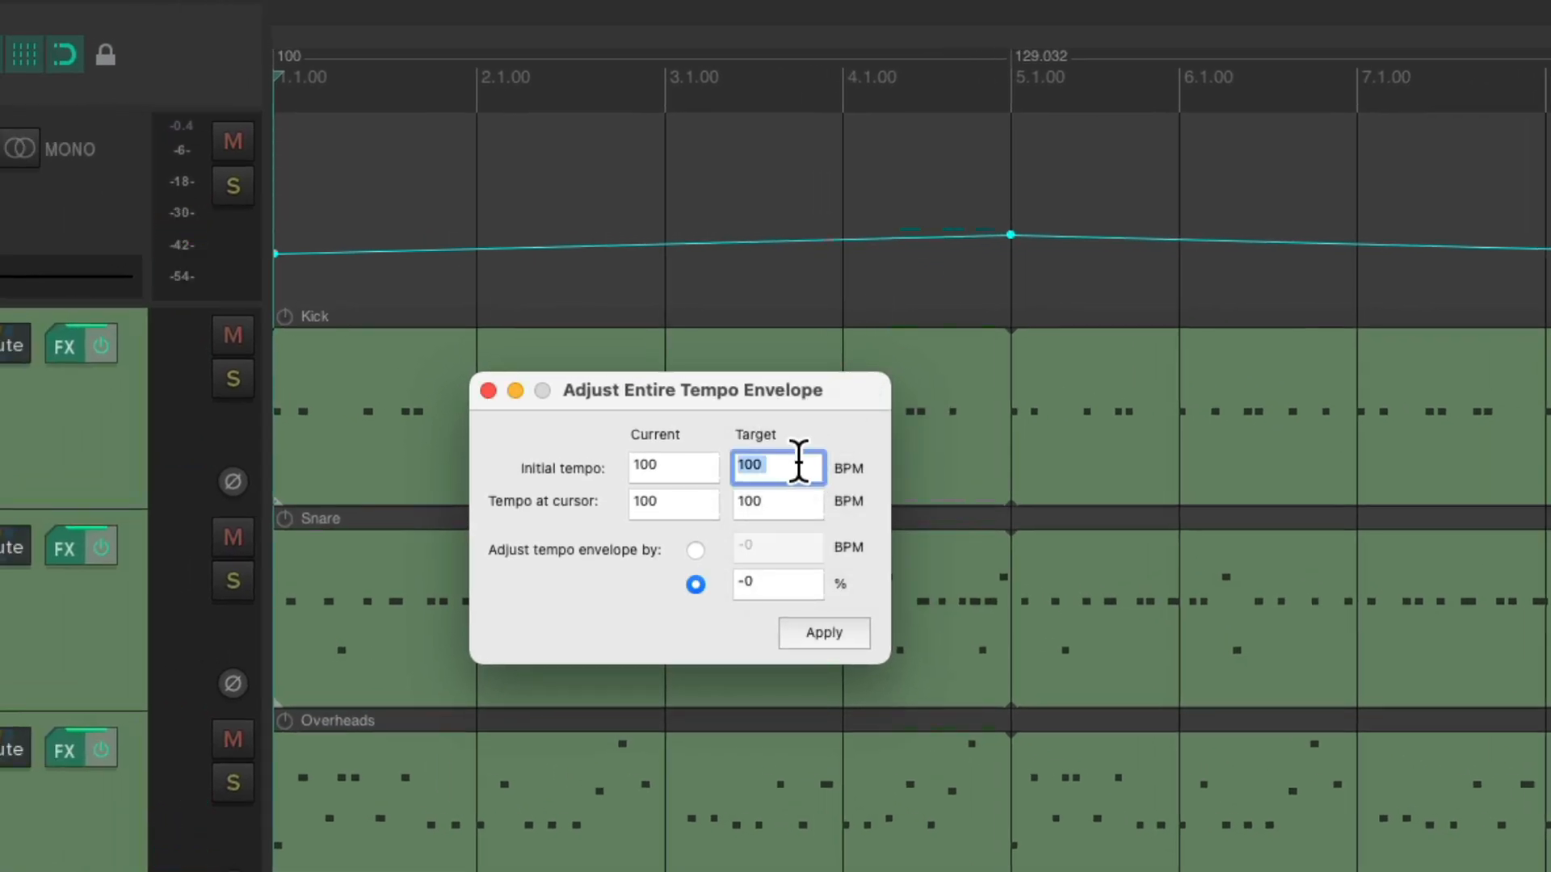
Apply the proportional rescale so the envelope starts at 85 BPM.
click(823, 633)
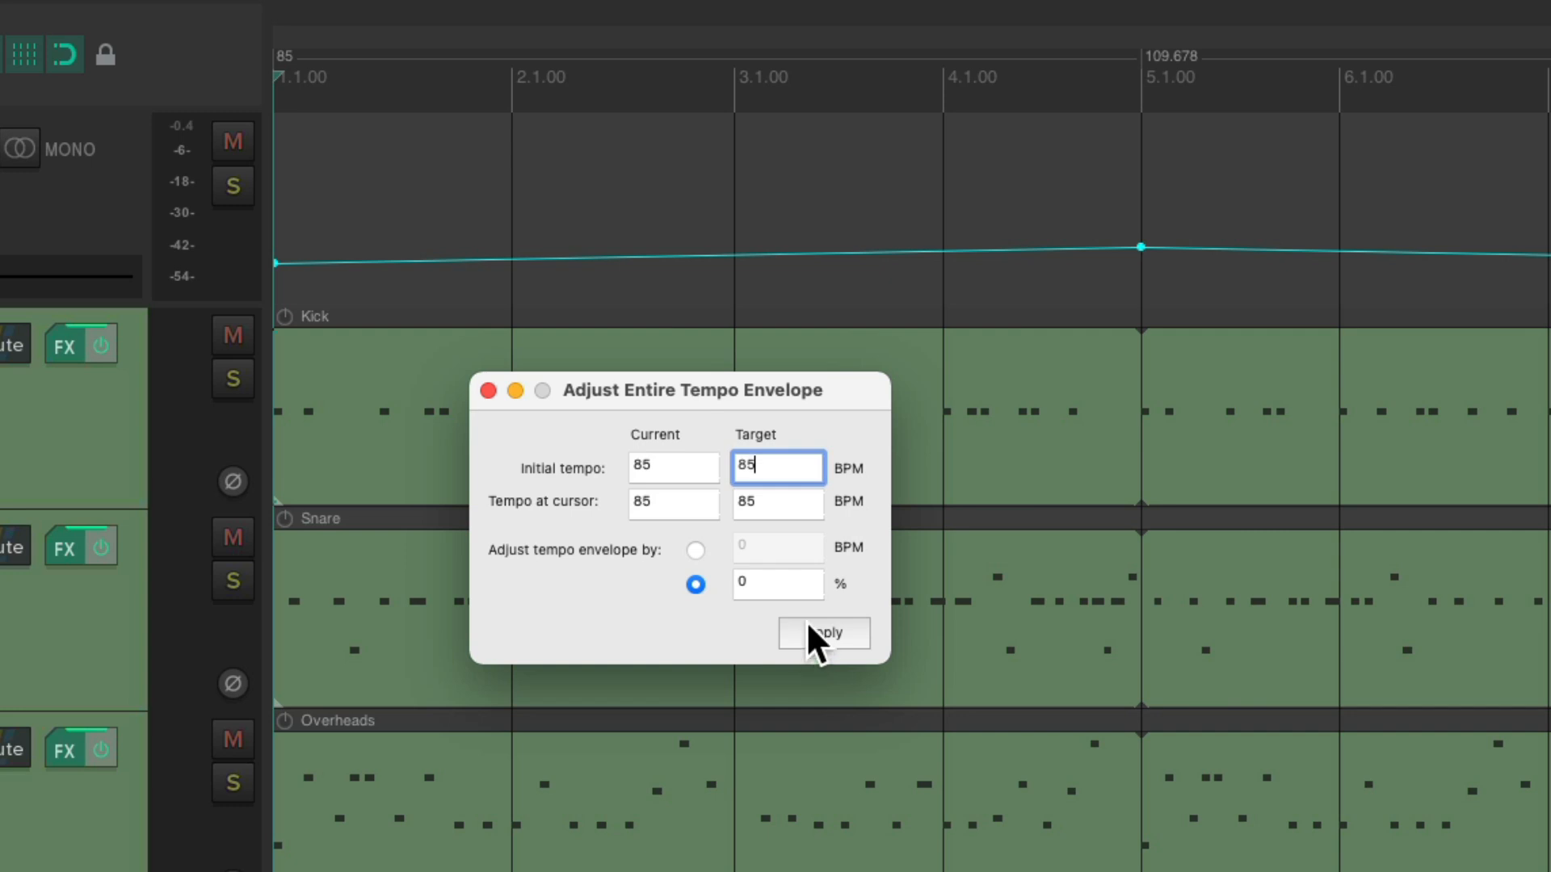
mouse_move(331, 163)
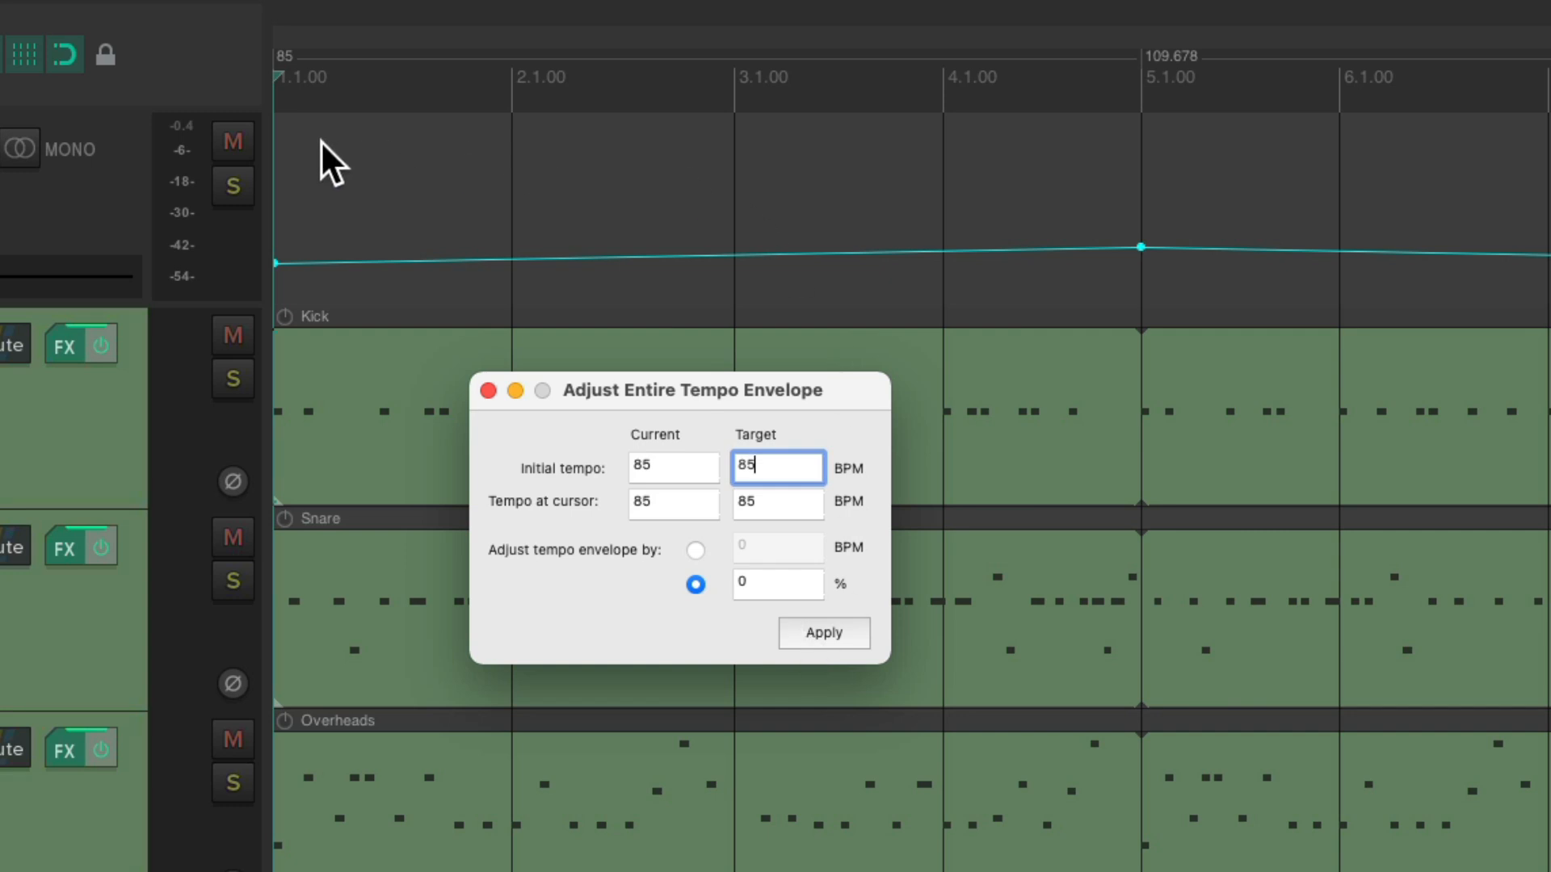
mouse_move(1086, 200)
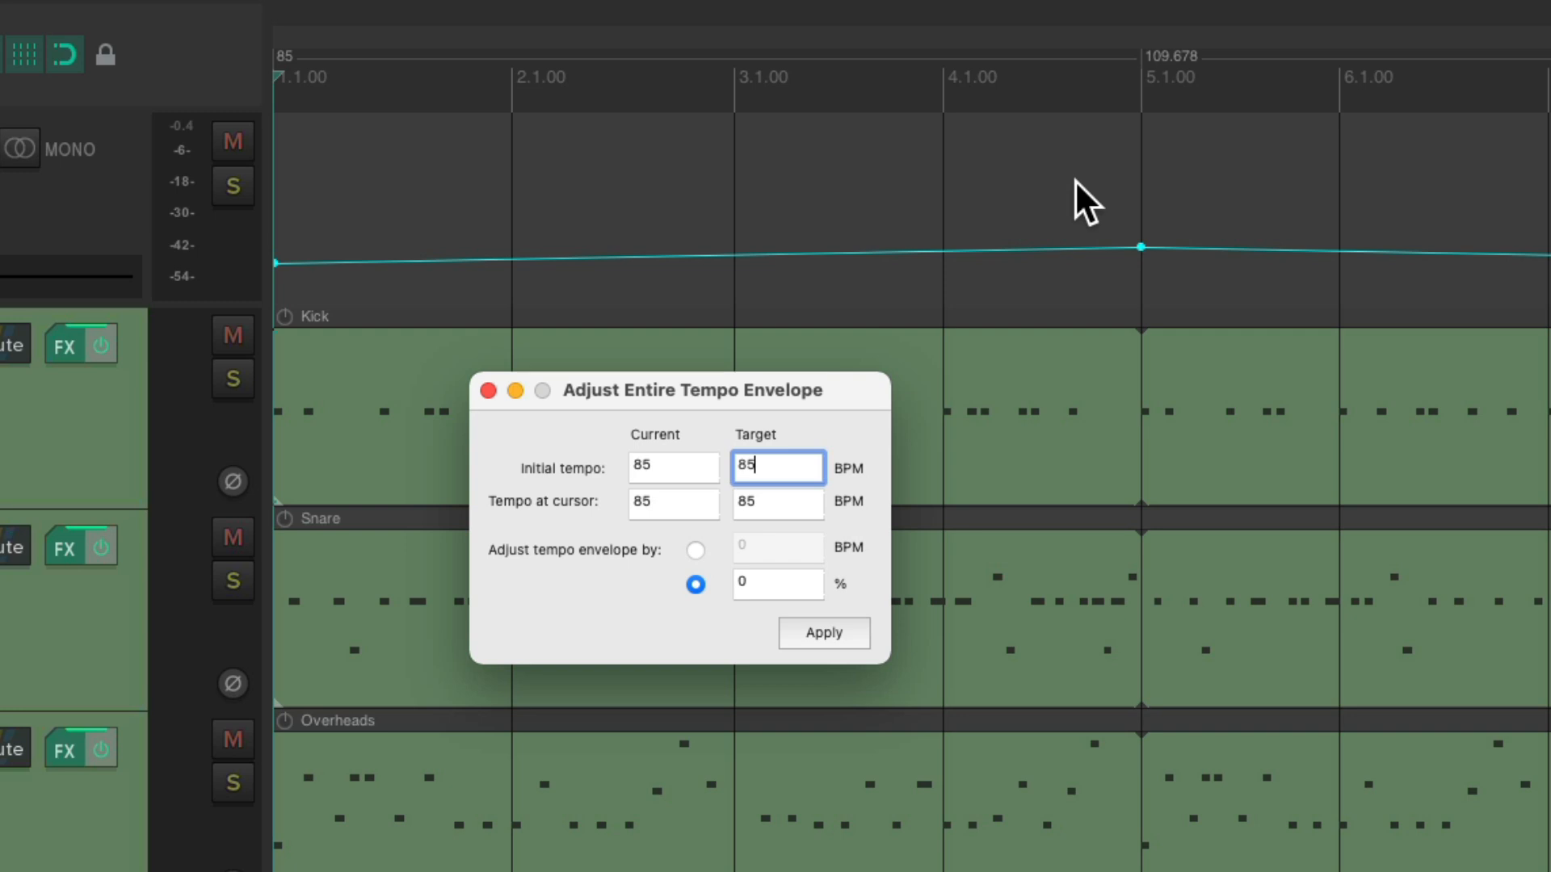